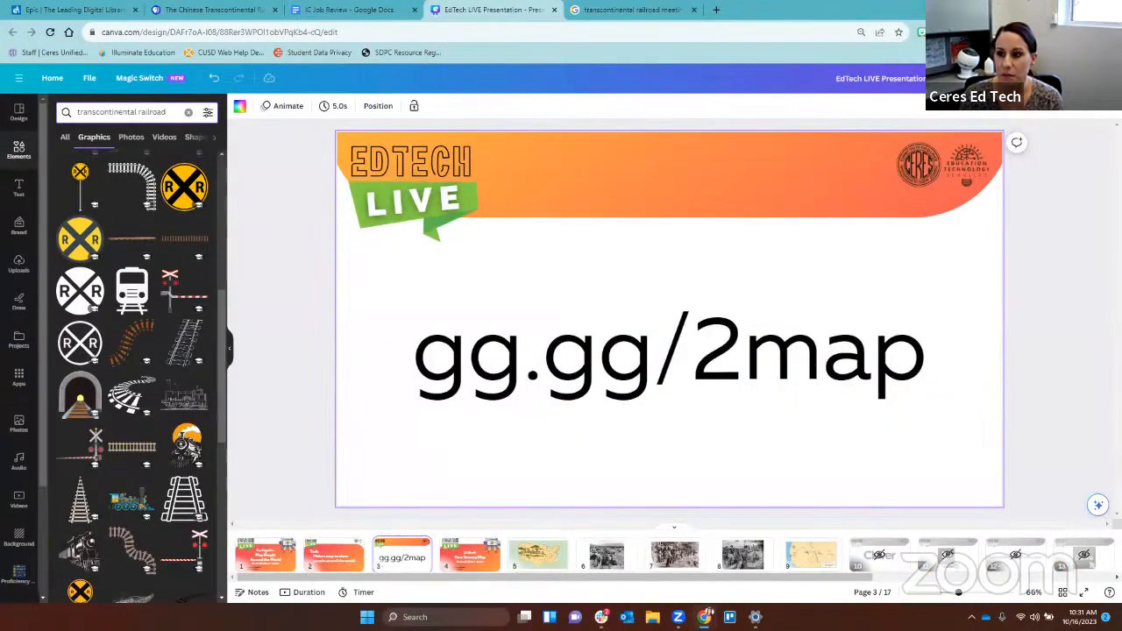
Go to the gg.gg/2map short link in a new Chrome tab.
click(669, 353)
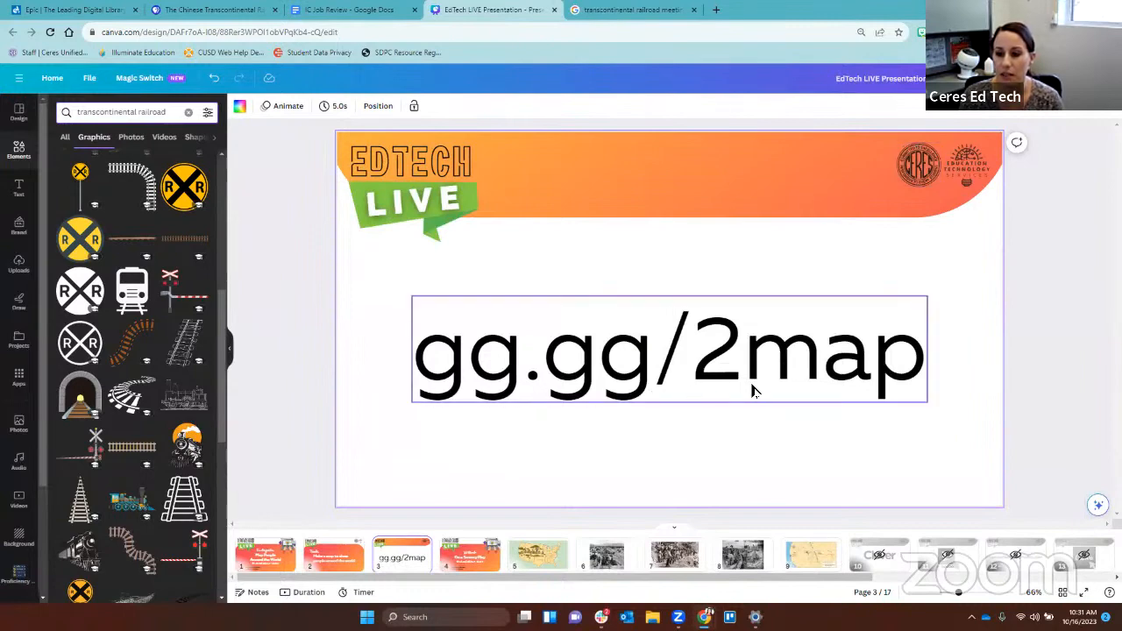
click(463, 421)
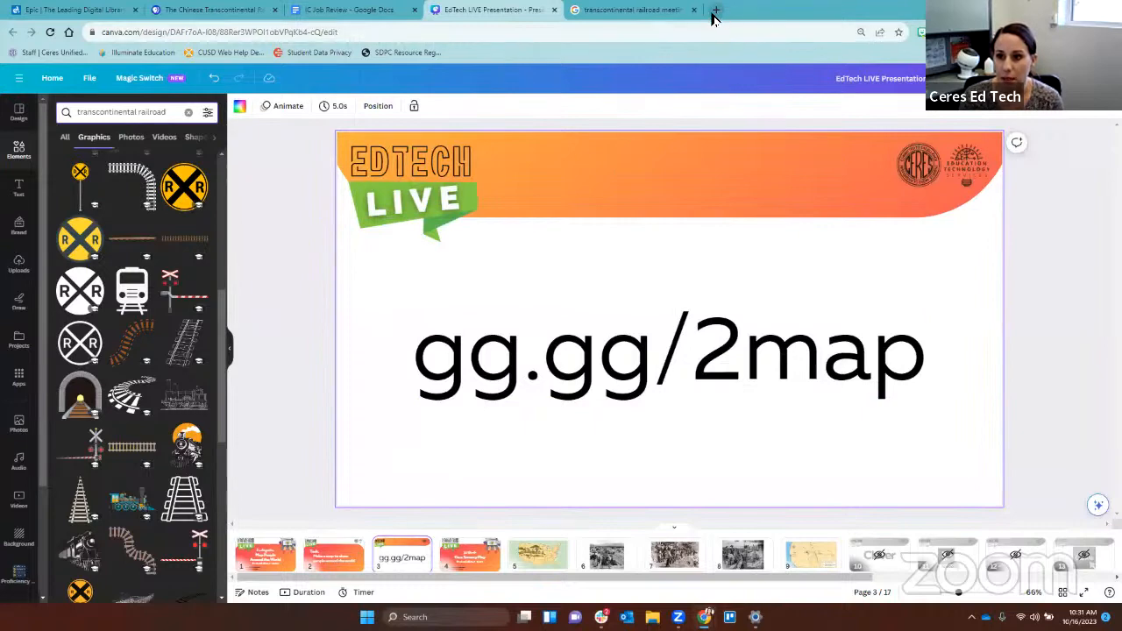
mouse_move(716, 12)
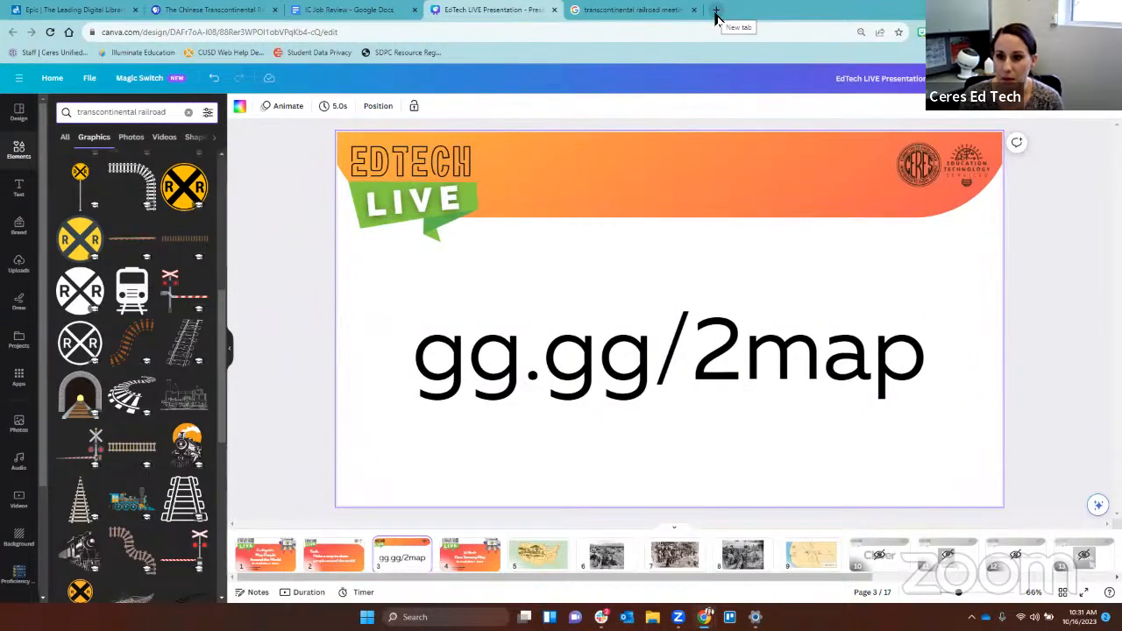
click(669, 351)
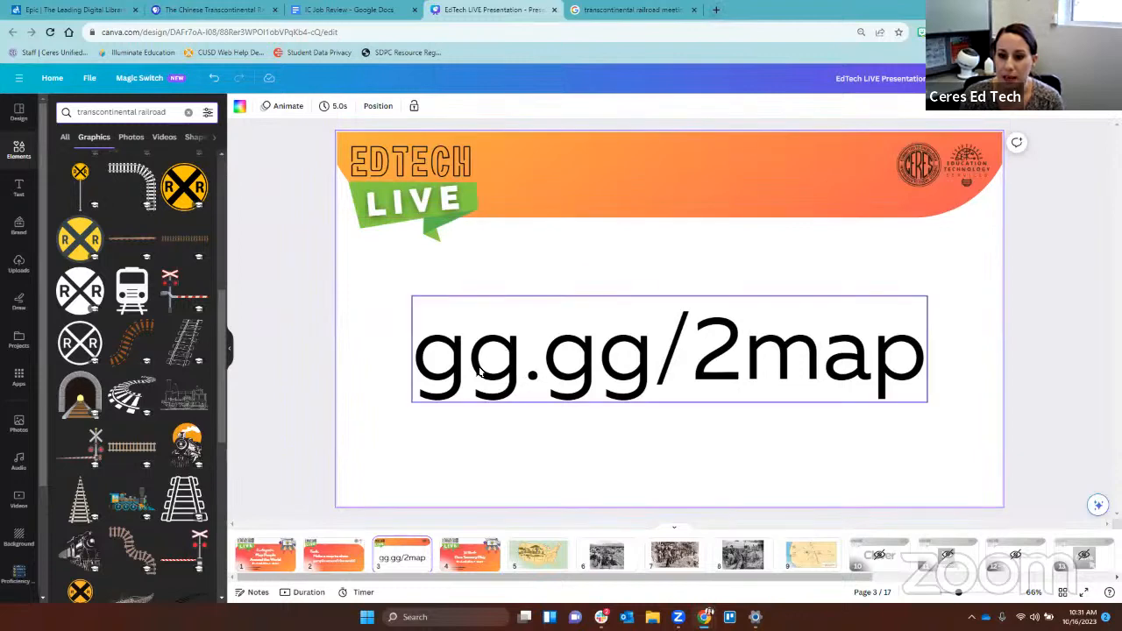
mouse_move(903, 368)
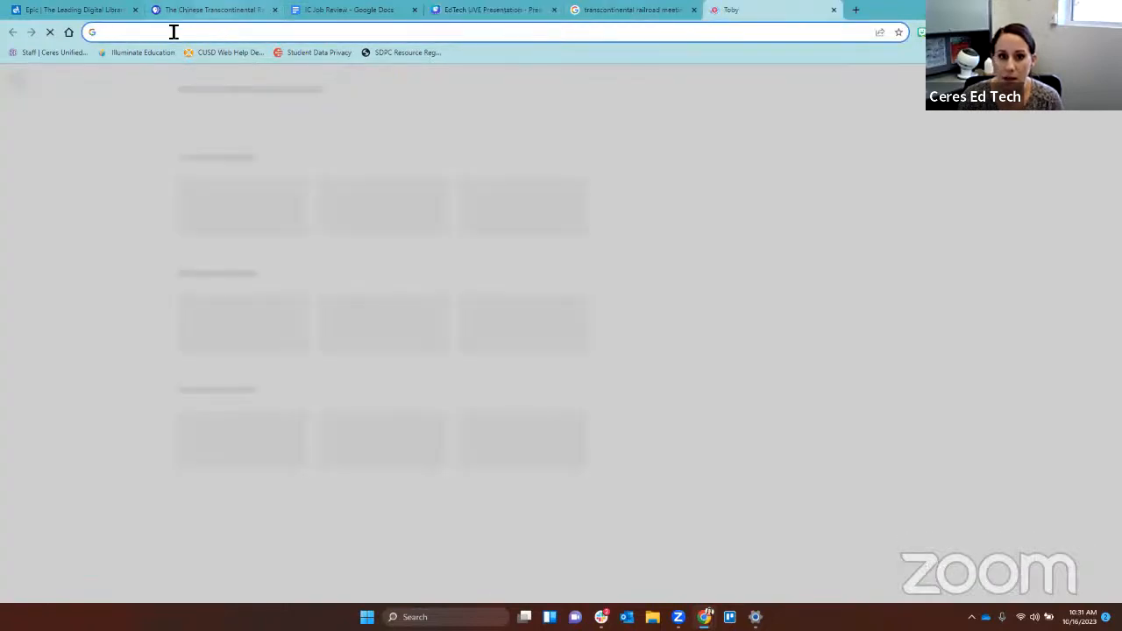
text(gg.gg/2)
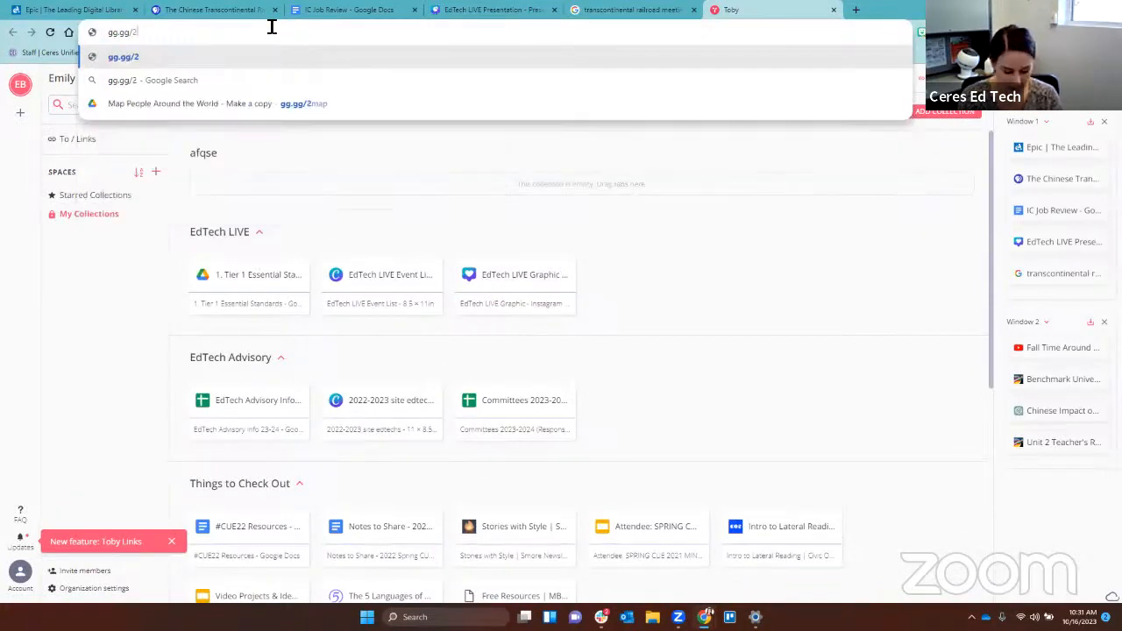
text(map)
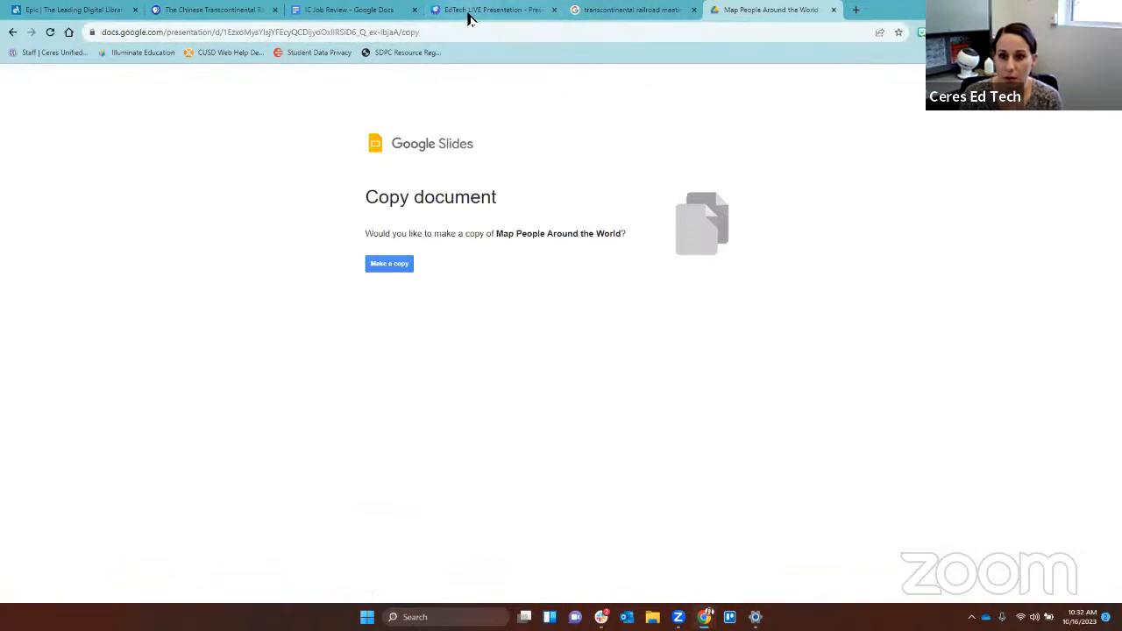
Check the Canva tab, then return and choose Make a copy for Map People Around the World.
click(491, 10)
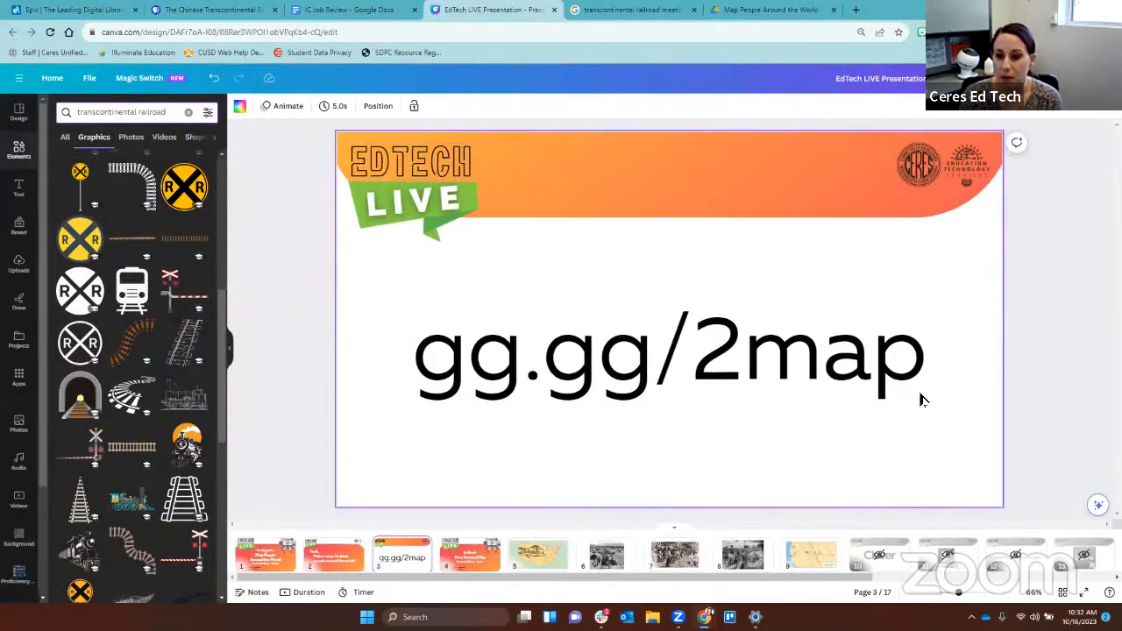
mouse_move(638, 464)
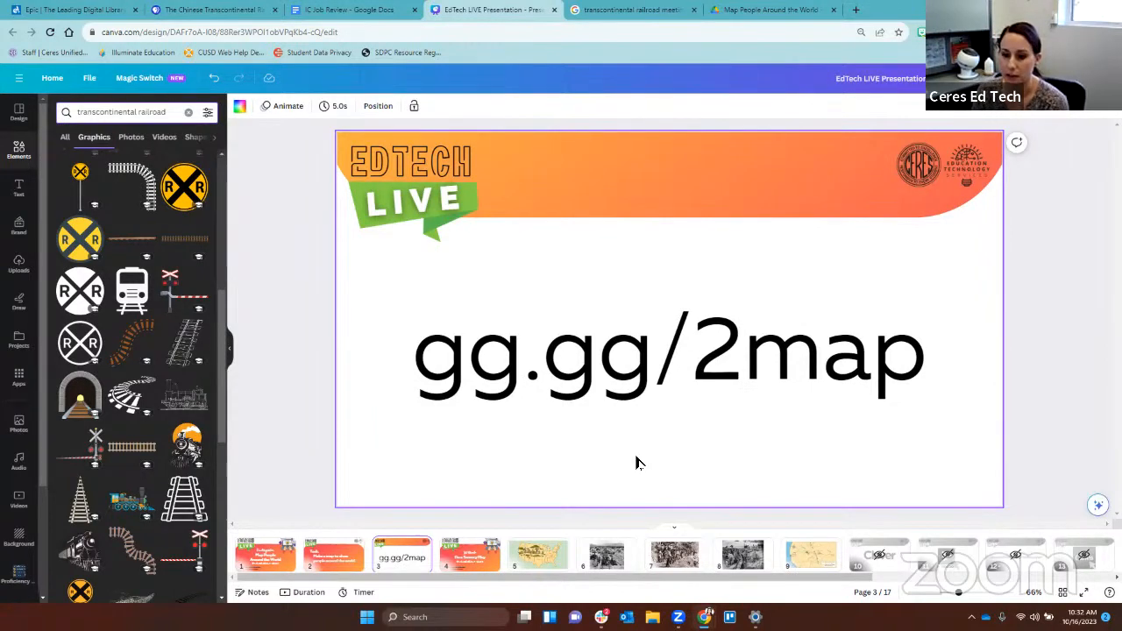
click(772, 9)
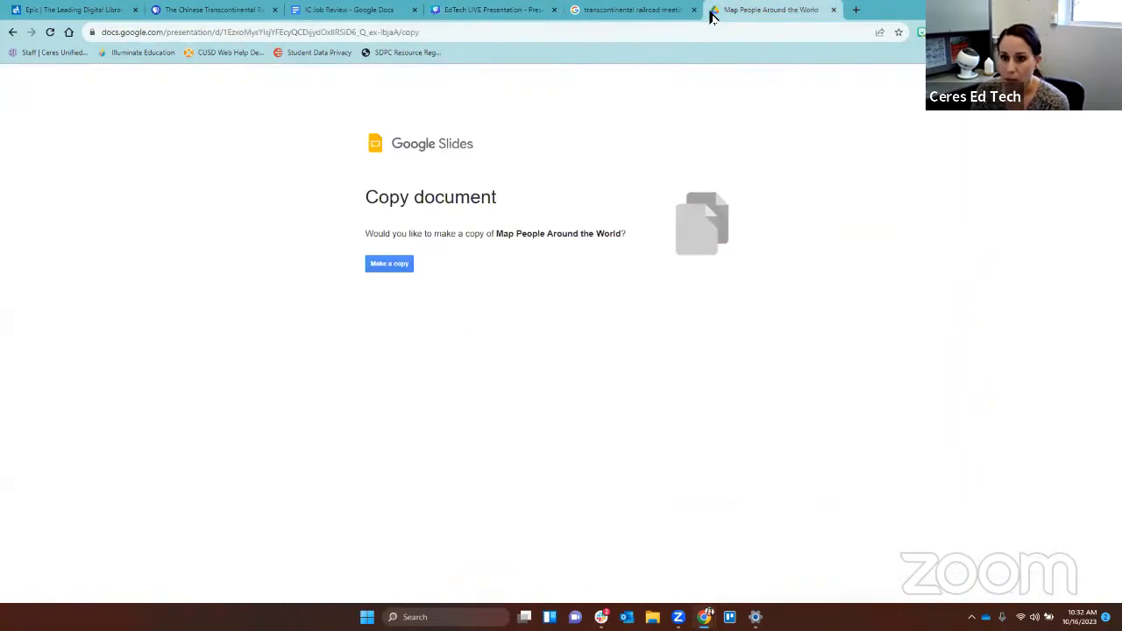
mouse_move(694, 130)
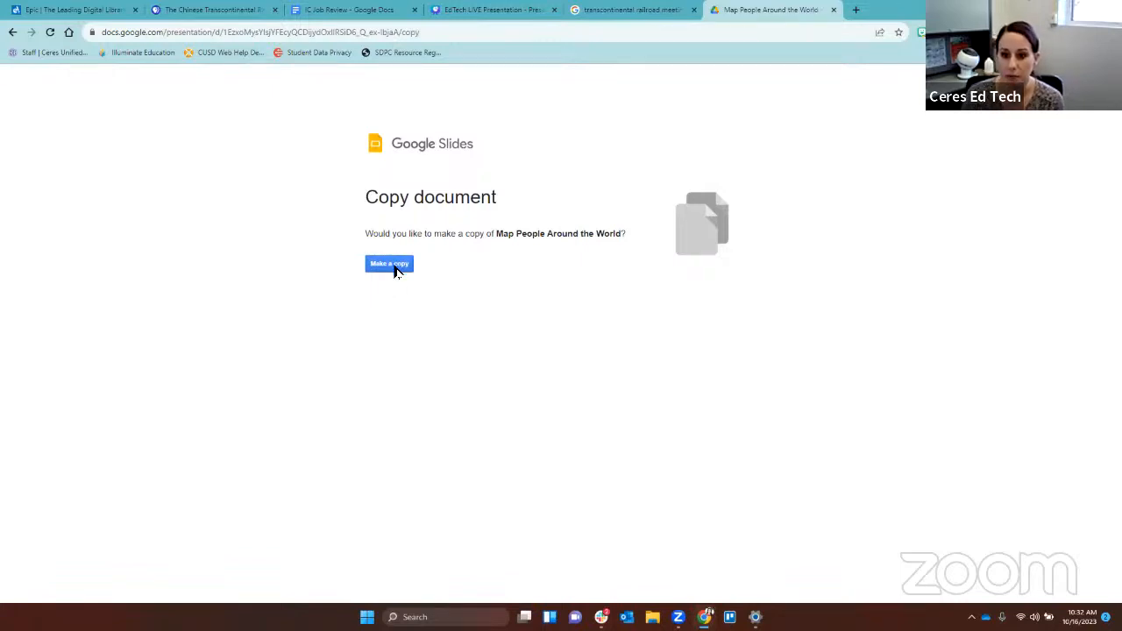
click(388, 264)
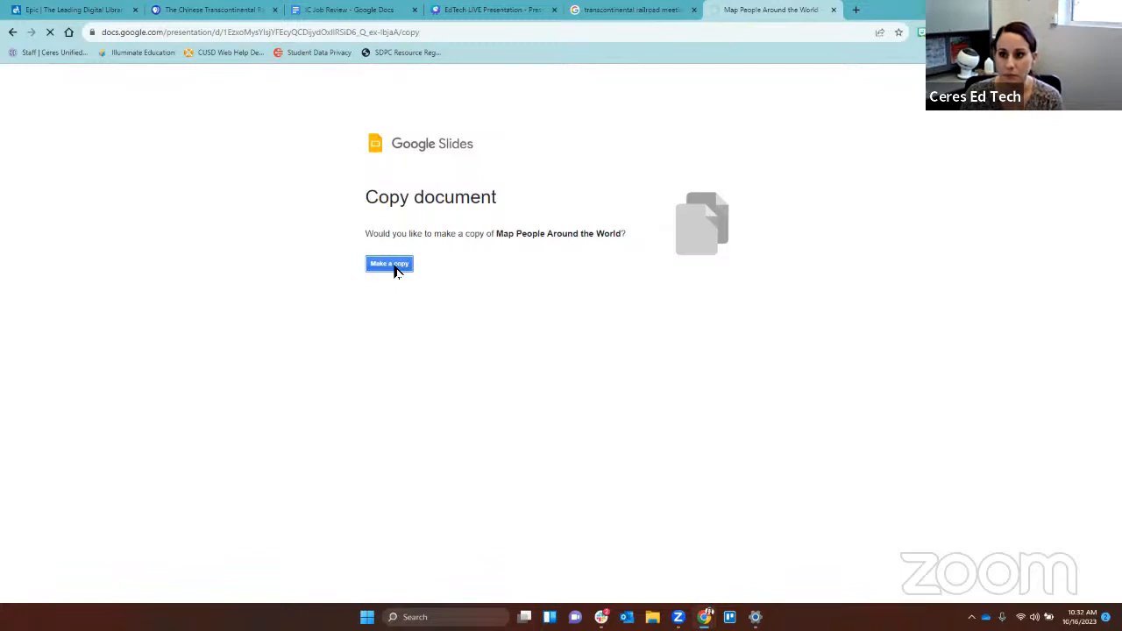
Let the copied presentation load and go to the book link in the speaker notes.
click(389, 264)
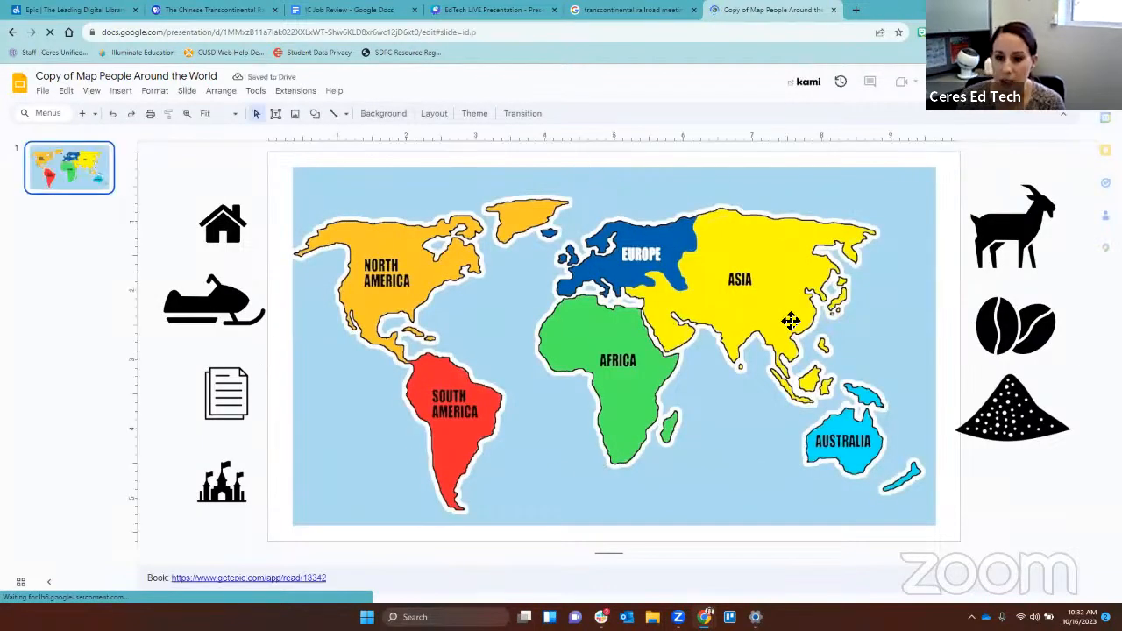
mouse_move(598, 344)
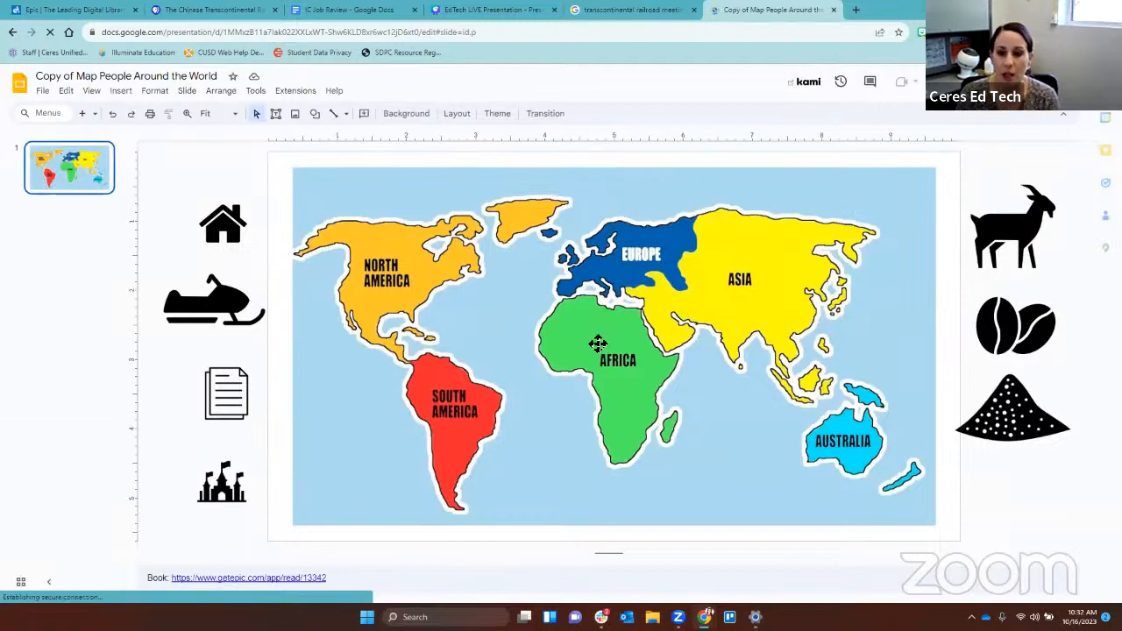
mouse_move(1020, 208)
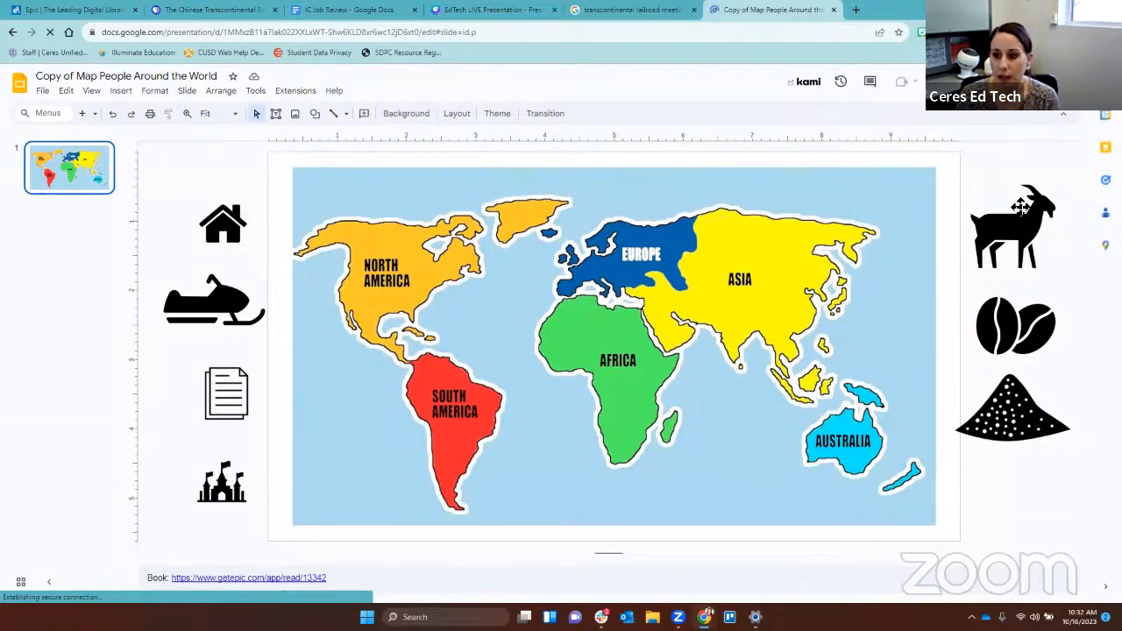
mouse_move(978, 464)
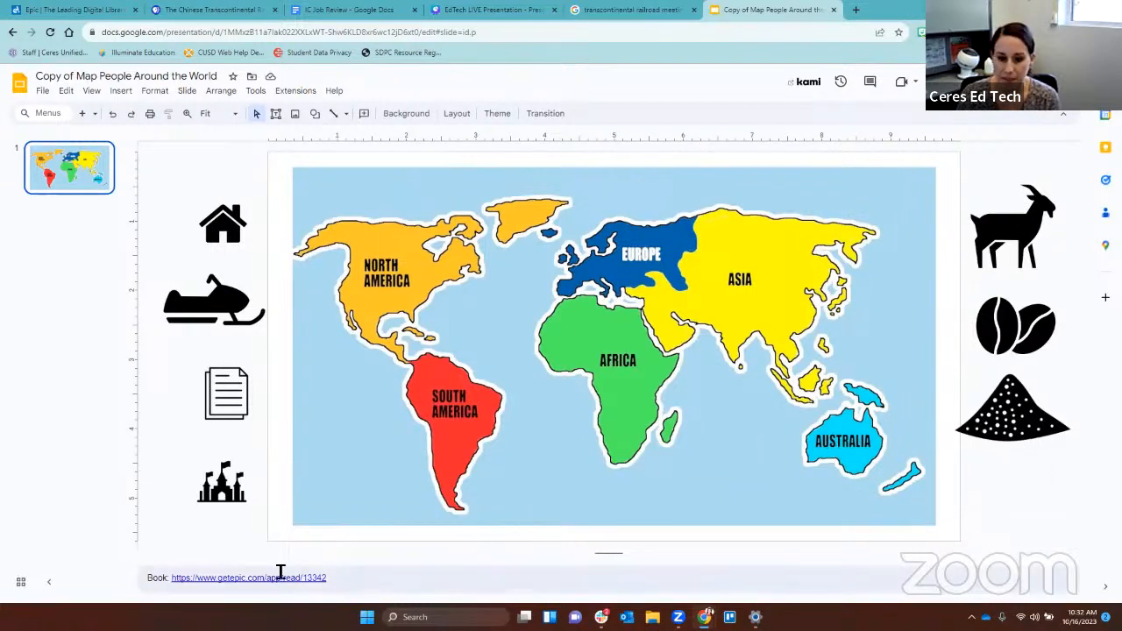
click(248, 578)
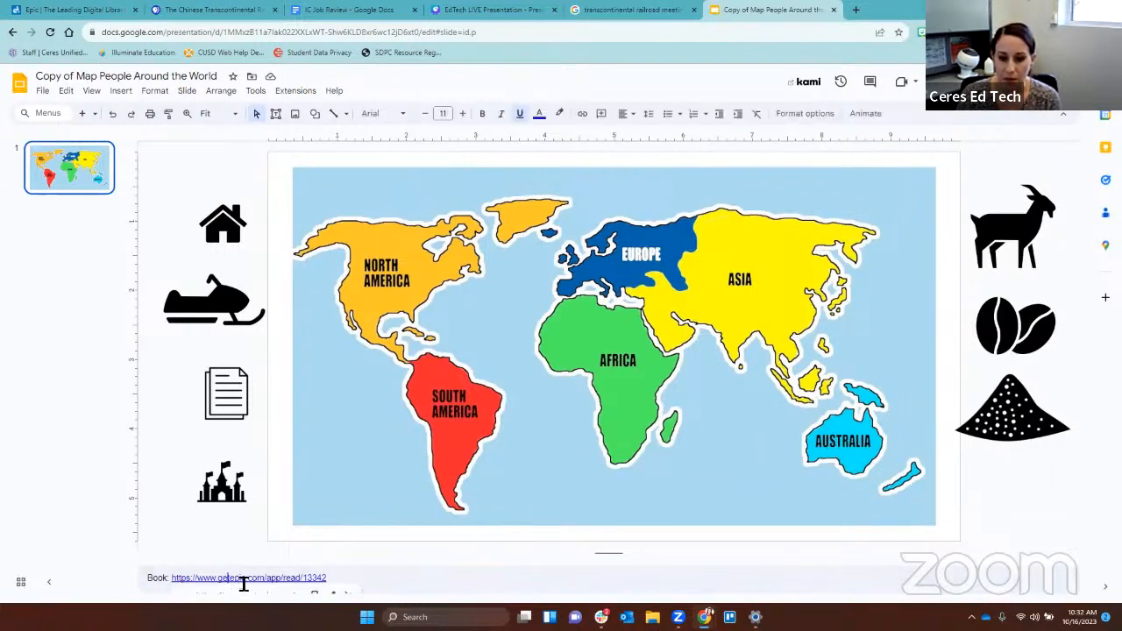
Open the getepic.com book from the notes and turn past the table of contents.
click(246, 577)
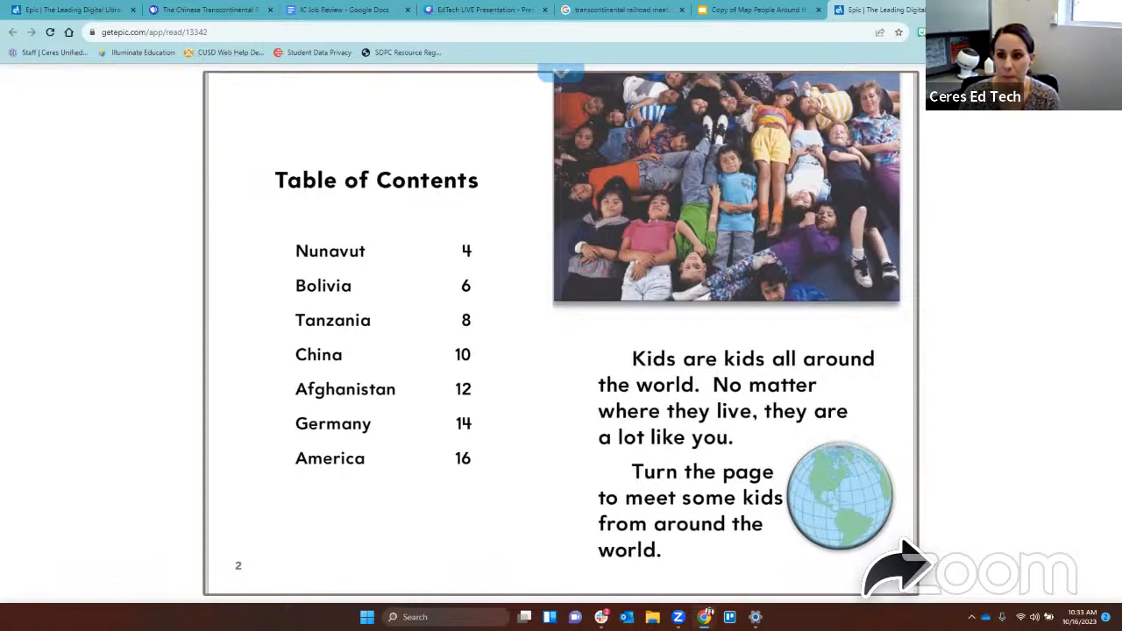
click(754, 10)
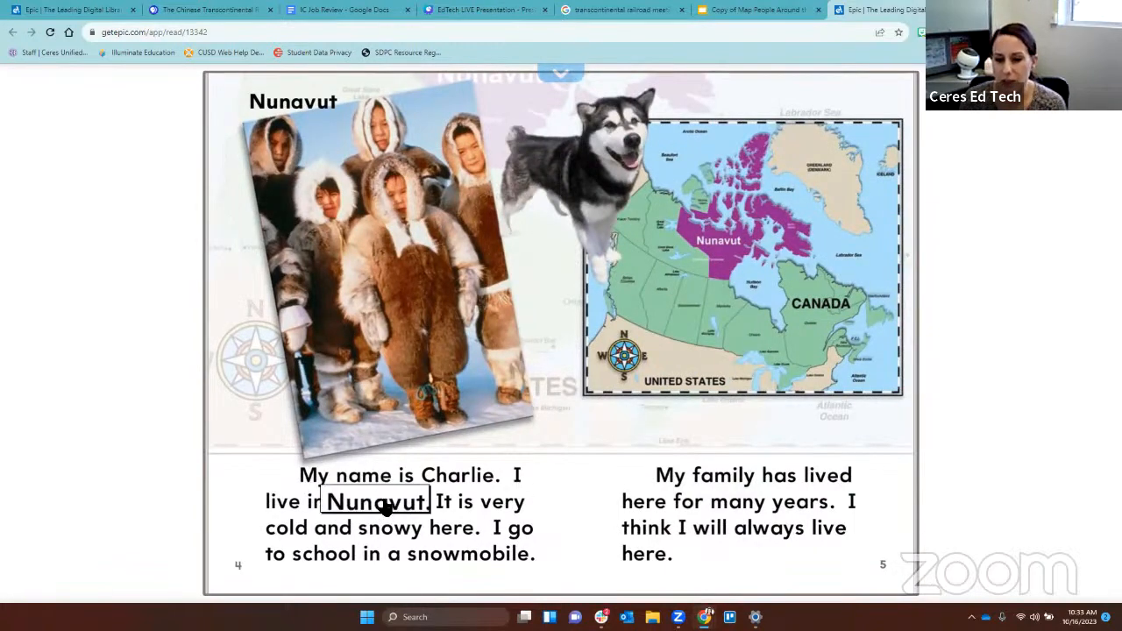
click(375, 502)
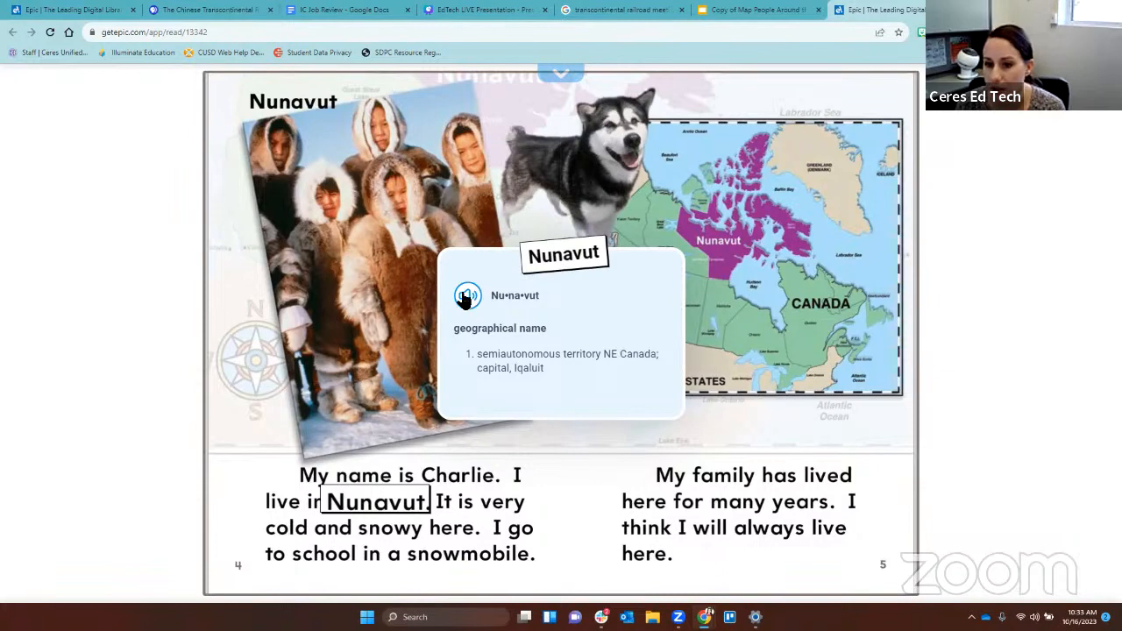
mouse_move(886, 460)
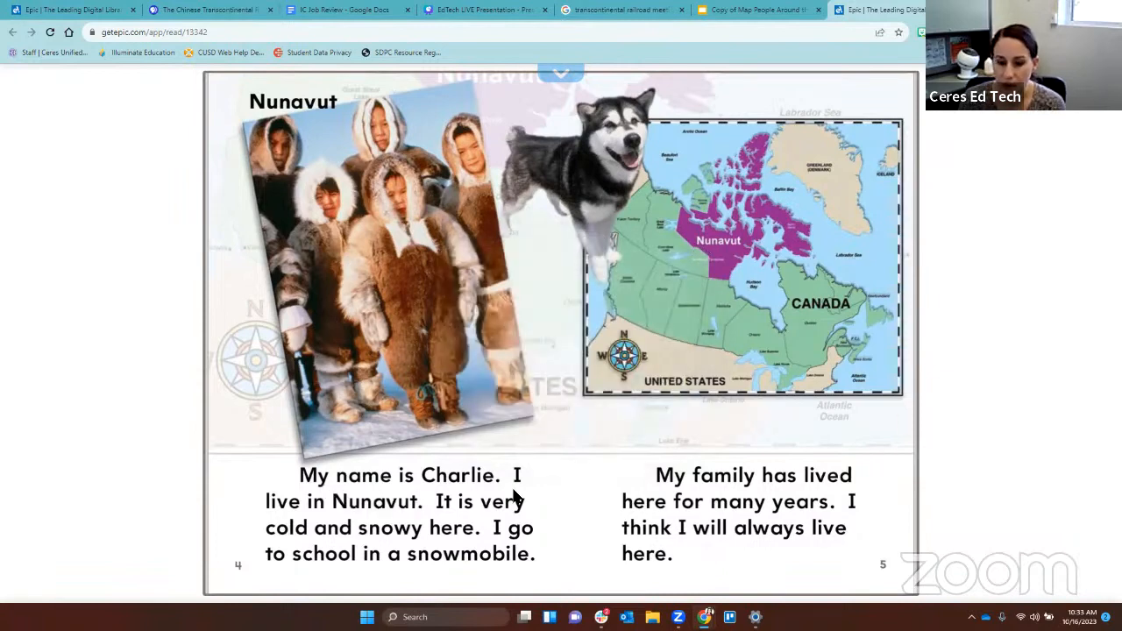
double_click(325, 553)
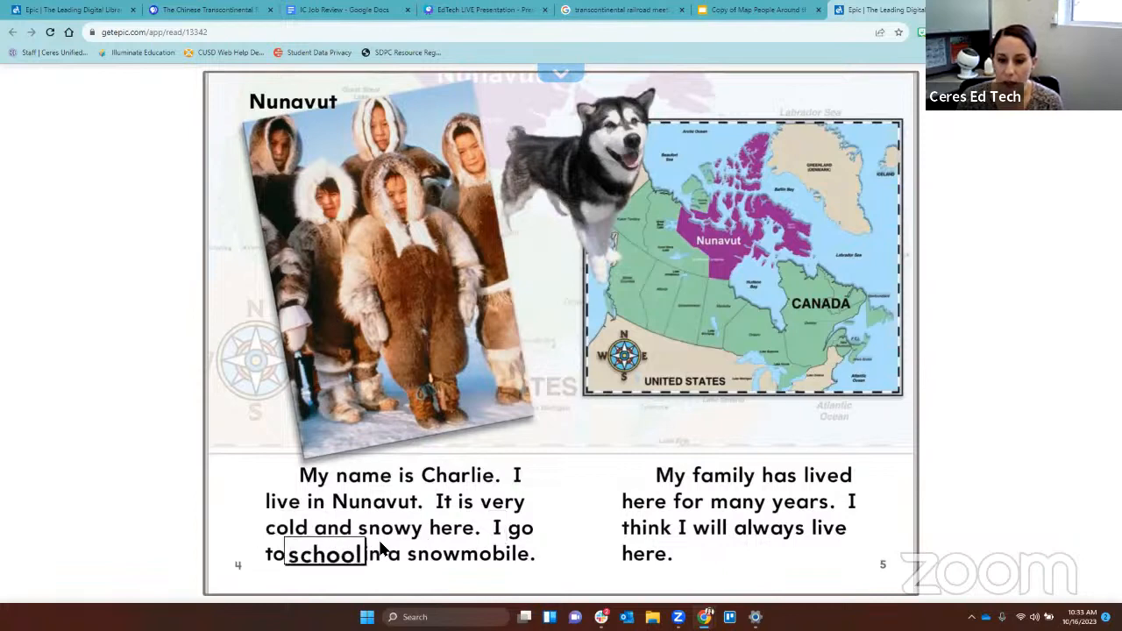
click(451, 527)
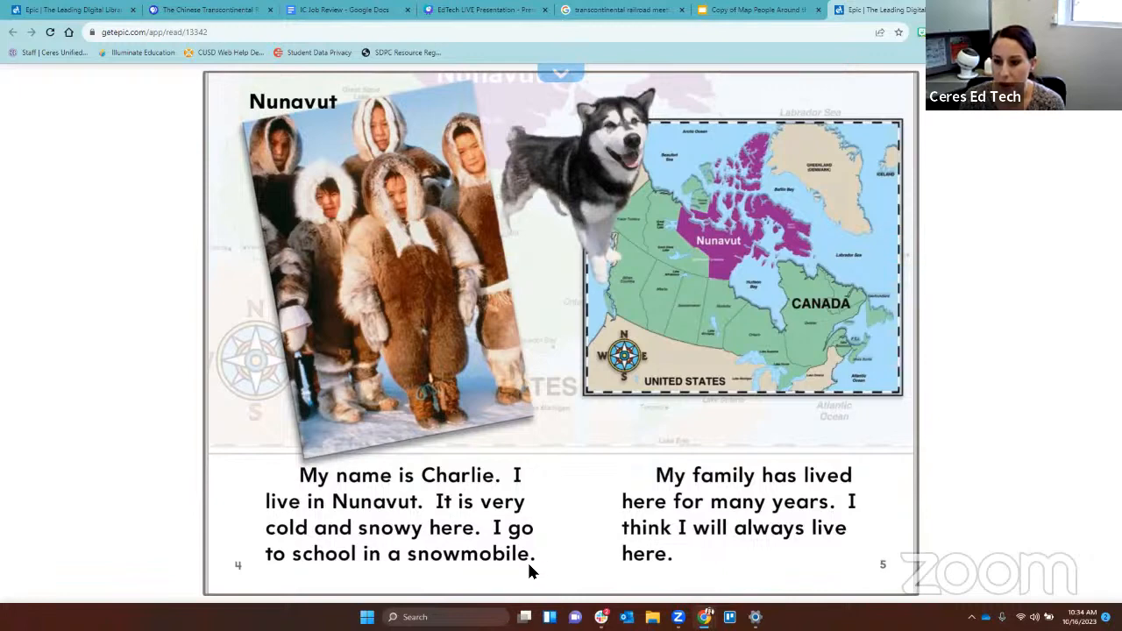
mouse_move(697, 568)
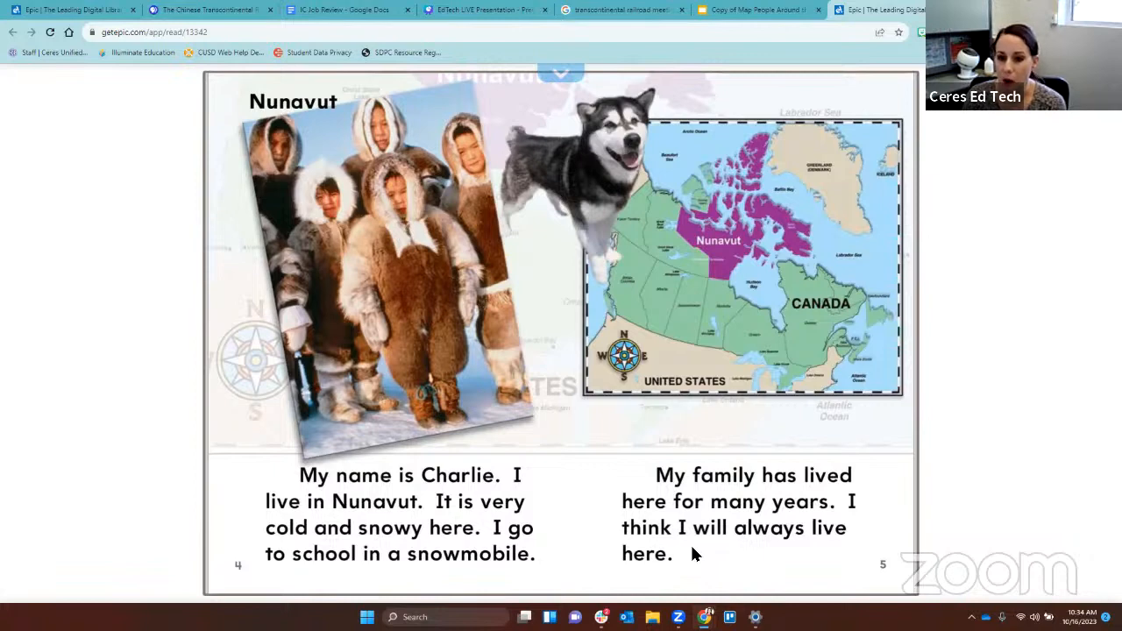
mouse_move(702, 544)
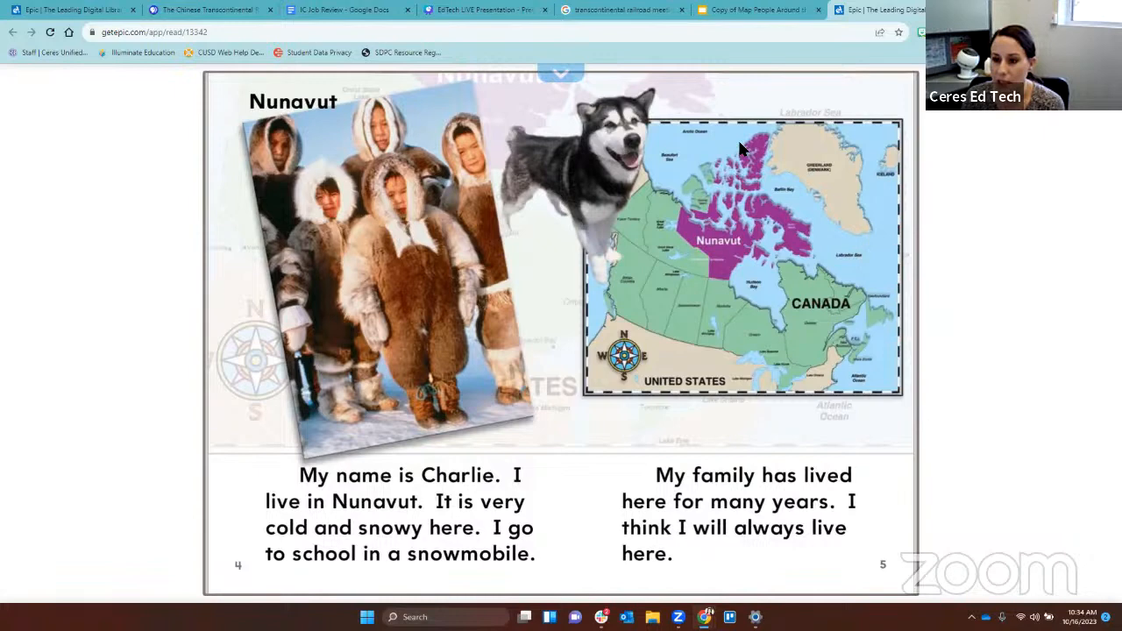
mouse_move(805, 214)
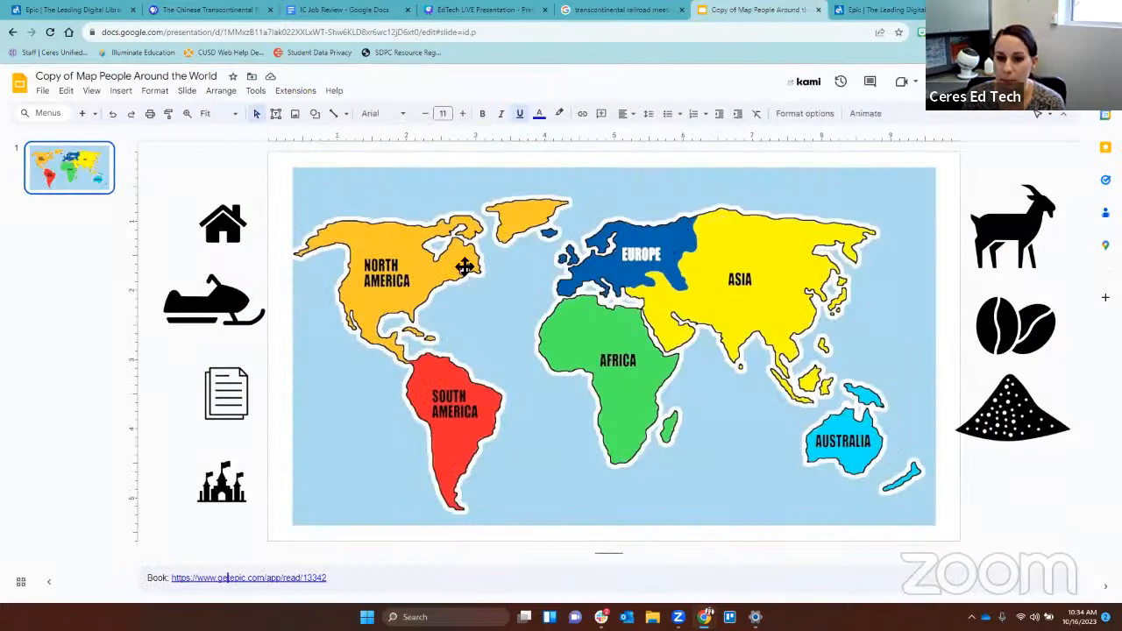
mouse_move(1043, 448)
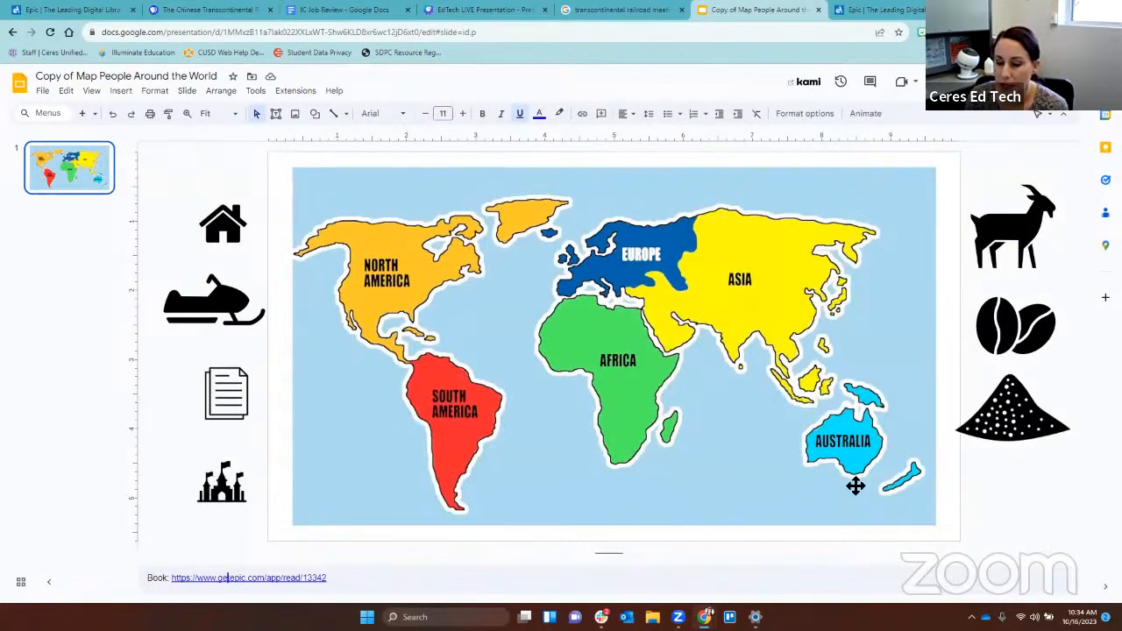
mouse_move(571, 476)
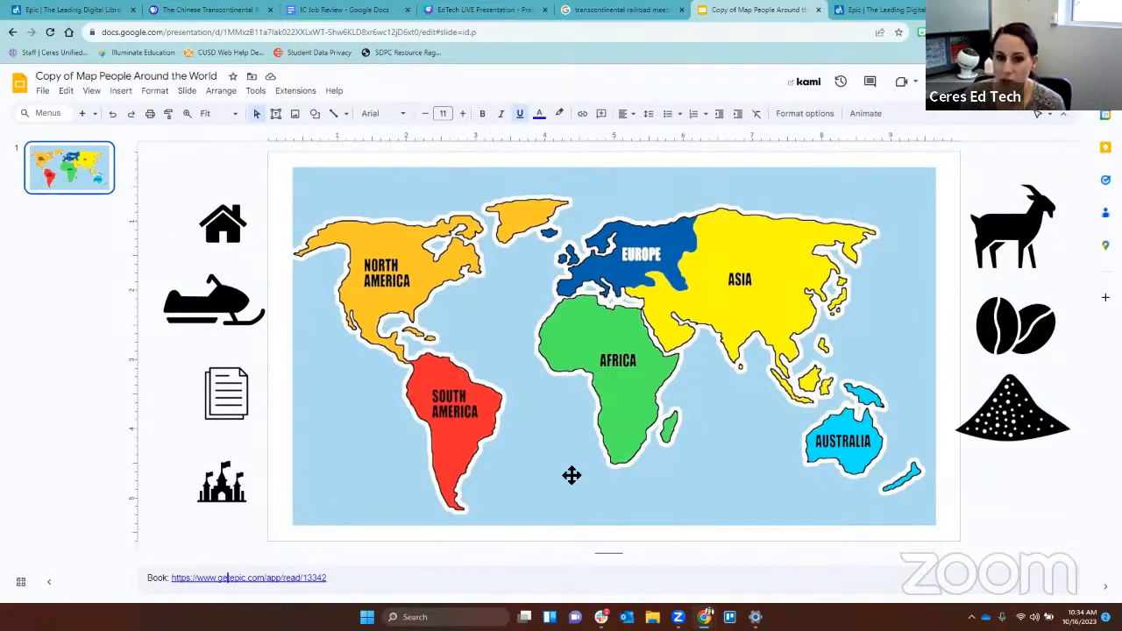
mouse_move(384, 233)
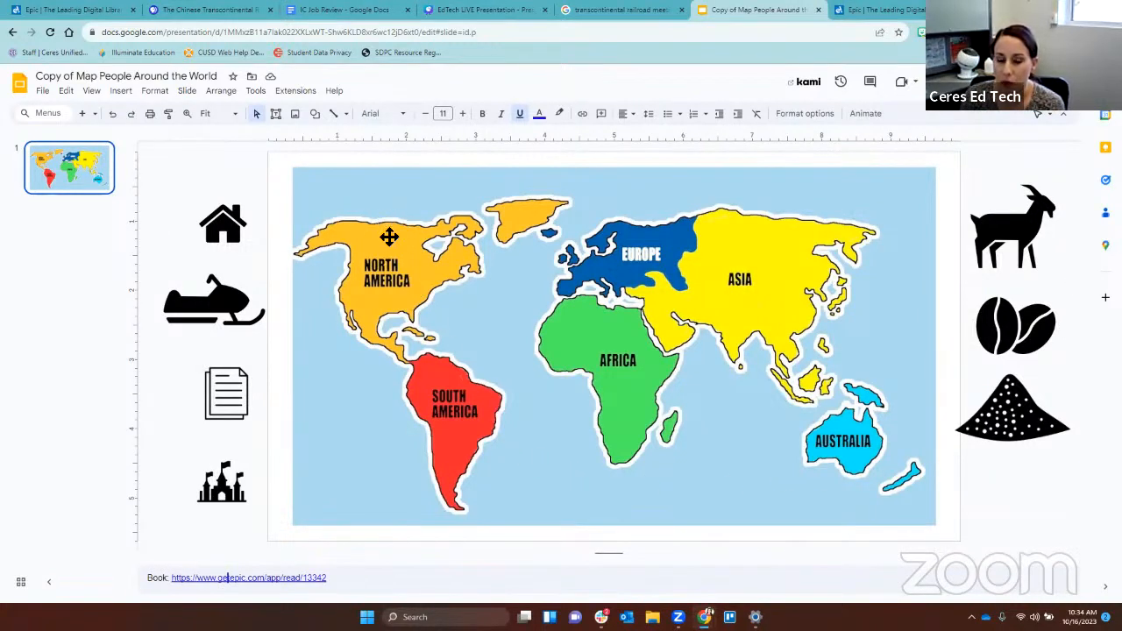
mouse_move(384, 422)
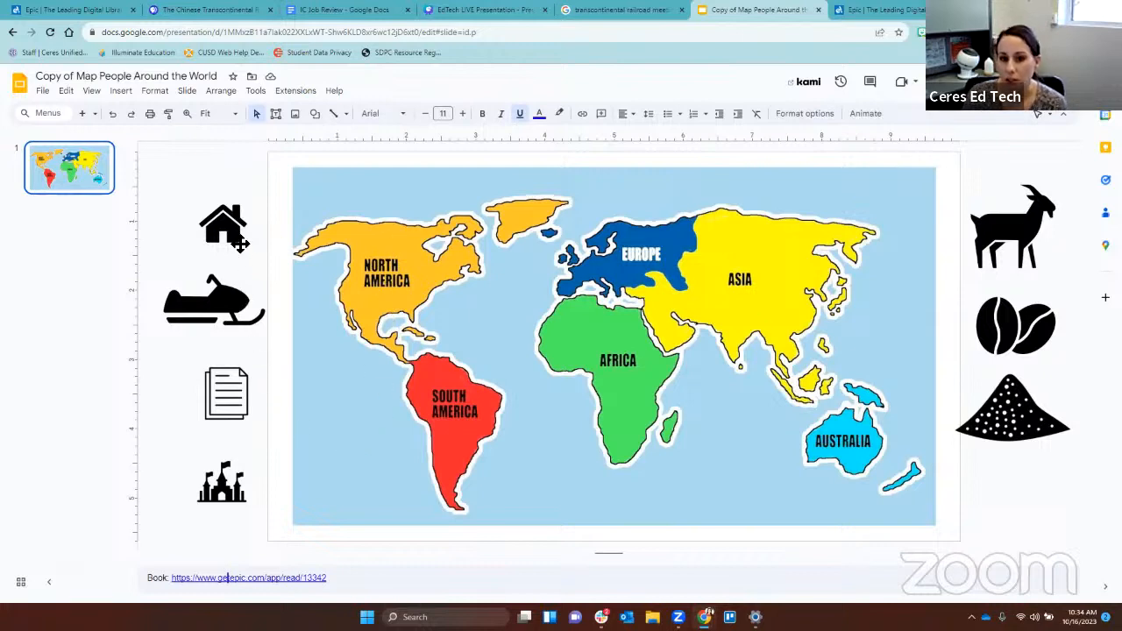
mouse_move(241, 257)
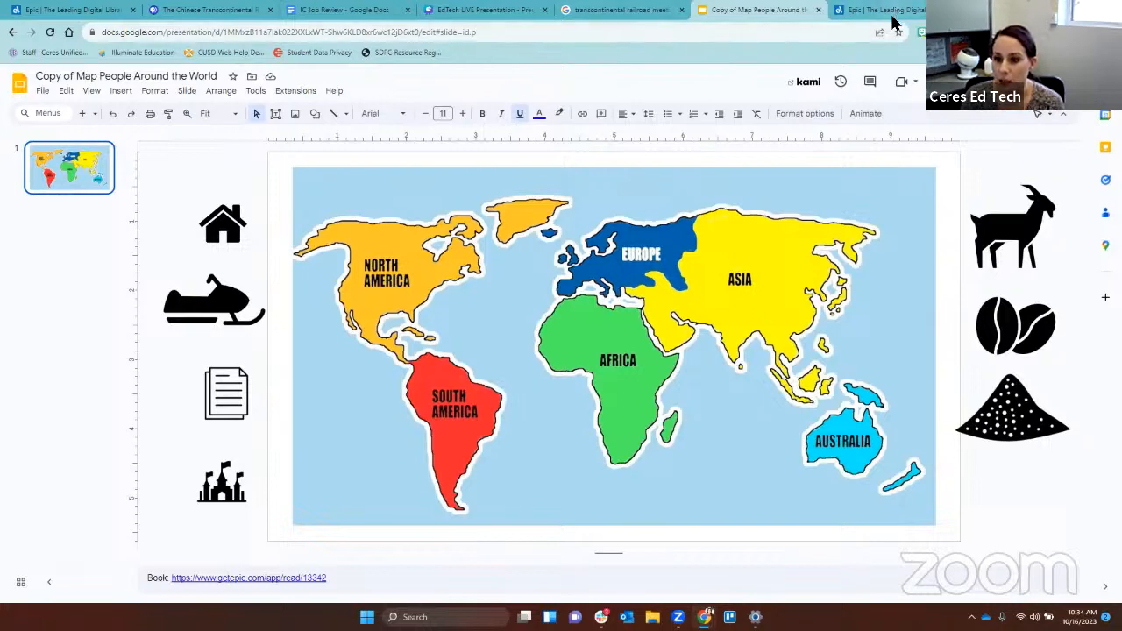
Drag the snowmobile to northern North America and the house to western North America.
click(877, 9)
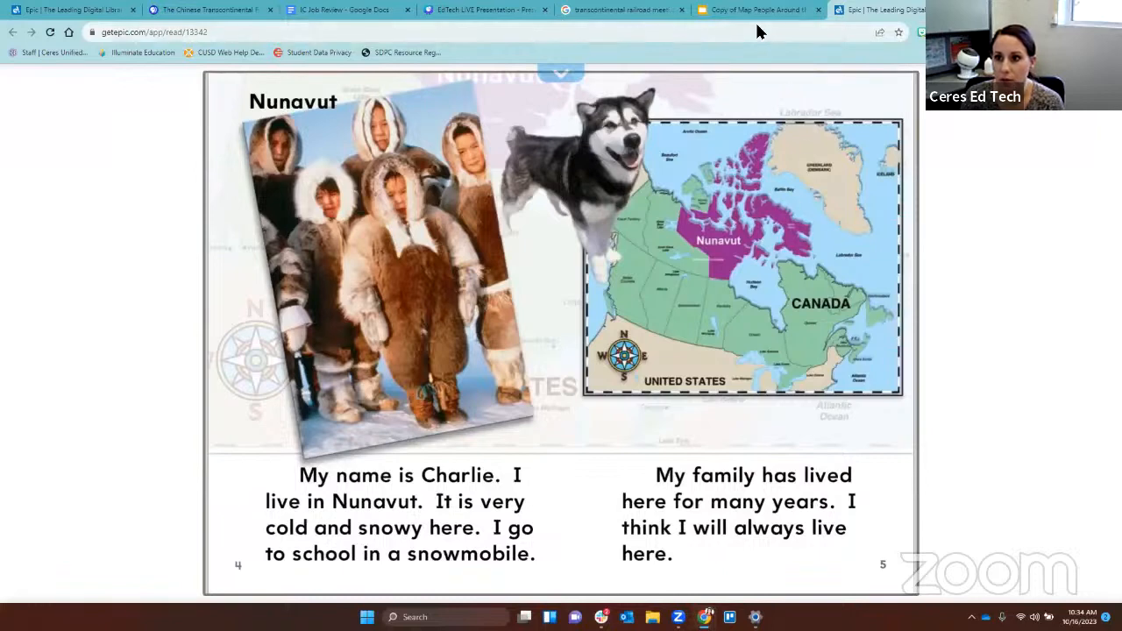
click(758, 9)
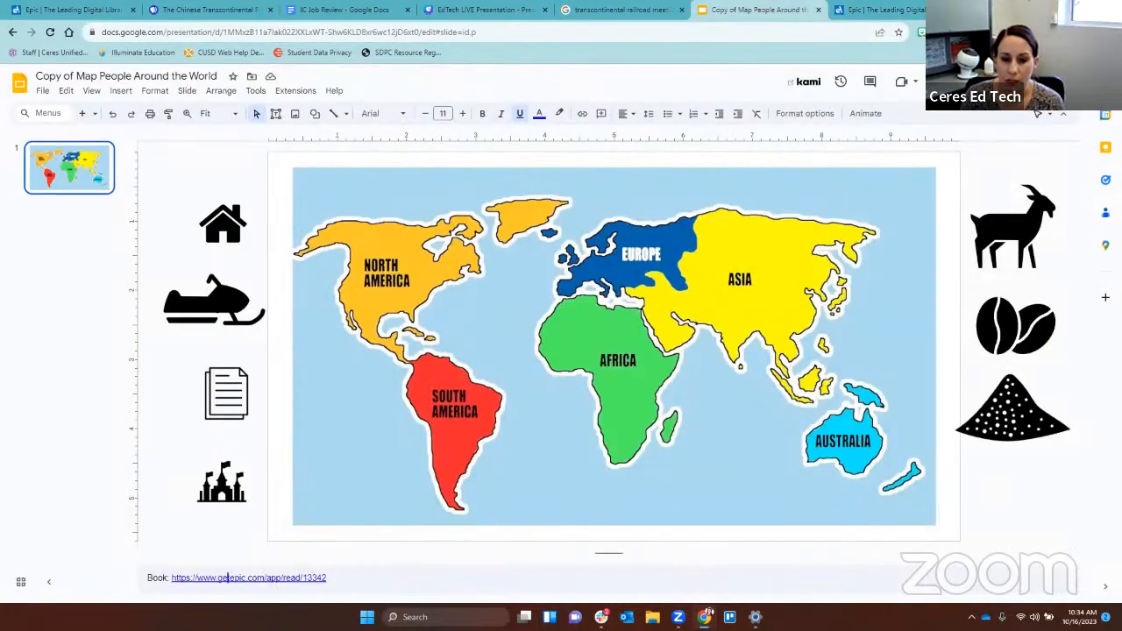
click(214, 300)
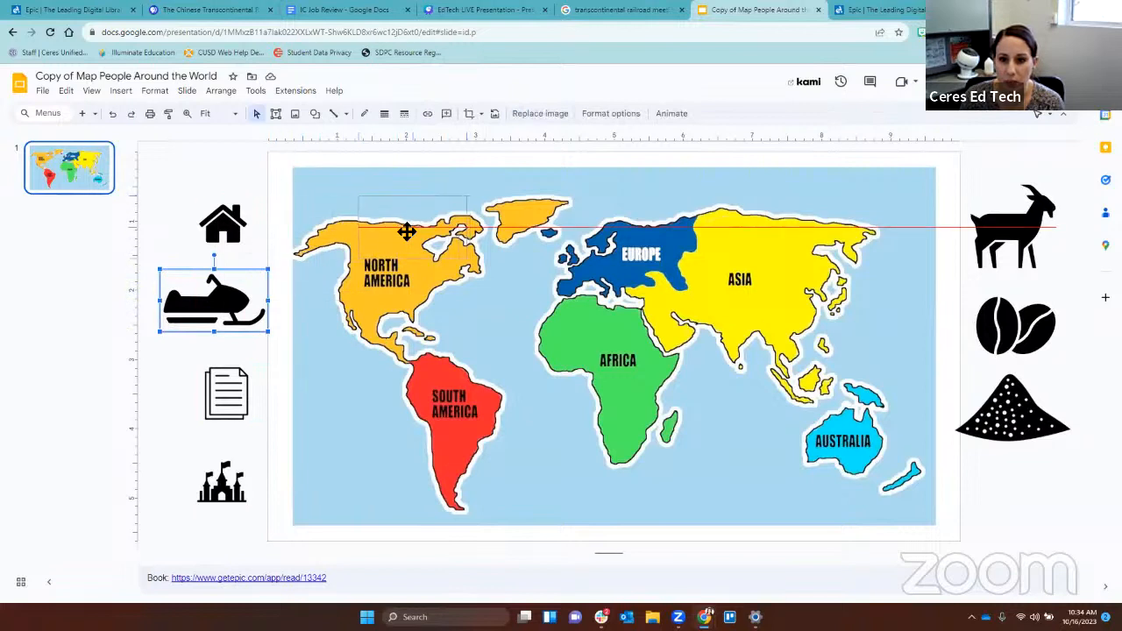
drag(214, 298, 402, 223)
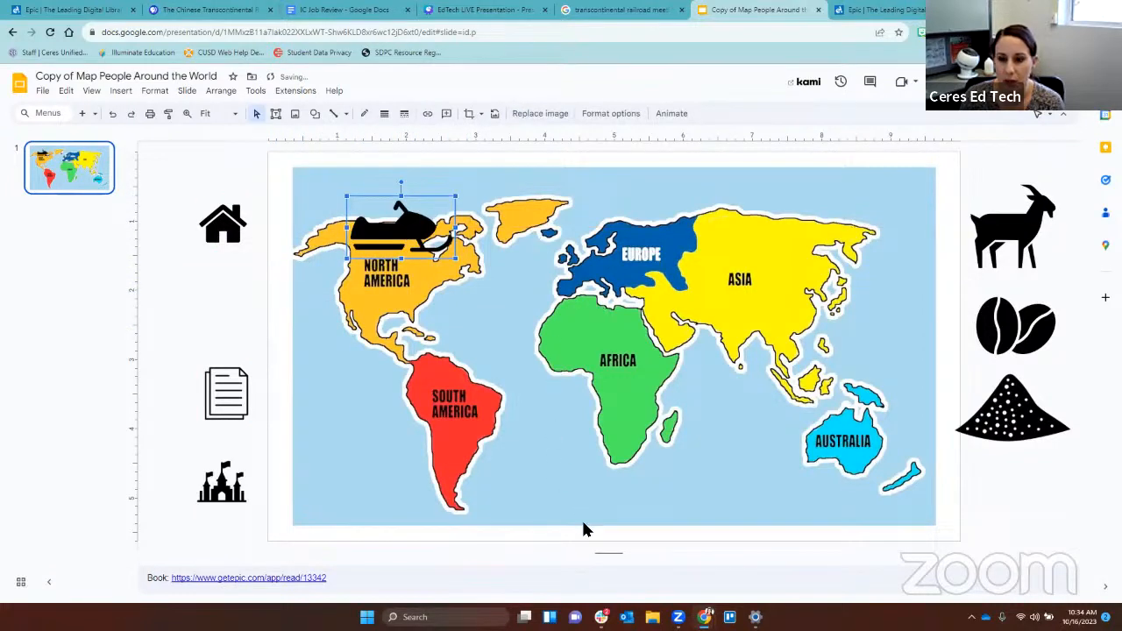
mouse_move(657, 568)
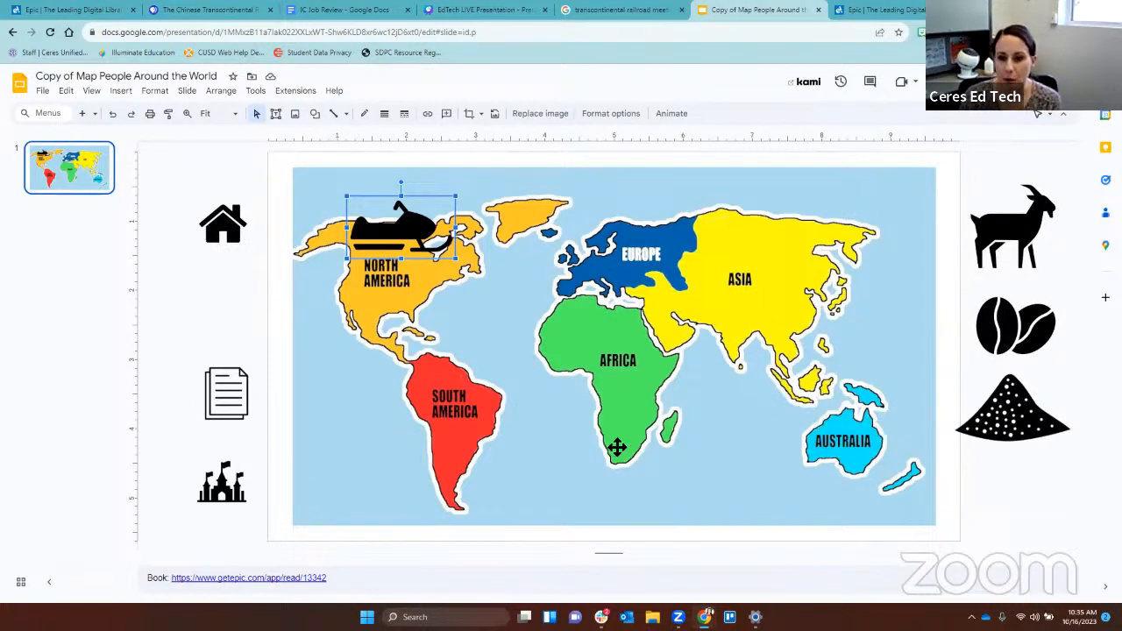
mouse_move(226, 241)
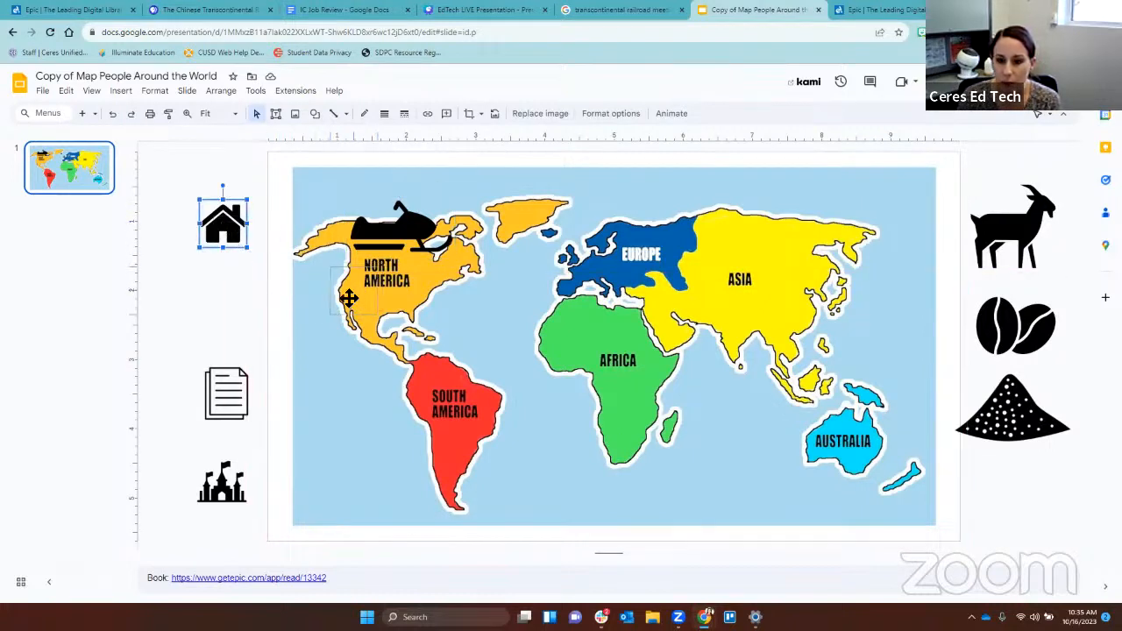
drag(224, 222, 350, 285)
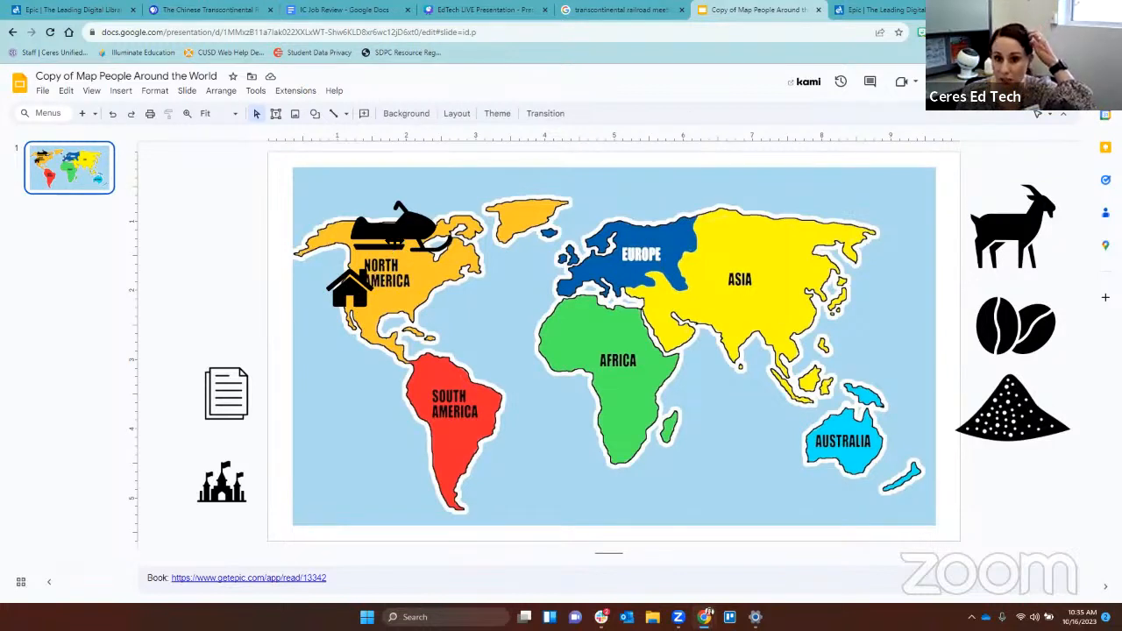
mouse_move(314, 311)
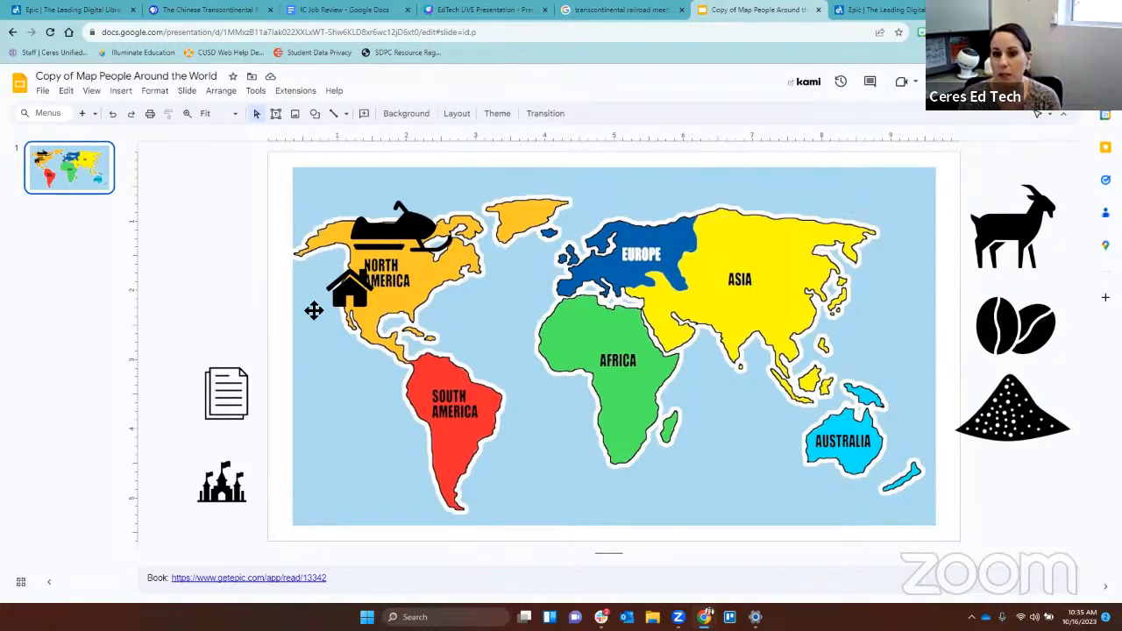
mouse_move(342, 203)
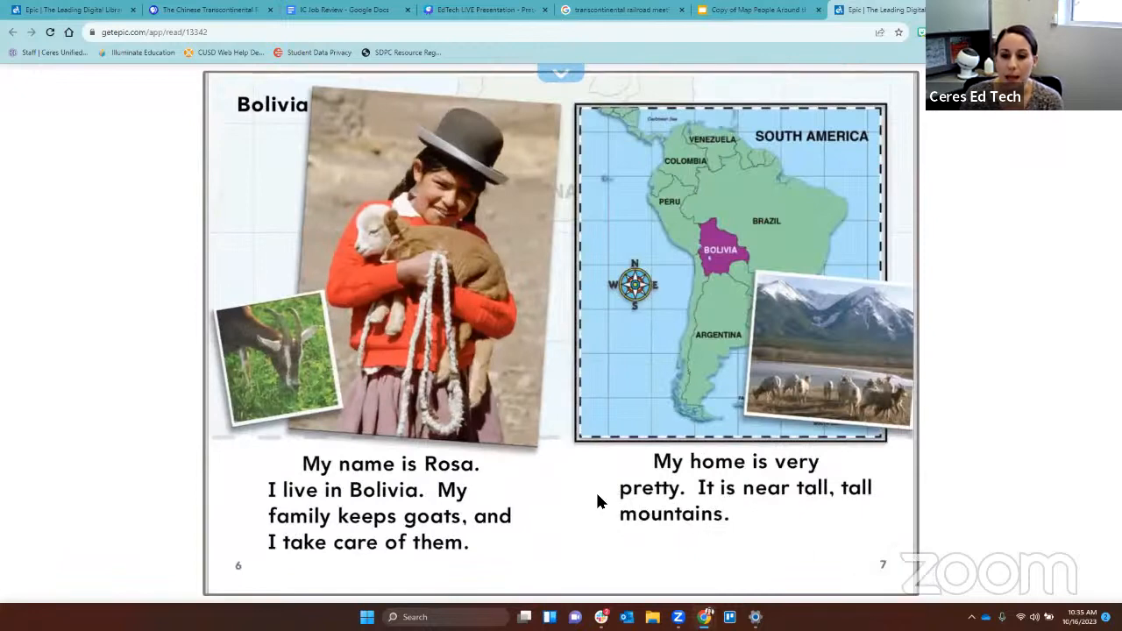
mouse_move(520, 487)
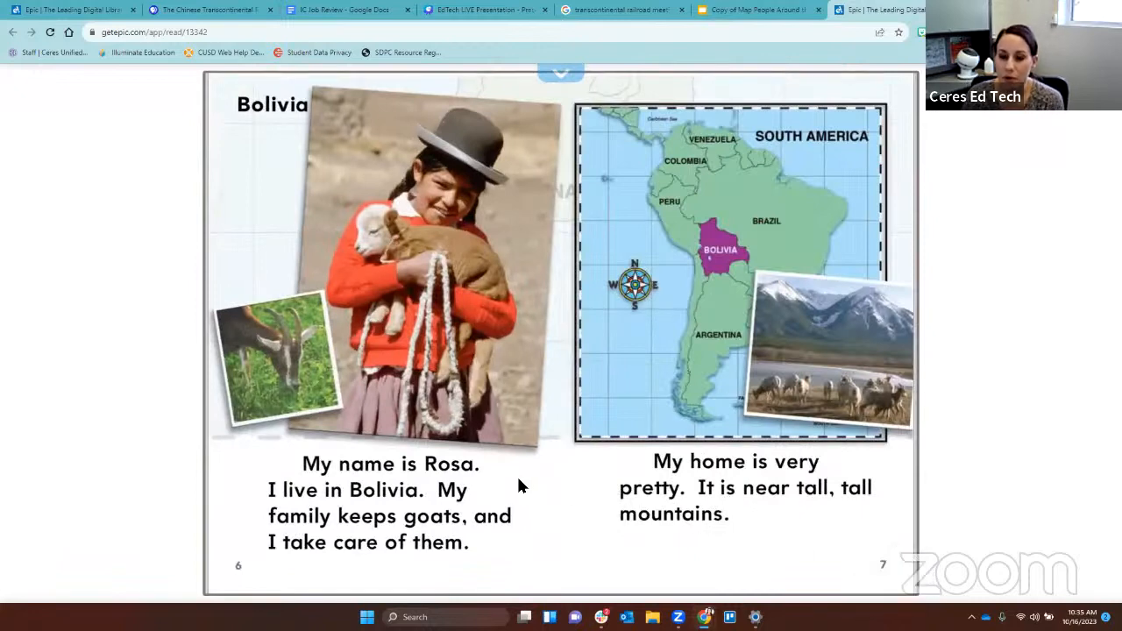
Look up and hear the pronunciation of 'Bolivia' in Epic, then return to Slides.
click(383, 490)
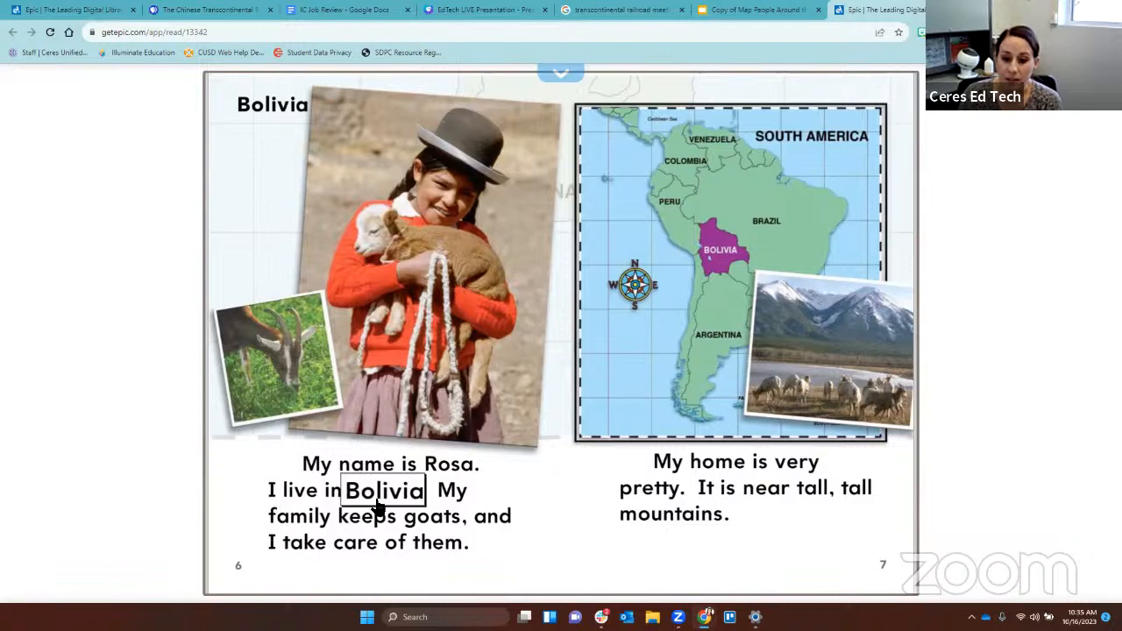
mouse_move(462, 510)
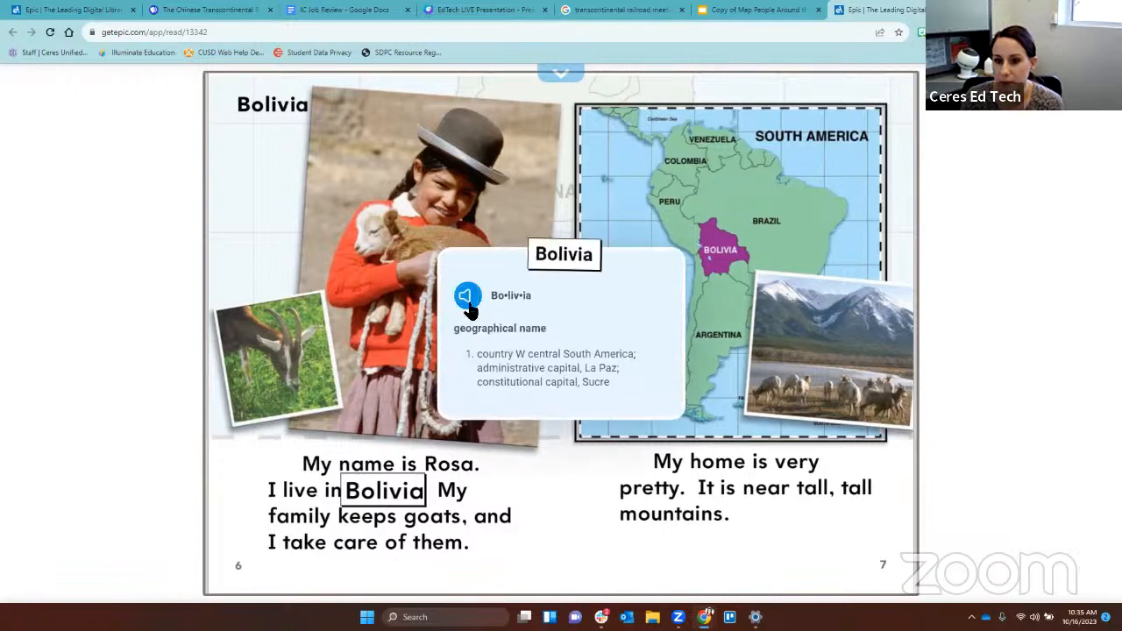
click(468, 296)
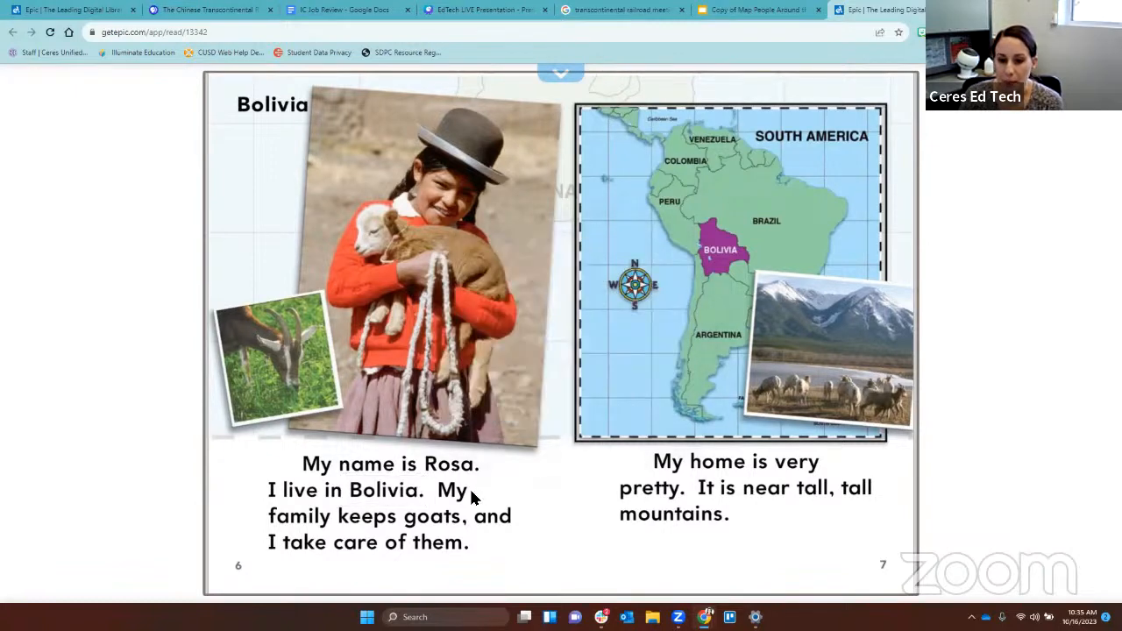
mouse_move(438, 533)
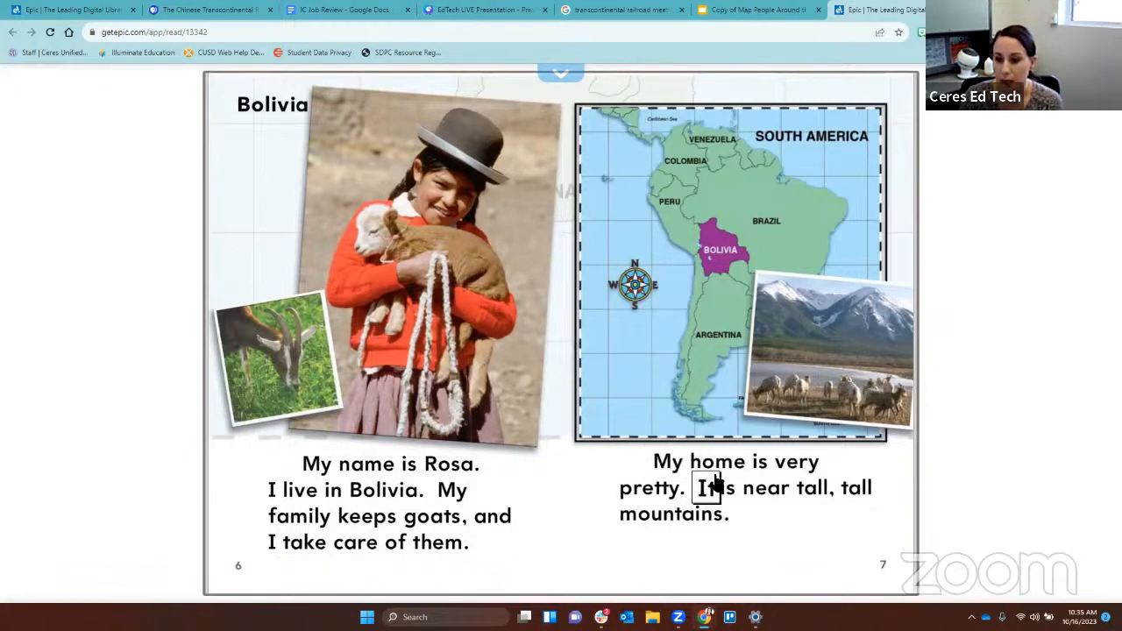
click(796, 462)
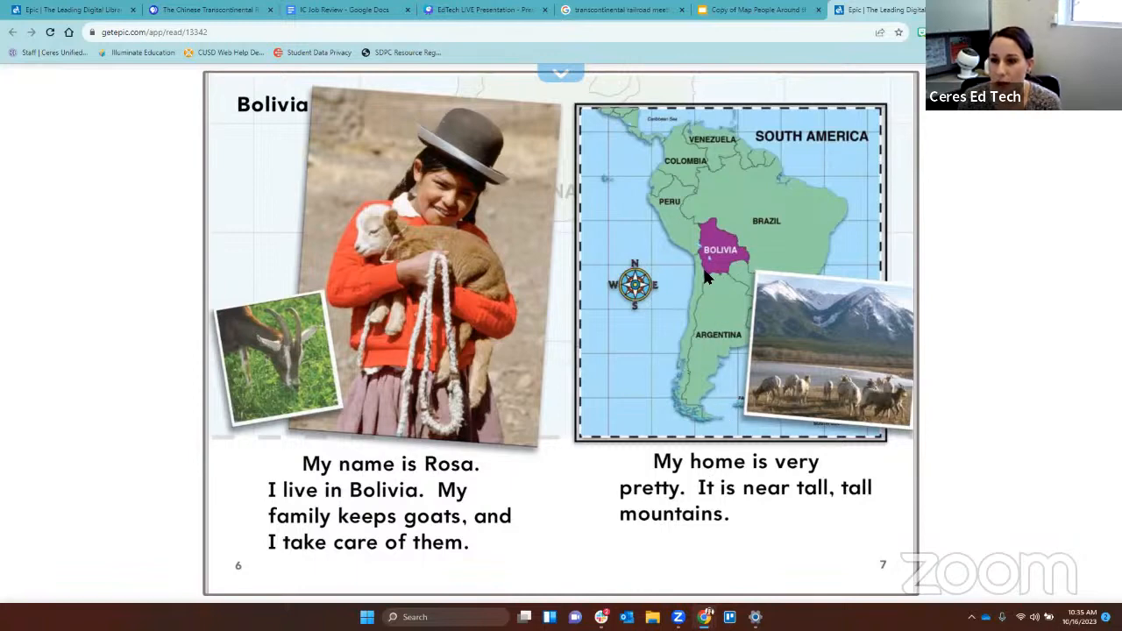
mouse_move(708, 194)
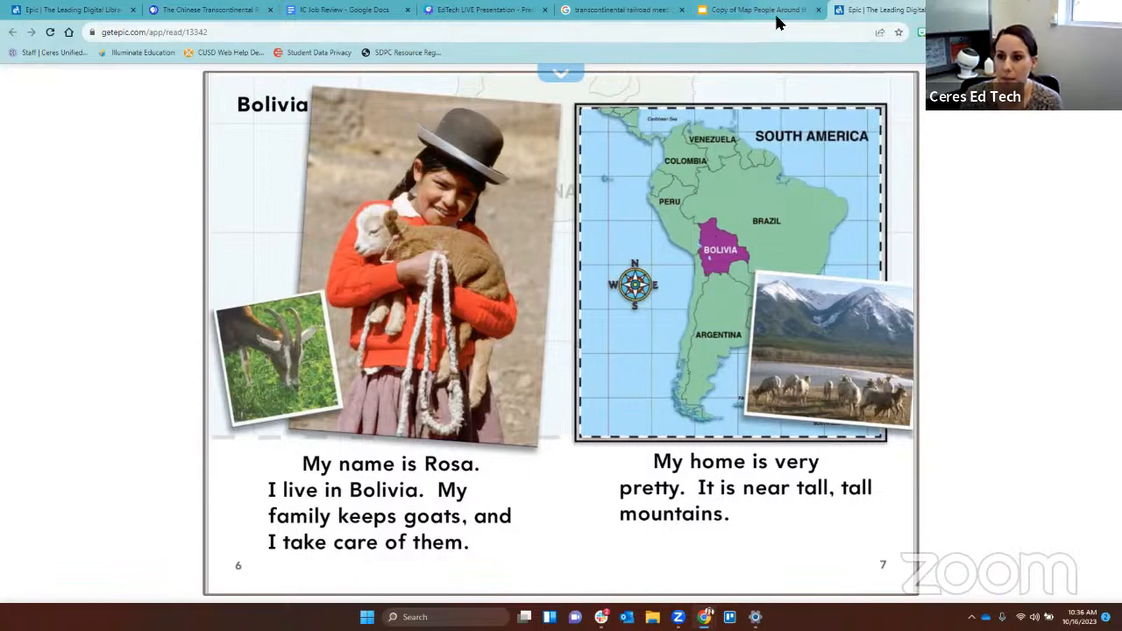
click(757, 10)
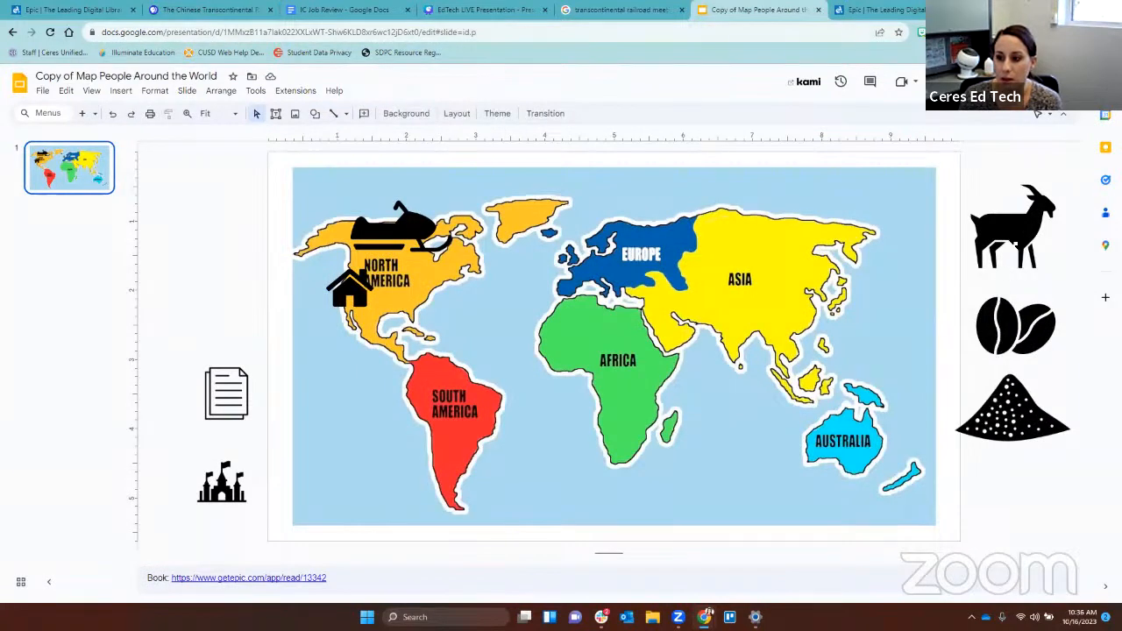
mouse_move(877, 9)
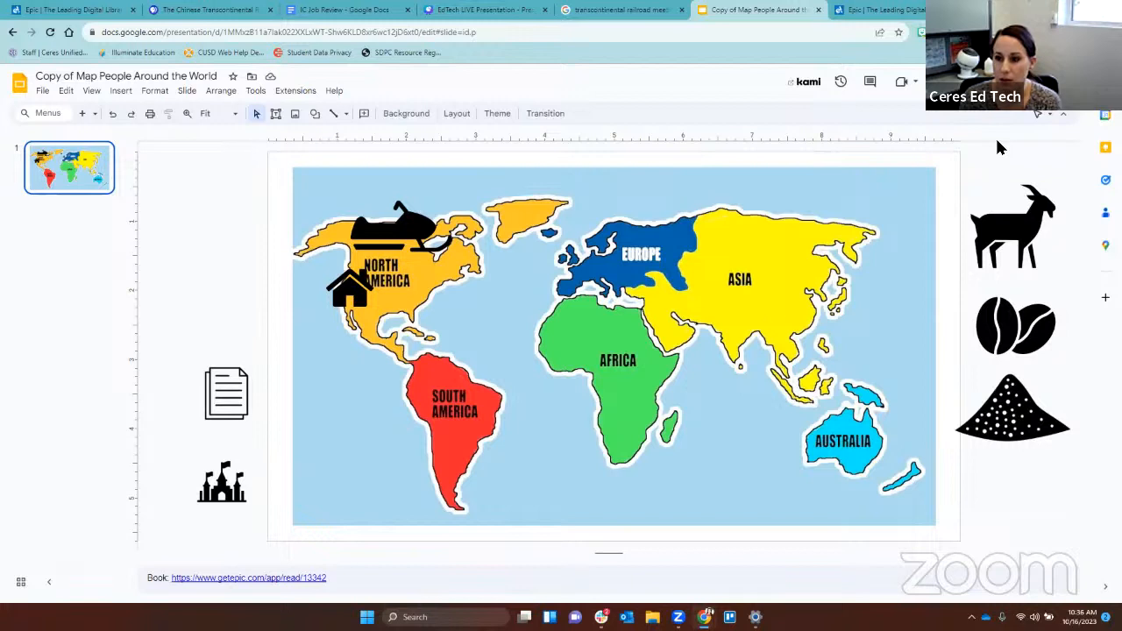
Drag the goat icon onto South America on the map.
click(1013, 226)
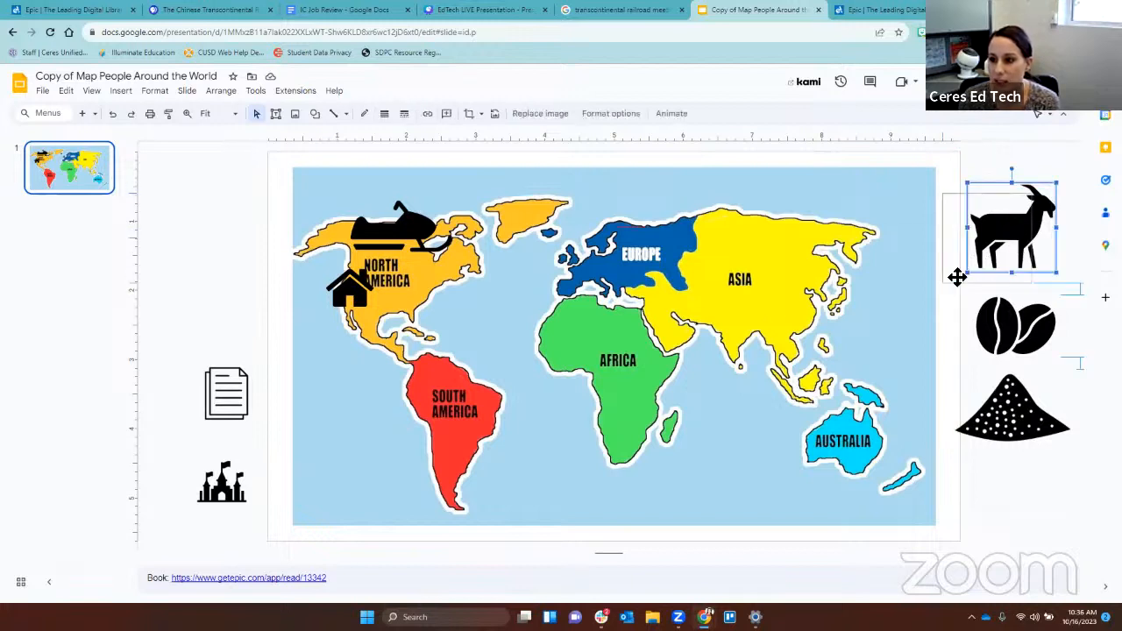
drag(1012, 223, 449, 419)
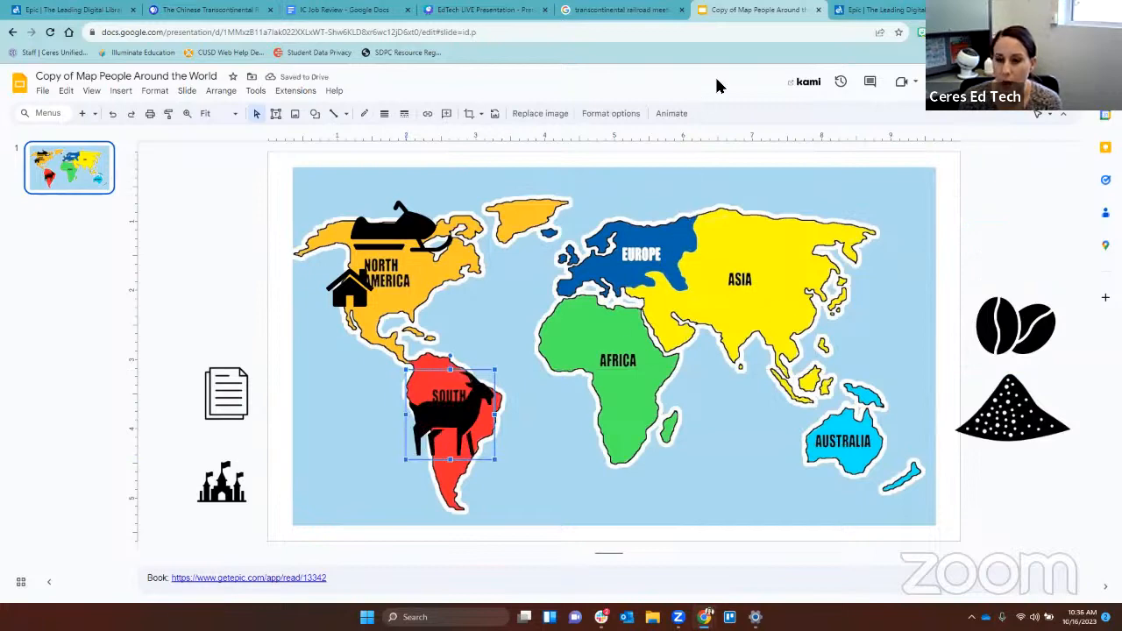
mouse_move(881, 10)
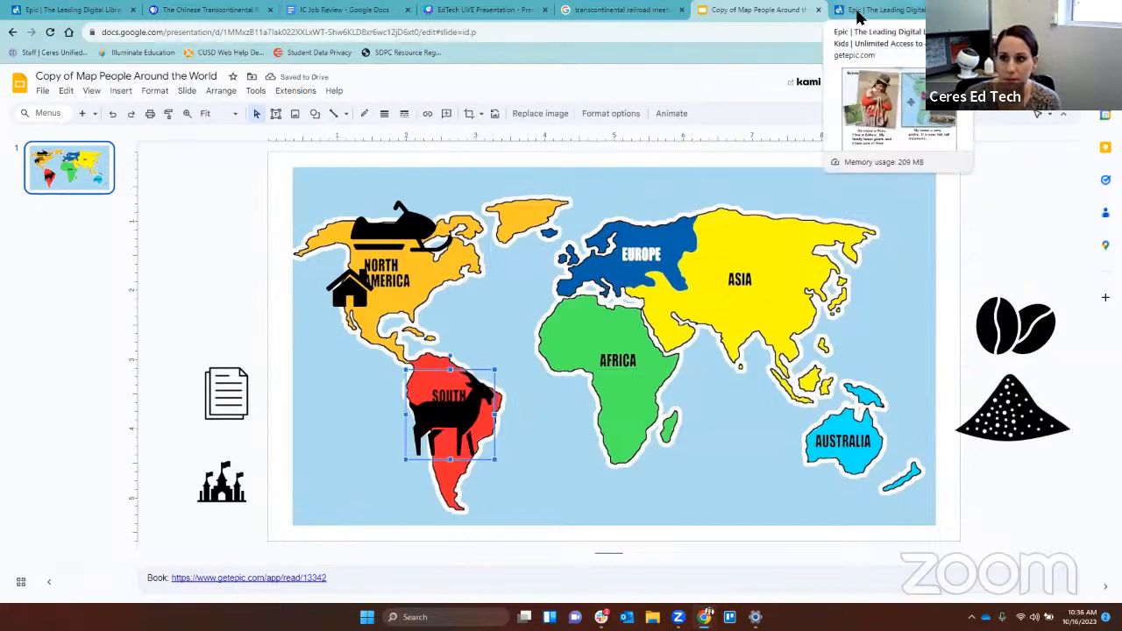
click(877, 10)
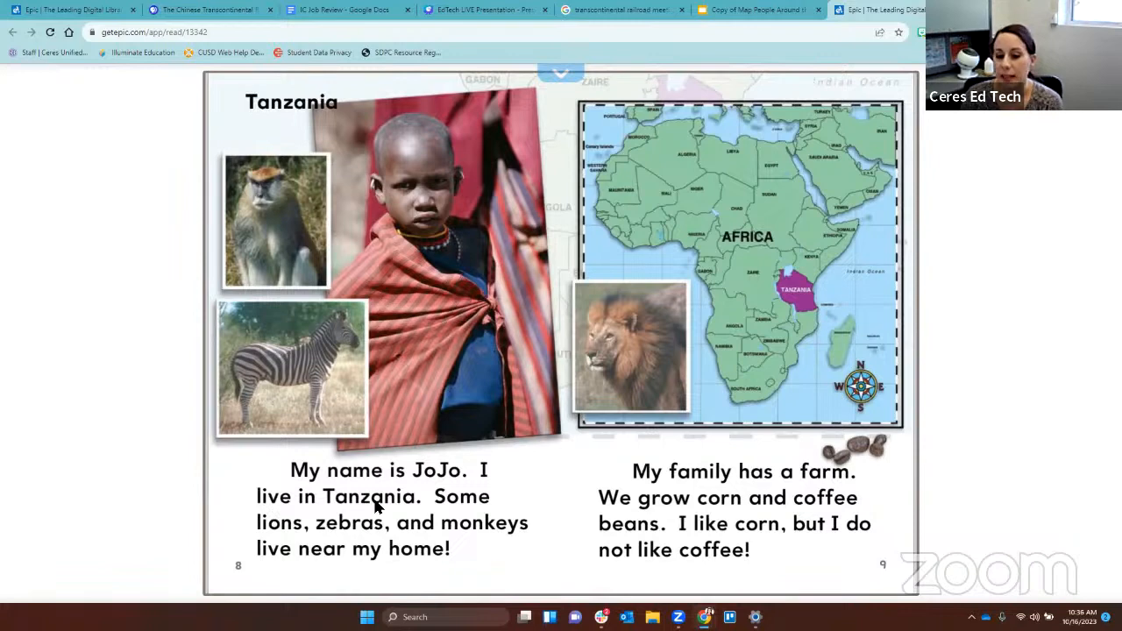
Read the Tanzania corn and coffee farm page, highlighting 'Tanzania', then return to Slides.
double_click(369, 496)
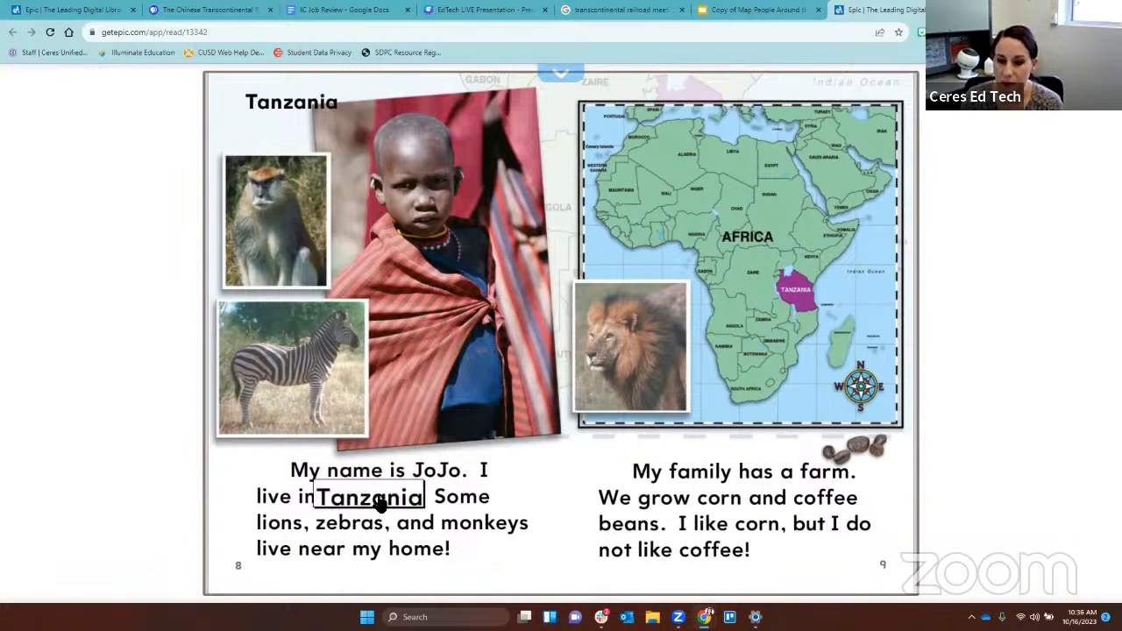
click(368, 496)
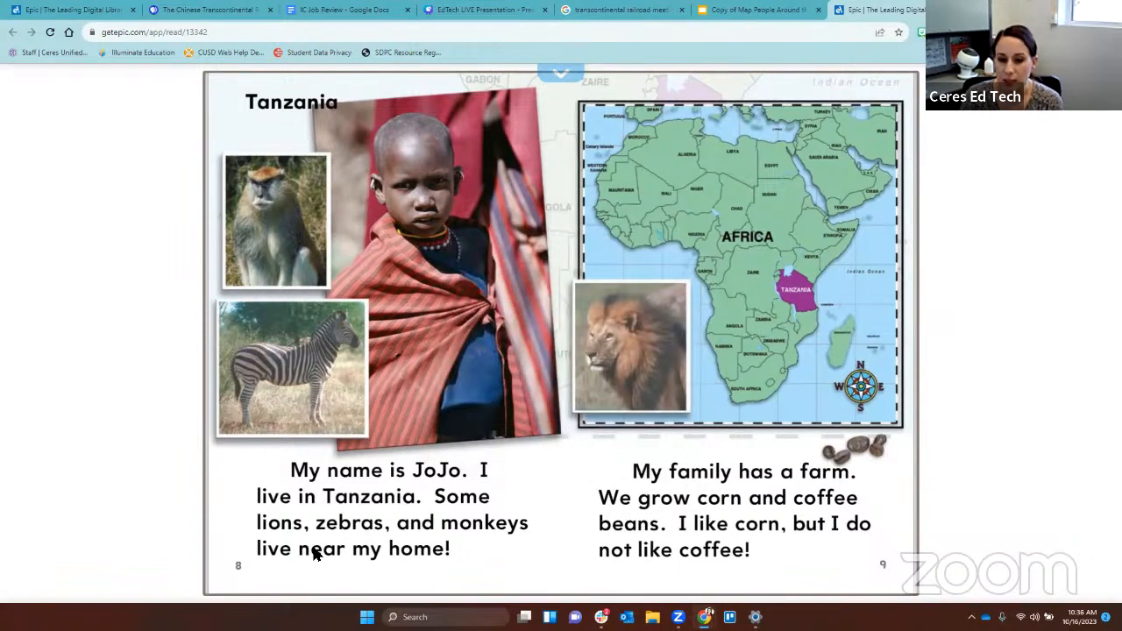
click(349, 523)
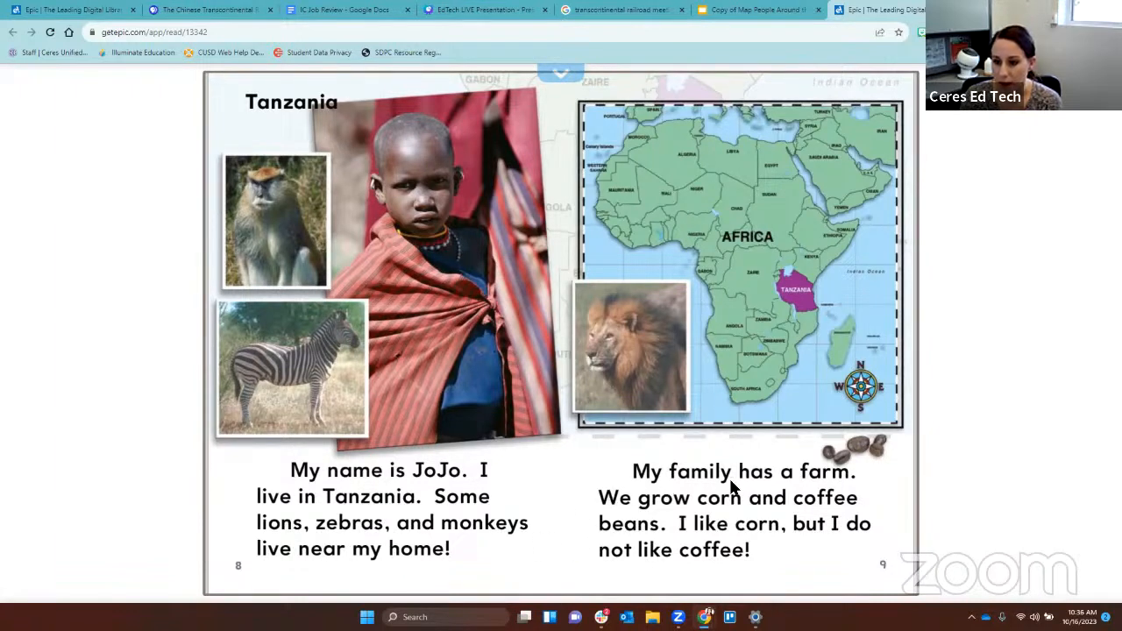
mouse_move(605, 517)
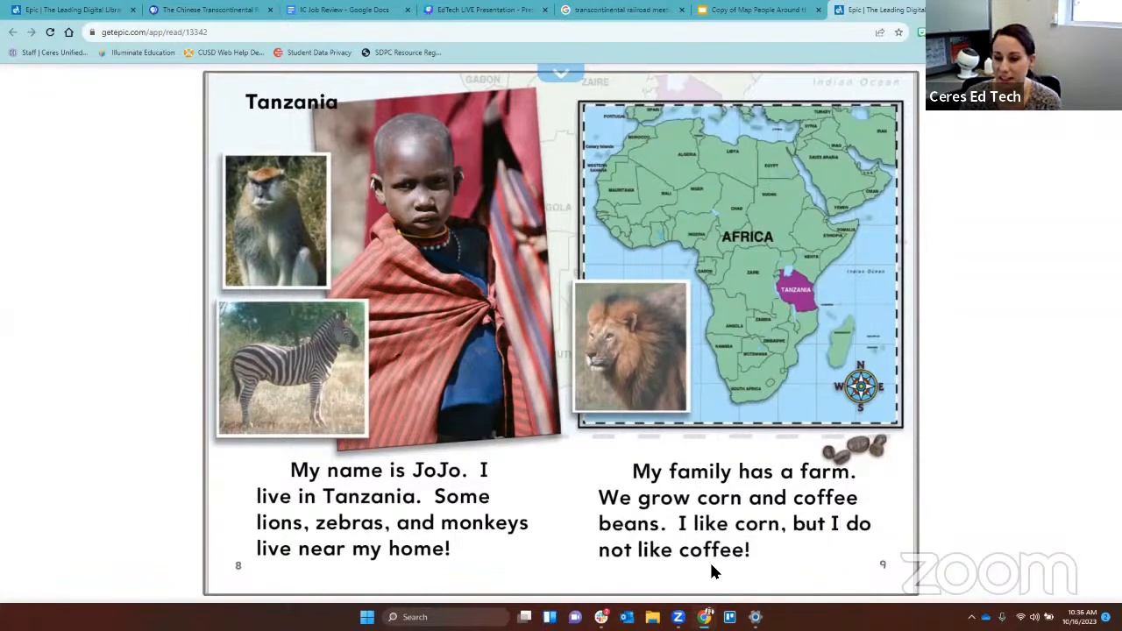
mouse_move(709, 181)
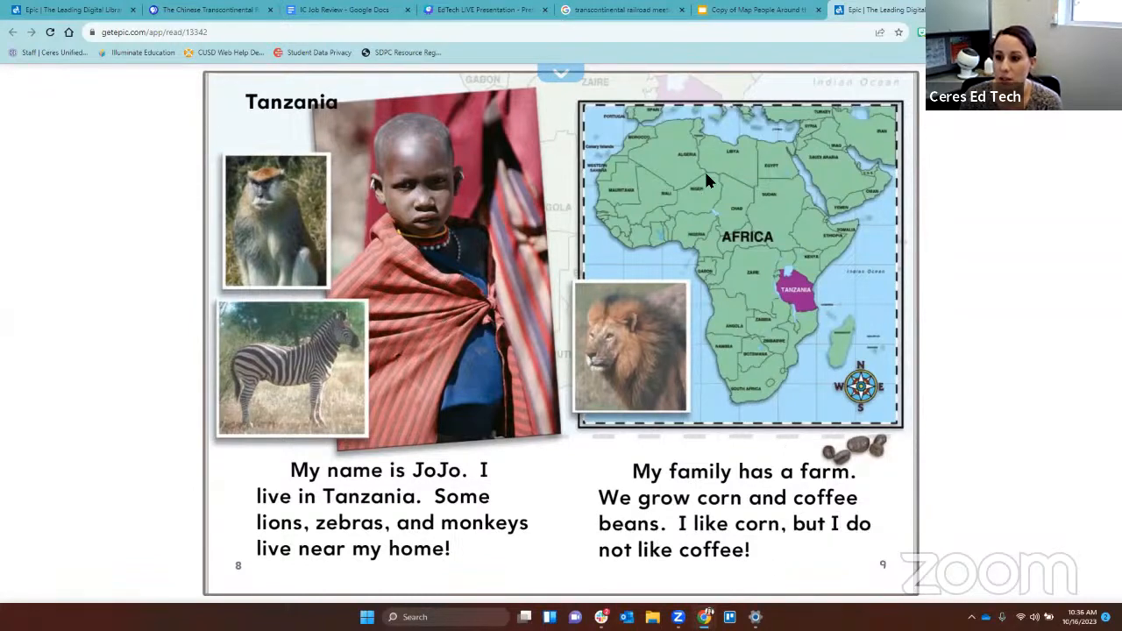
mouse_move(750, 209)
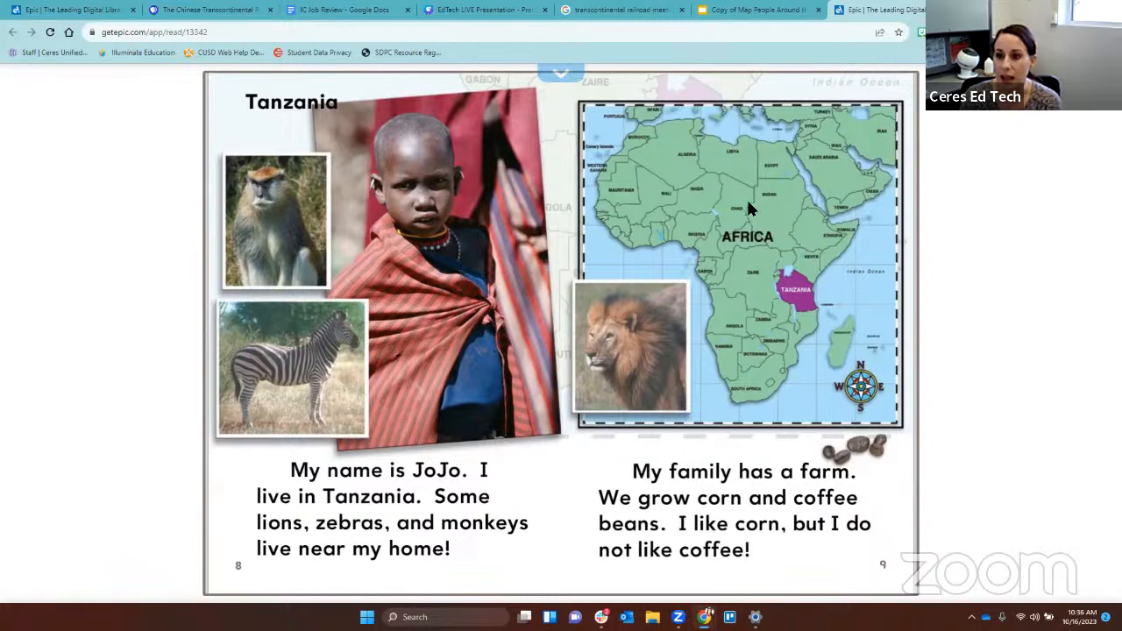
mouse_move(750, 72)
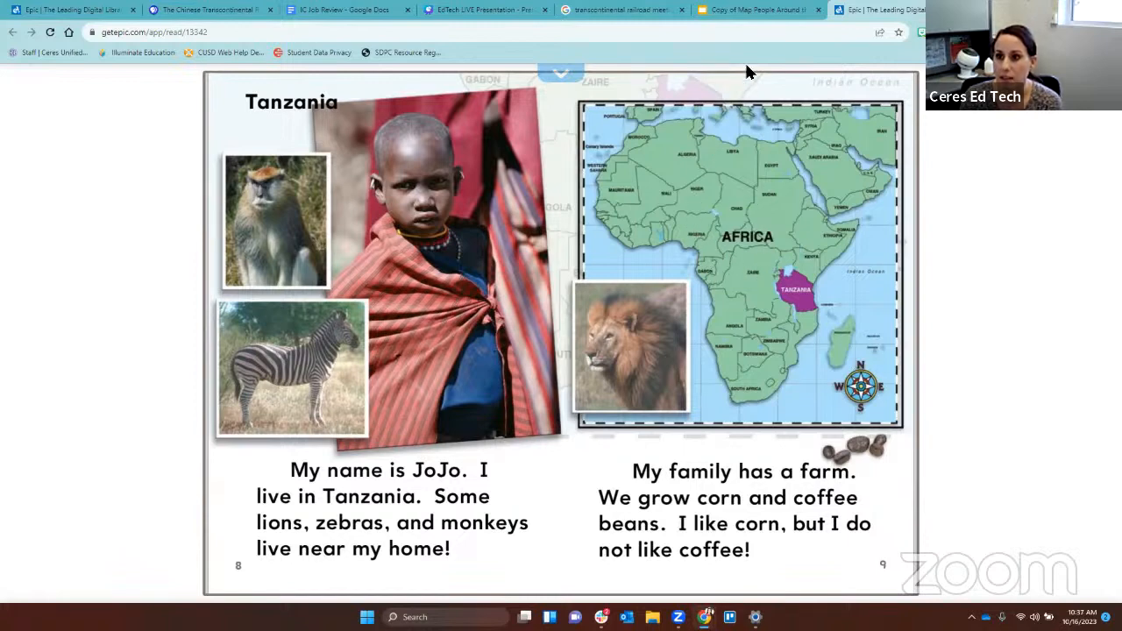
click(759, 9)
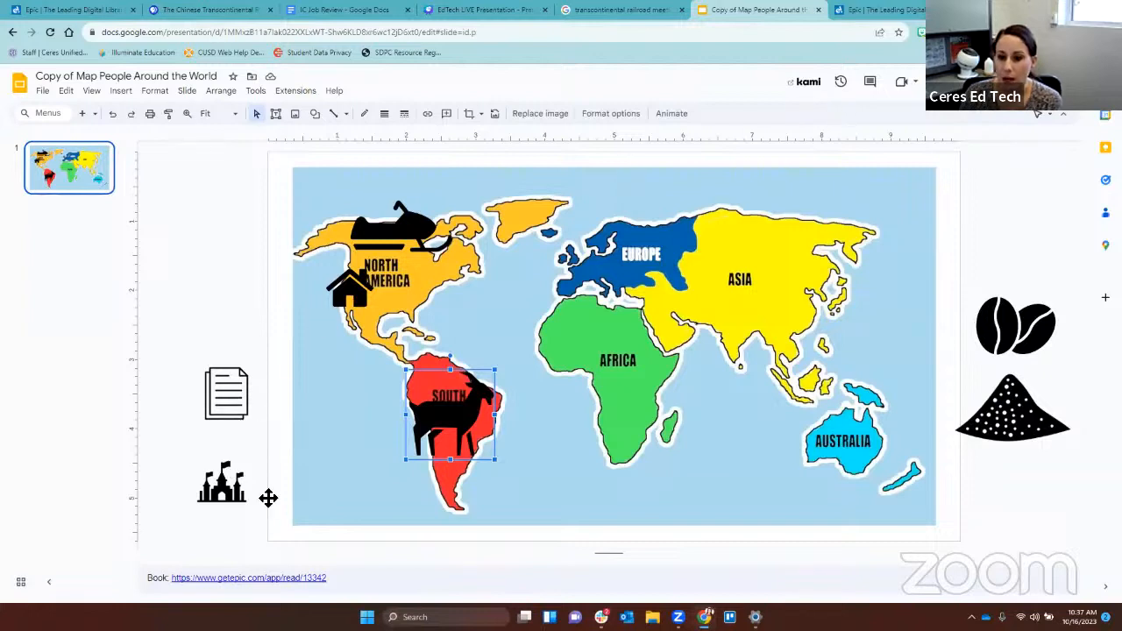
mouse_move(266, 542)
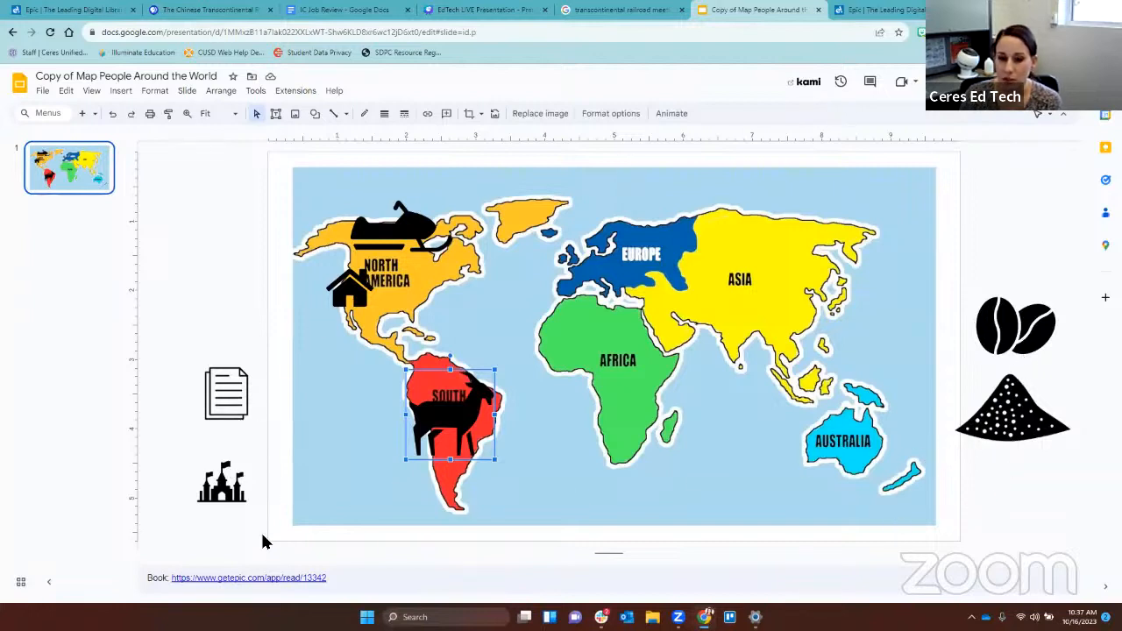
mouse_move(1074, 480)
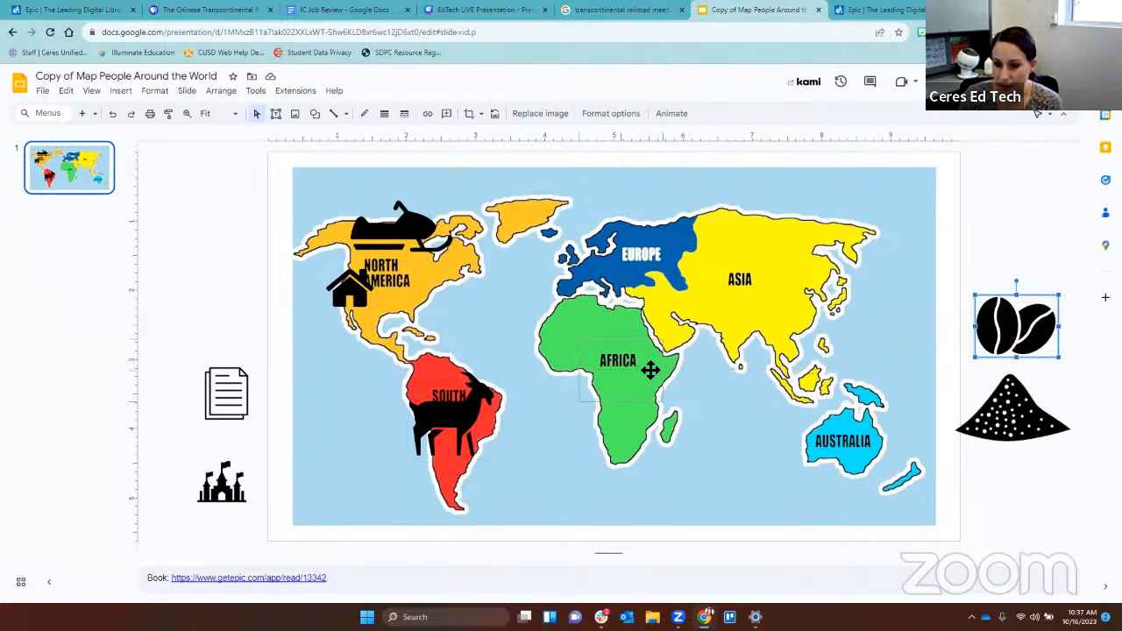
Drag the coffee beans icon onto Africa.
drag(1016, 326, 618, 369)
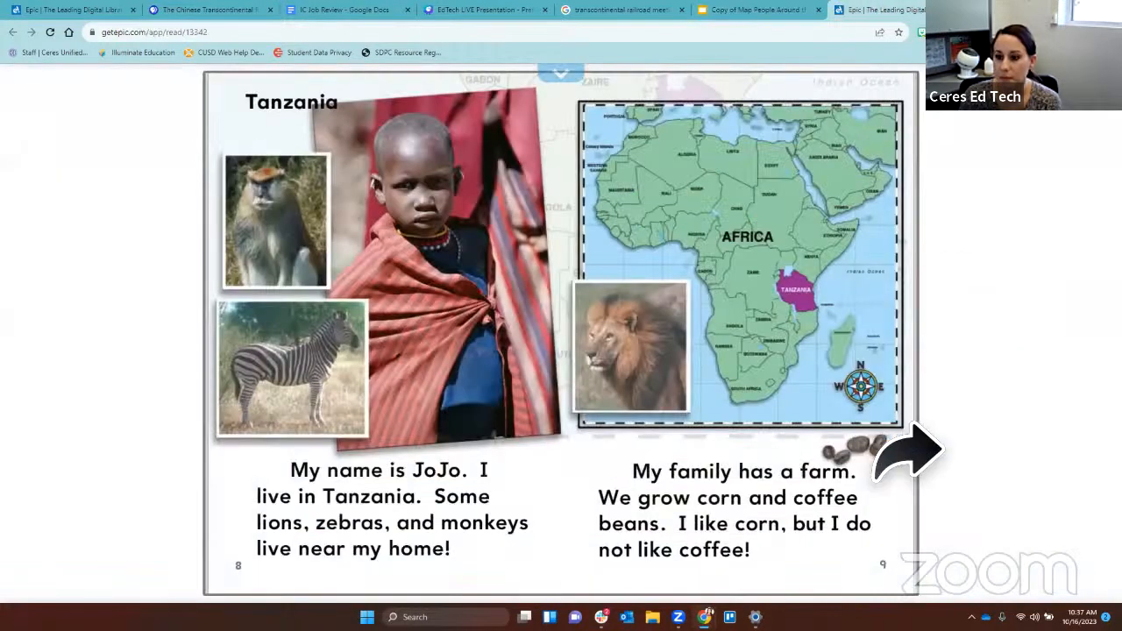
Turn to Epic's China page about rice and paper, then return to Slides.
click(908, 452)
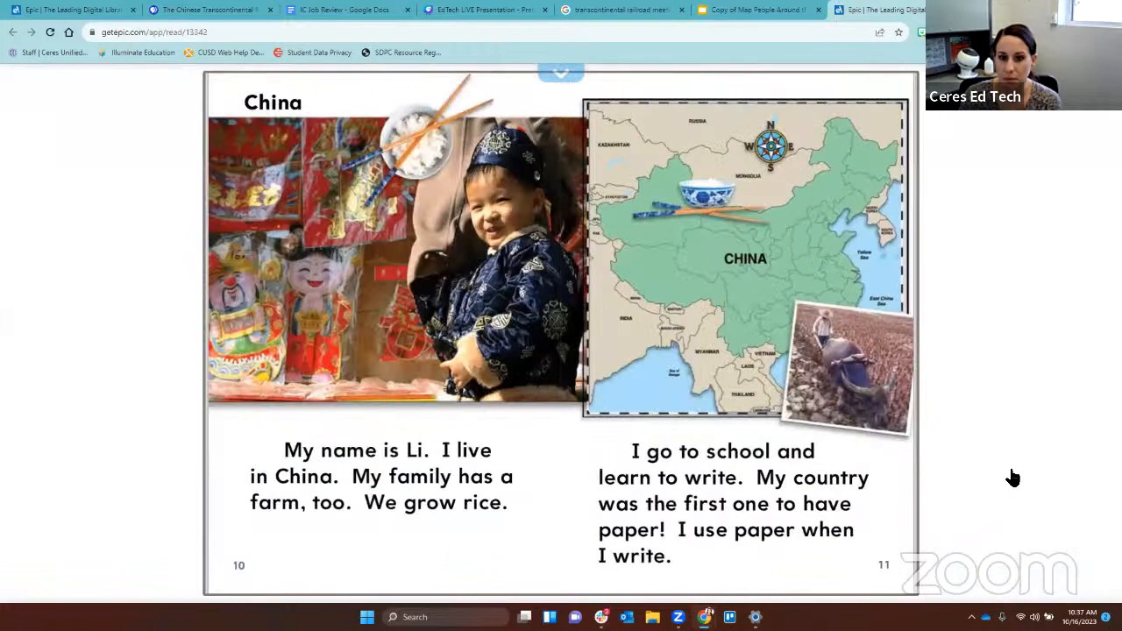
mouse_move(474, 537)
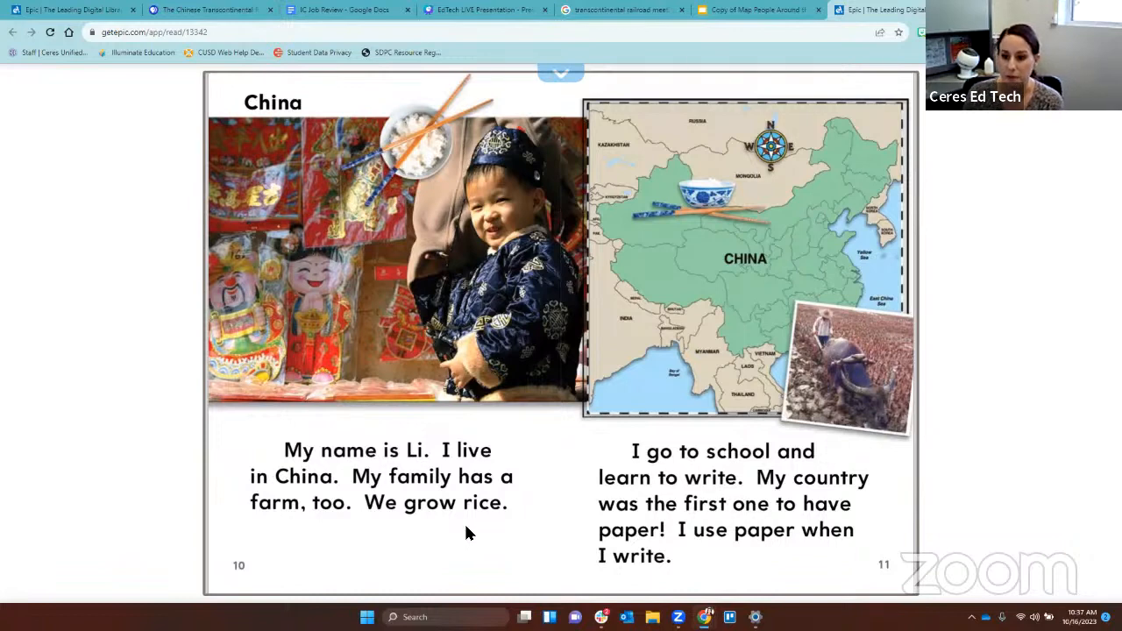
mouse_move(561, 542)
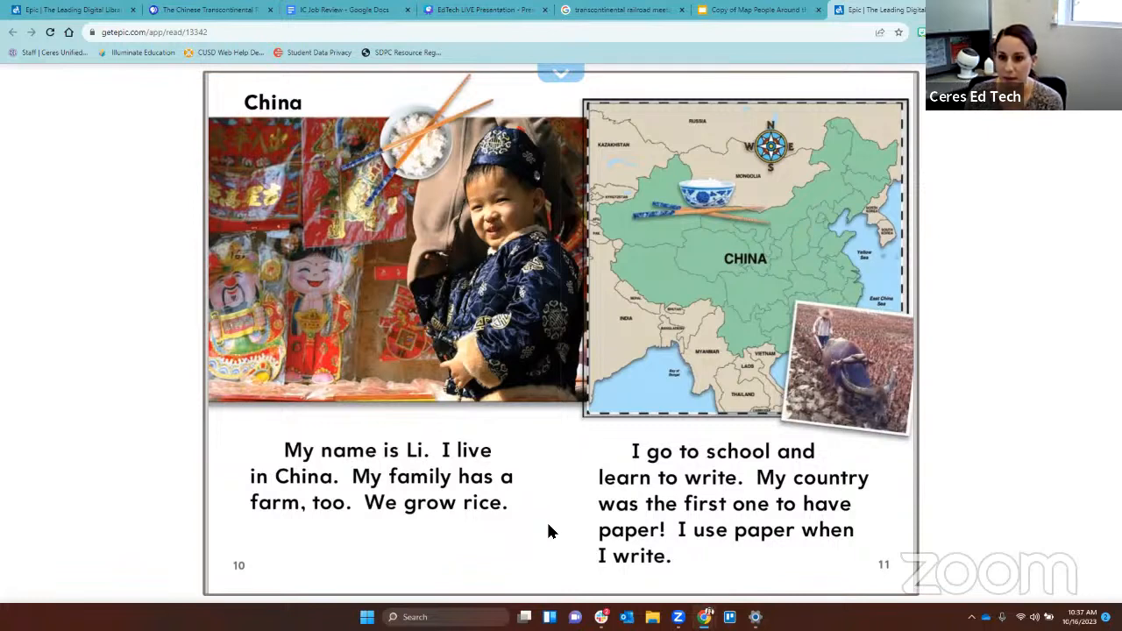
mouse_move(770, 234)
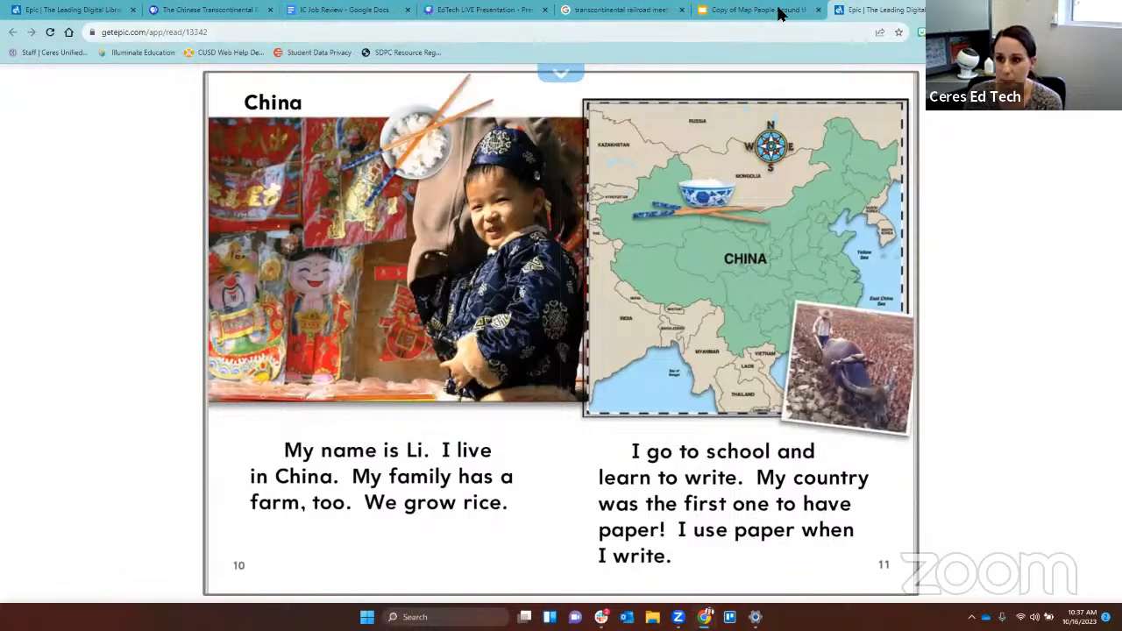
click(754, 10)
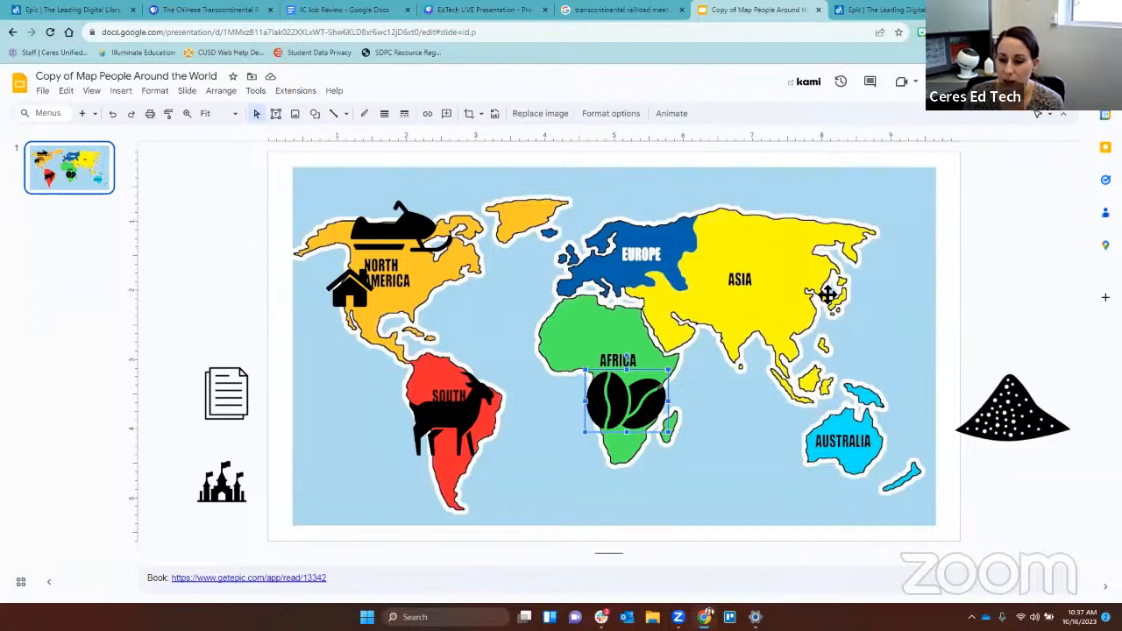
mouse_move(763, 279)
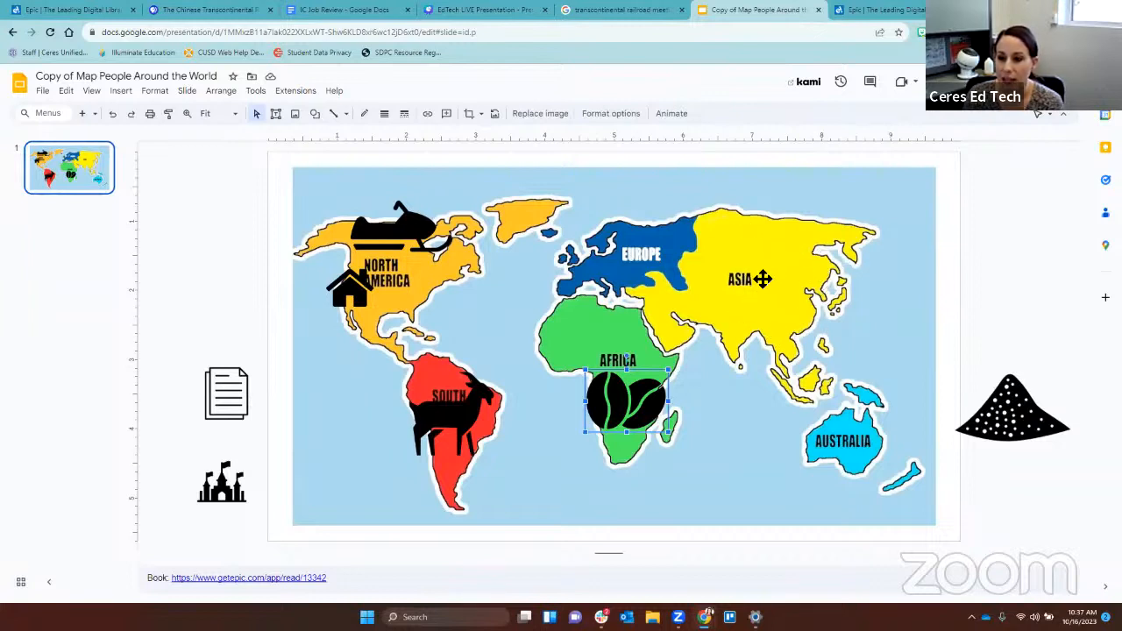
mouse_move(259, 399)
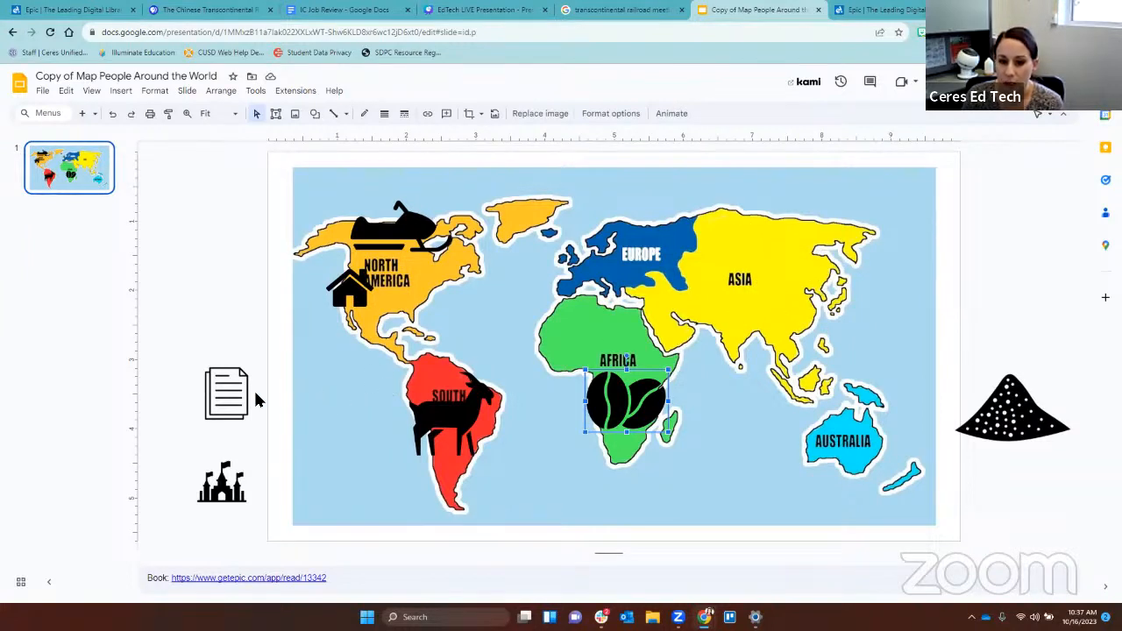
mouse_move(1010, 468)
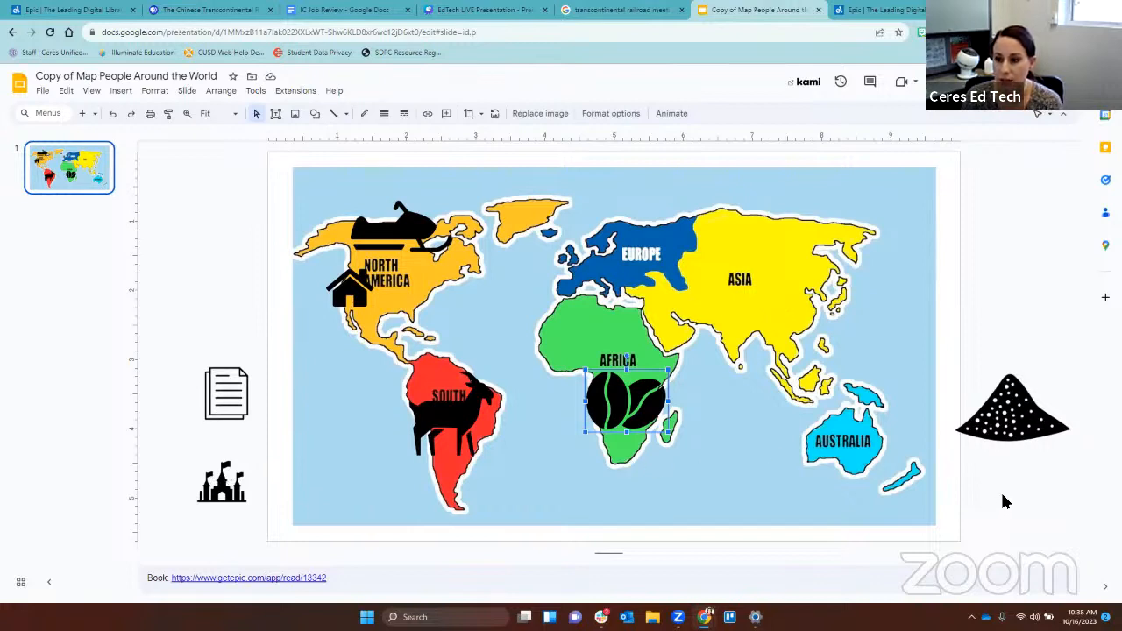
Drag the paper icon onto Asia, over China on the world map.
click(226, 392)
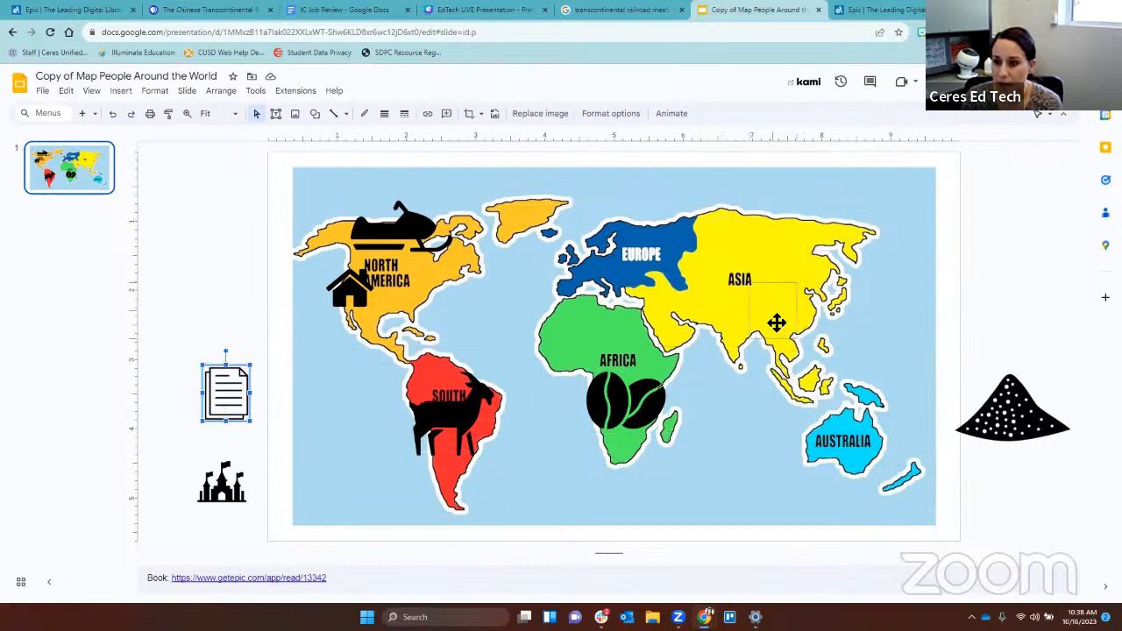
drag(225, 390, 779, 296)
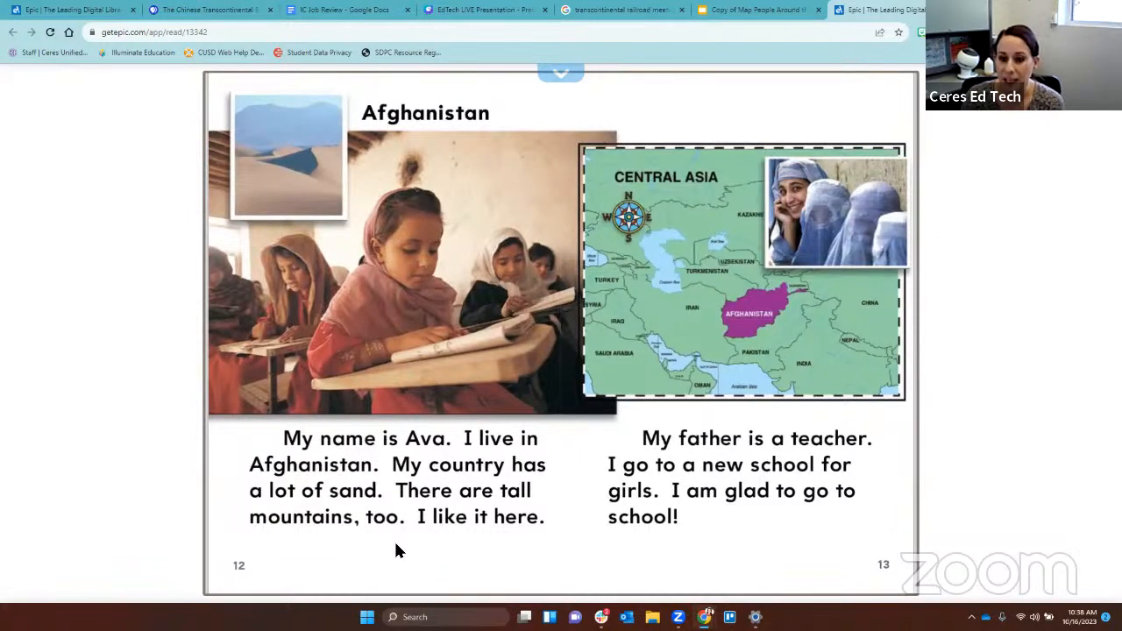
mouse_move(405, 554)
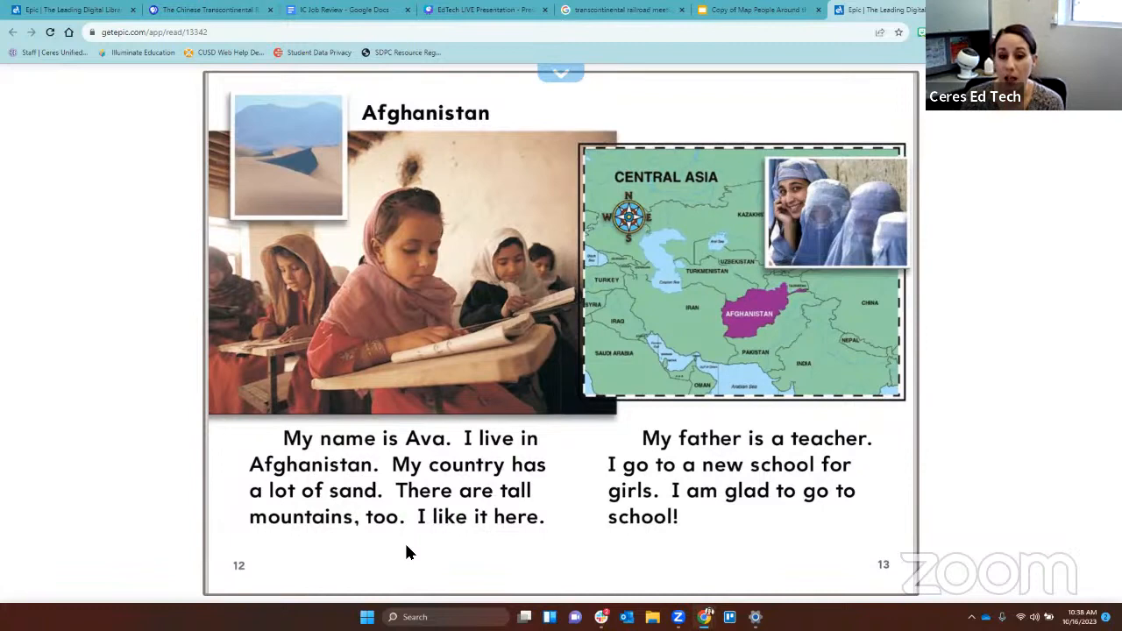
mouse_move(427, 536)
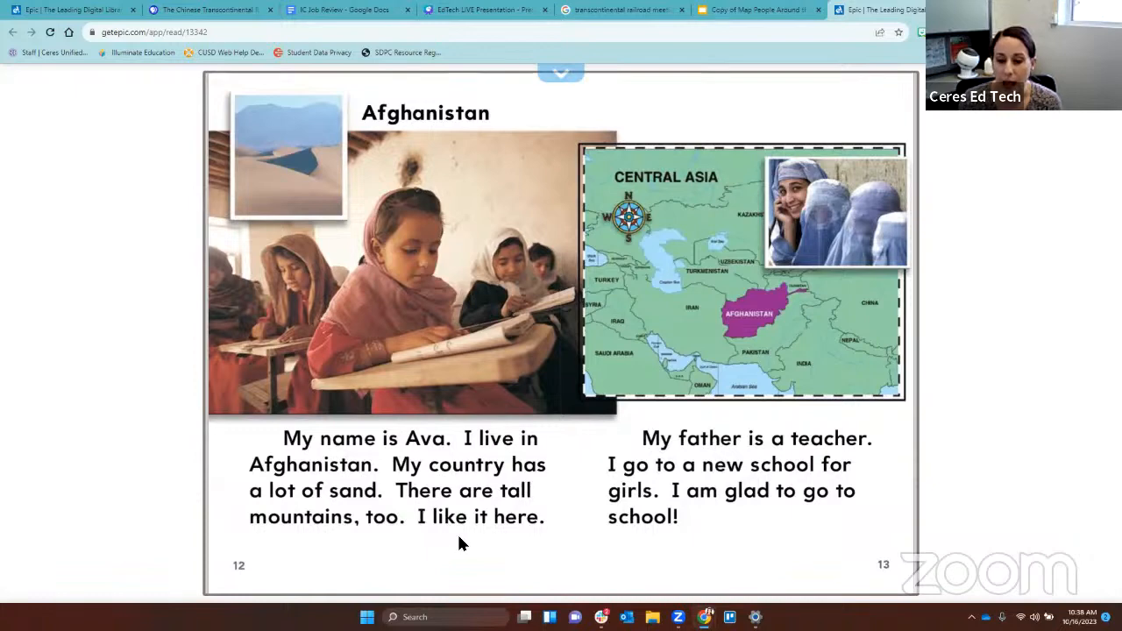
mouse_move(522, 550)
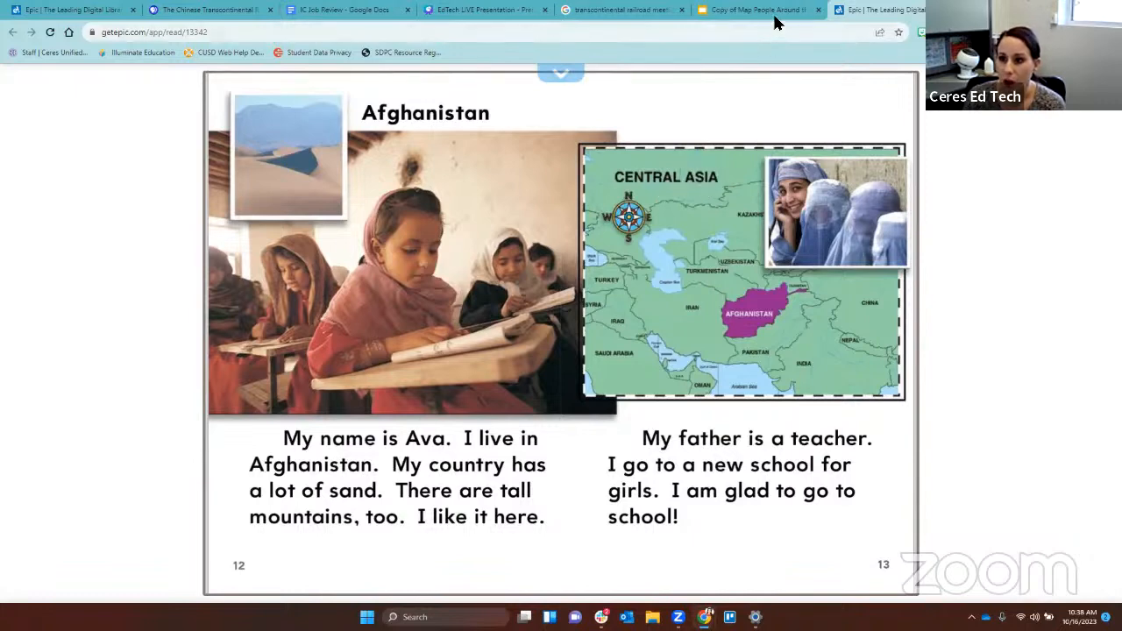
Return to the 'Copy of Map People Around the World' slide after reading Afghanistan pages.
click(754, 10)
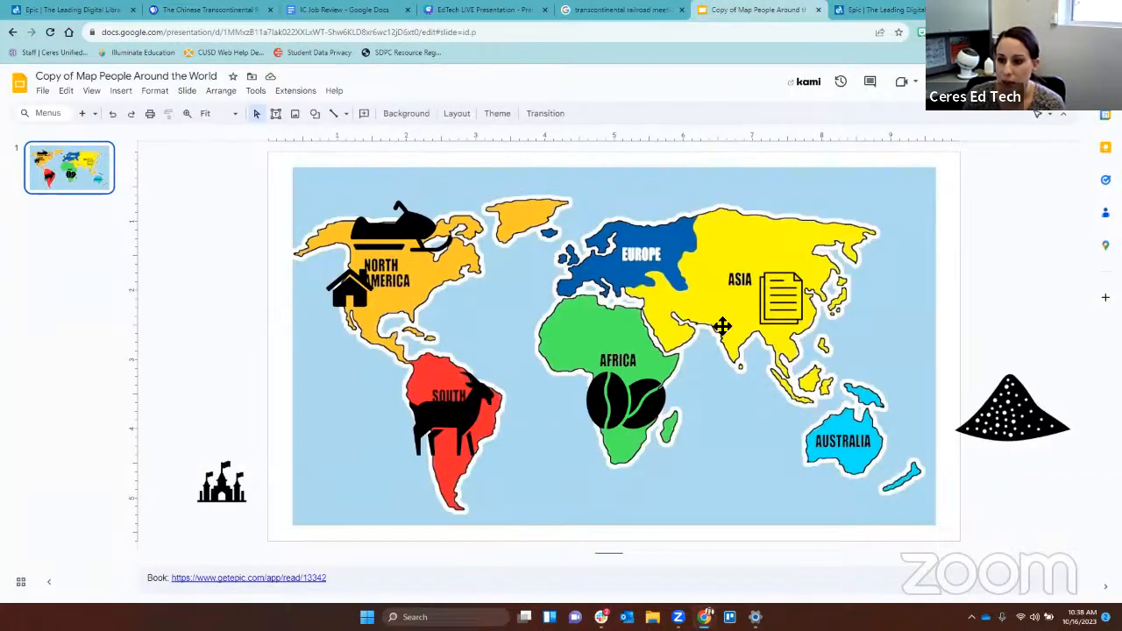
mouse_move(721, 291)
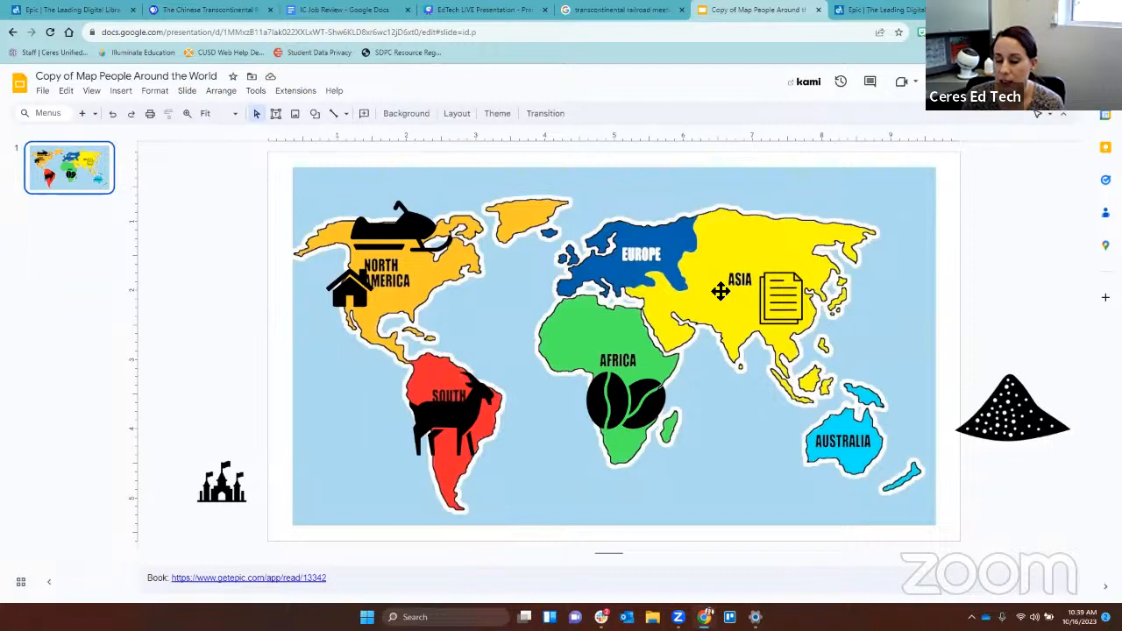
mouse_move(736, 326)
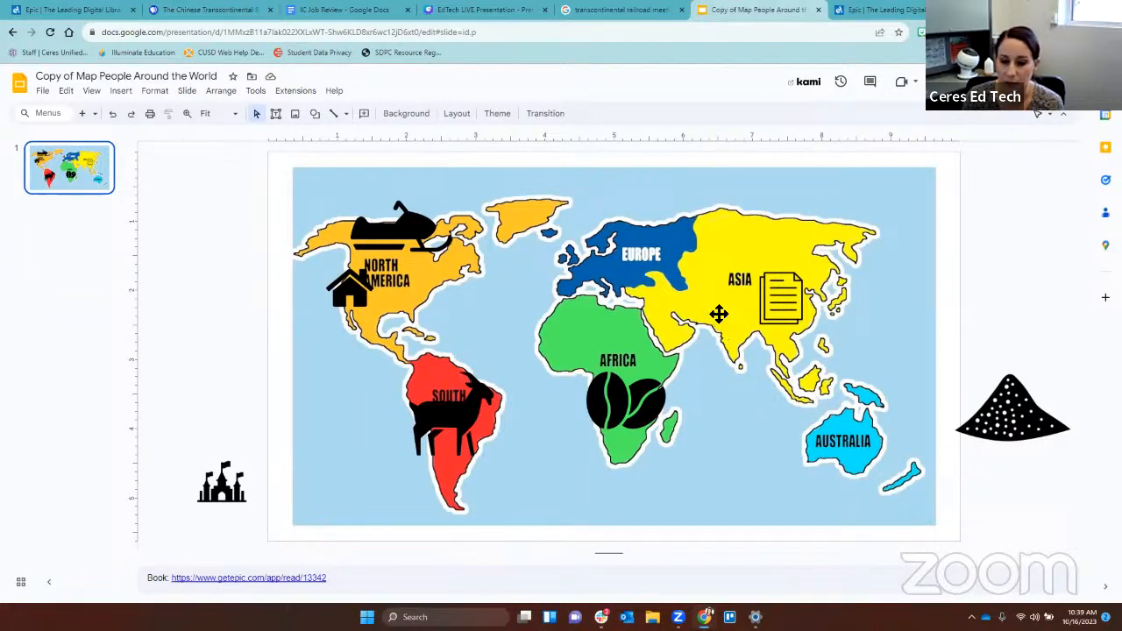
mouse_move(1023, 453)
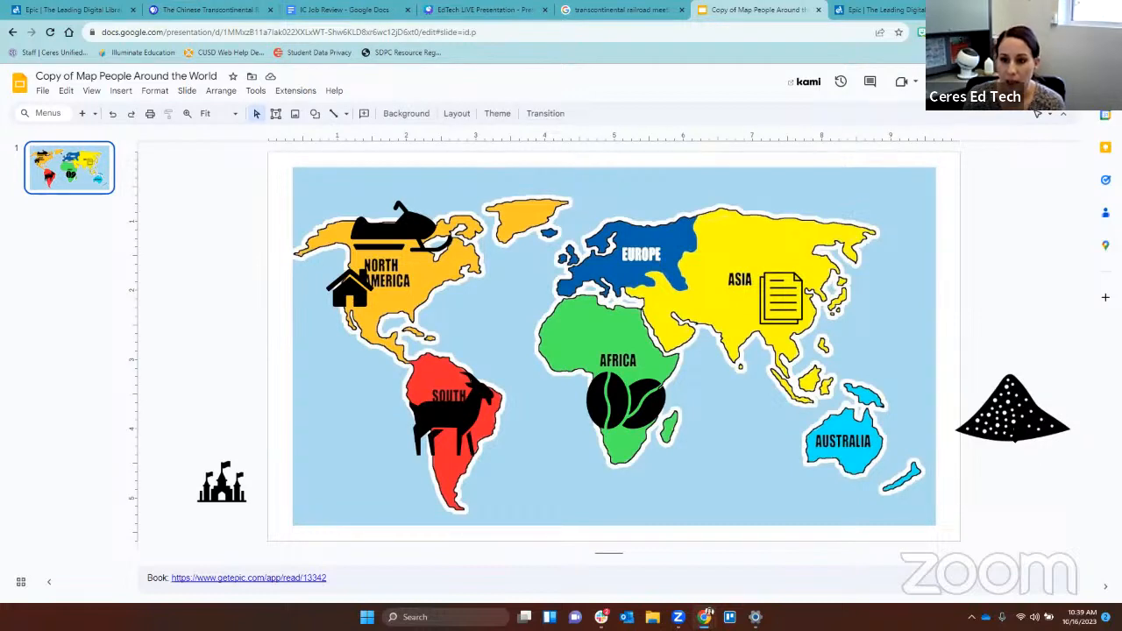
mouse_move(995, 485)
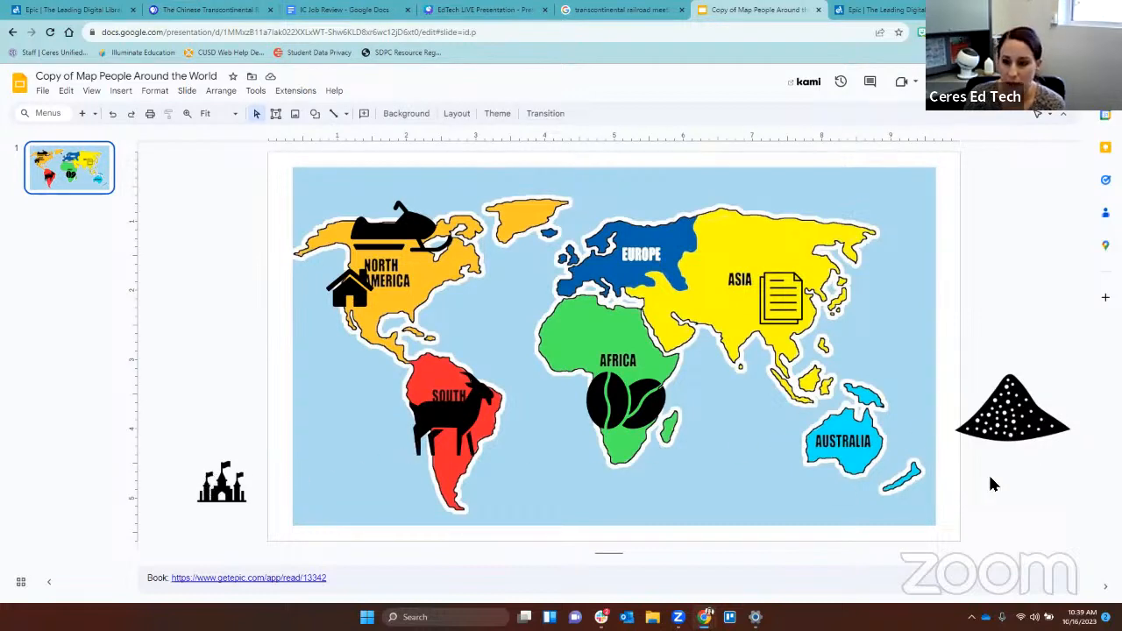
Move the sand pile icon onto Asia, then return to the Epic book.
click(1012, 408)
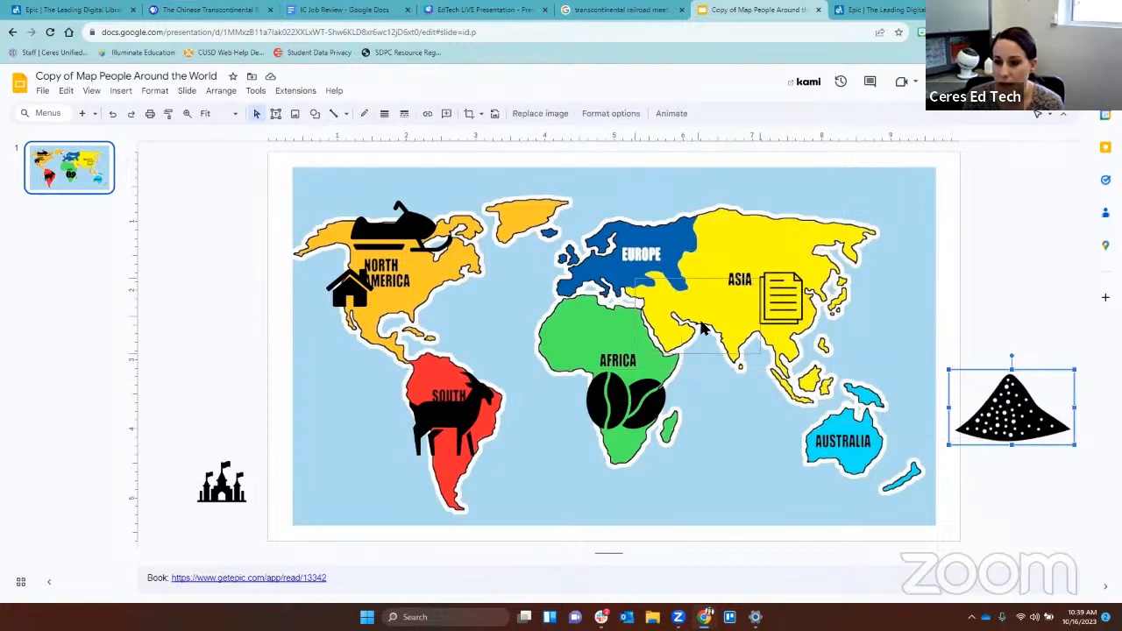
drag(1011, 404, 702, 311)
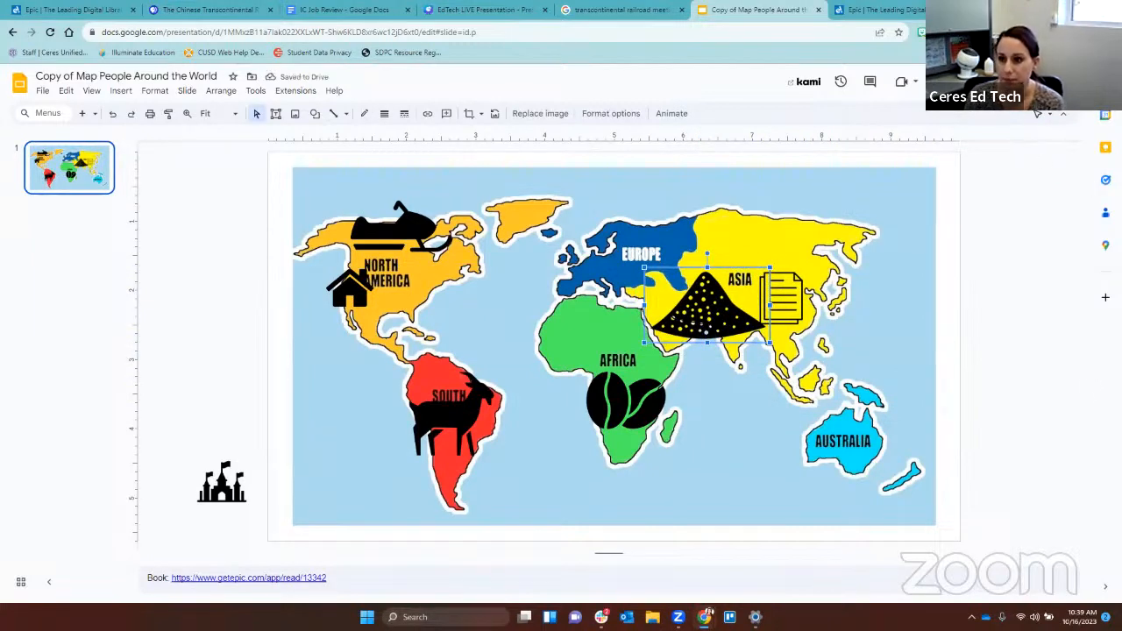
mouse_move(210, 517)
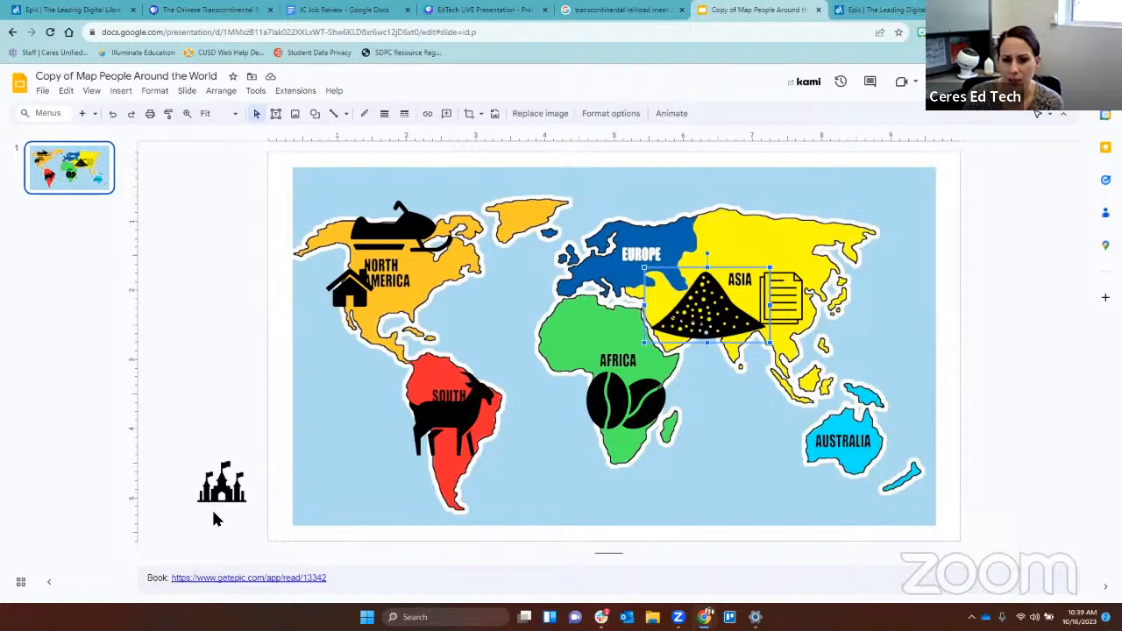
mouse_move(687, 261)
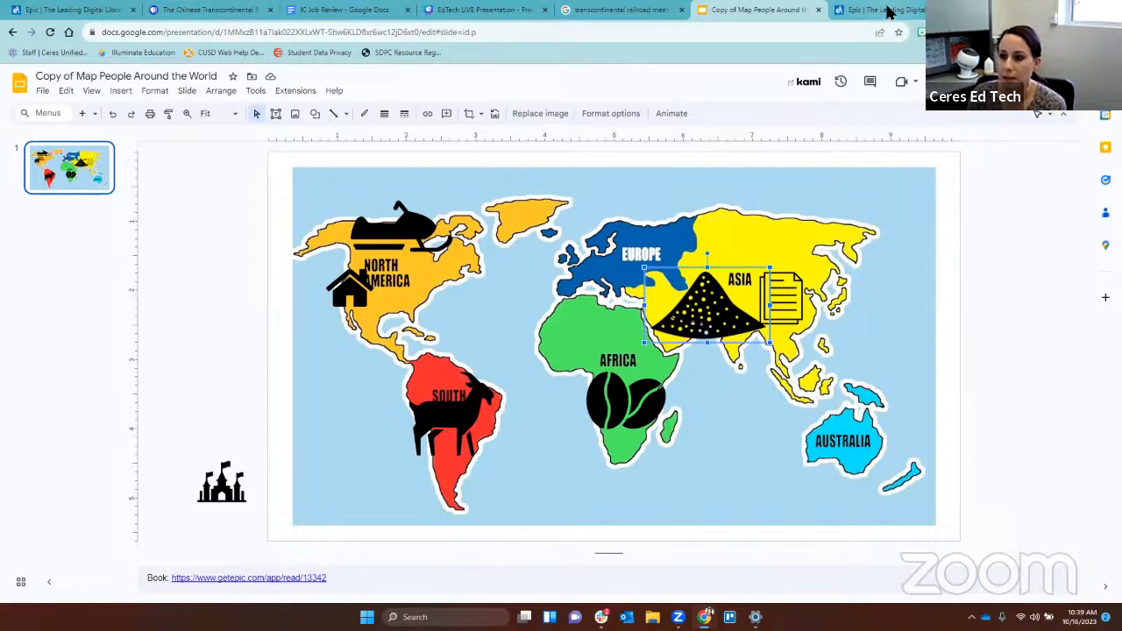
click(877, 10)
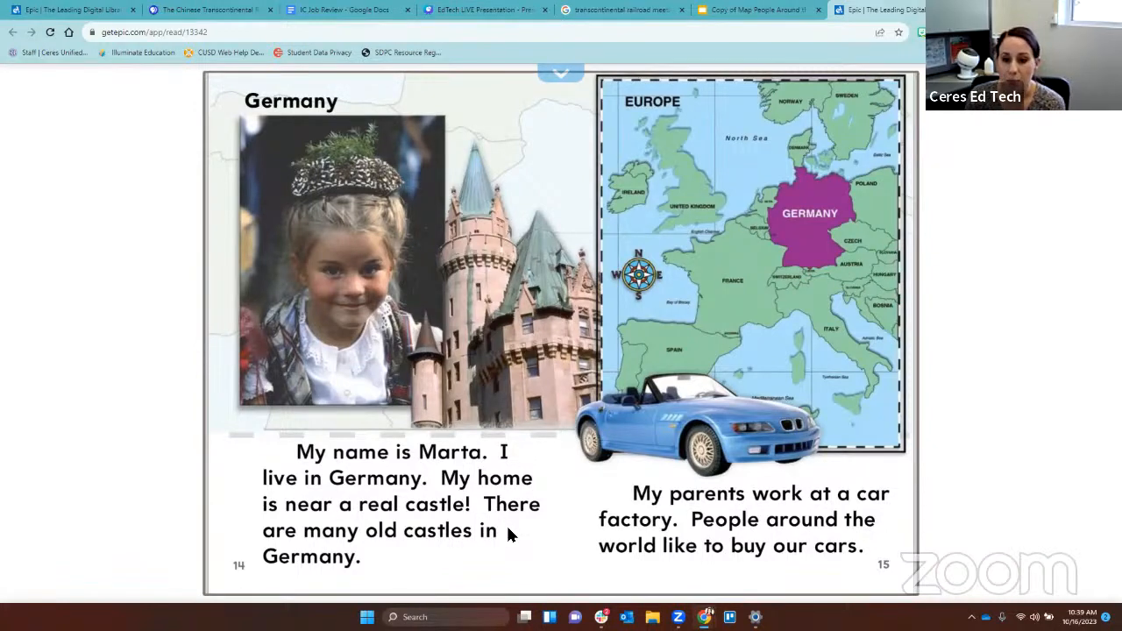
mouse_move(513, 542)
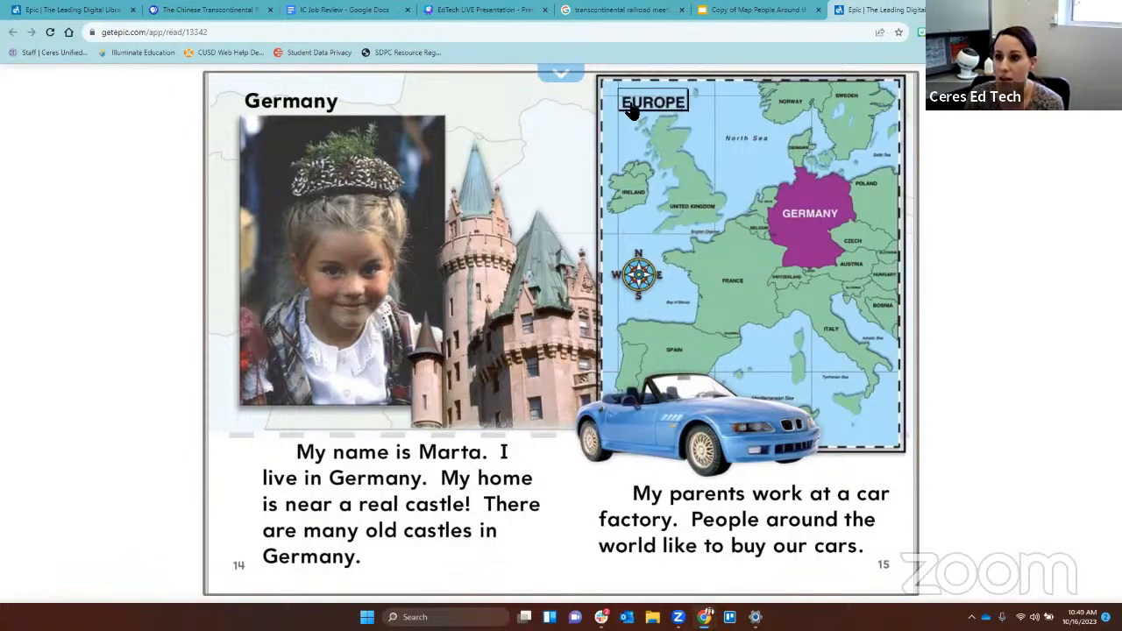
mouse_move(692, 127)
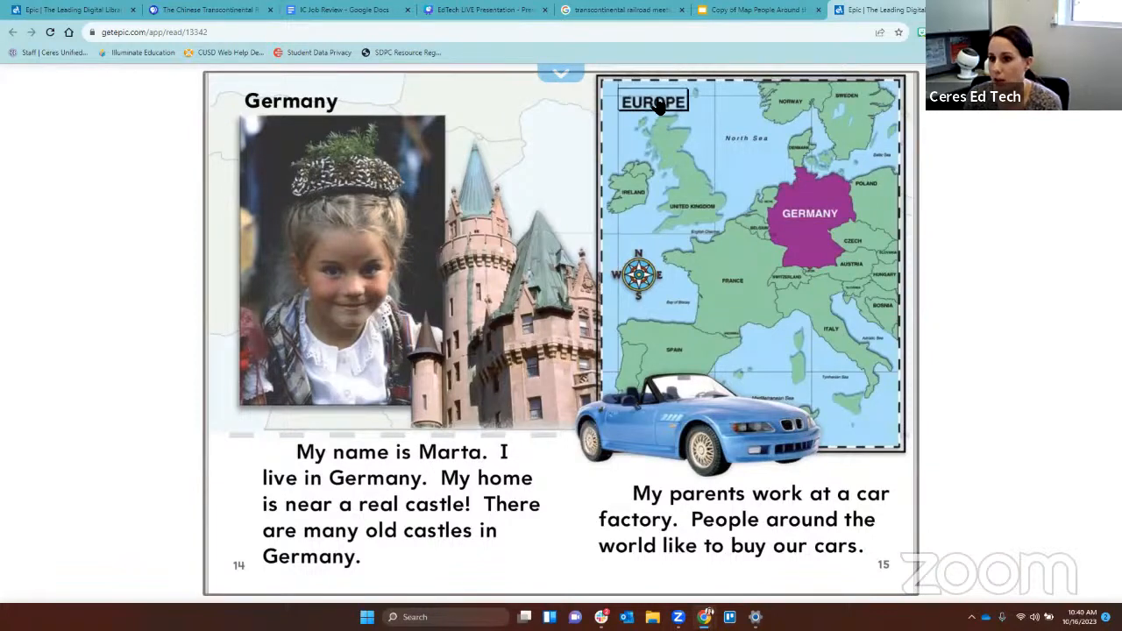
Return to the map slide after reading Epic's Germany castle page.
click(759, 10)
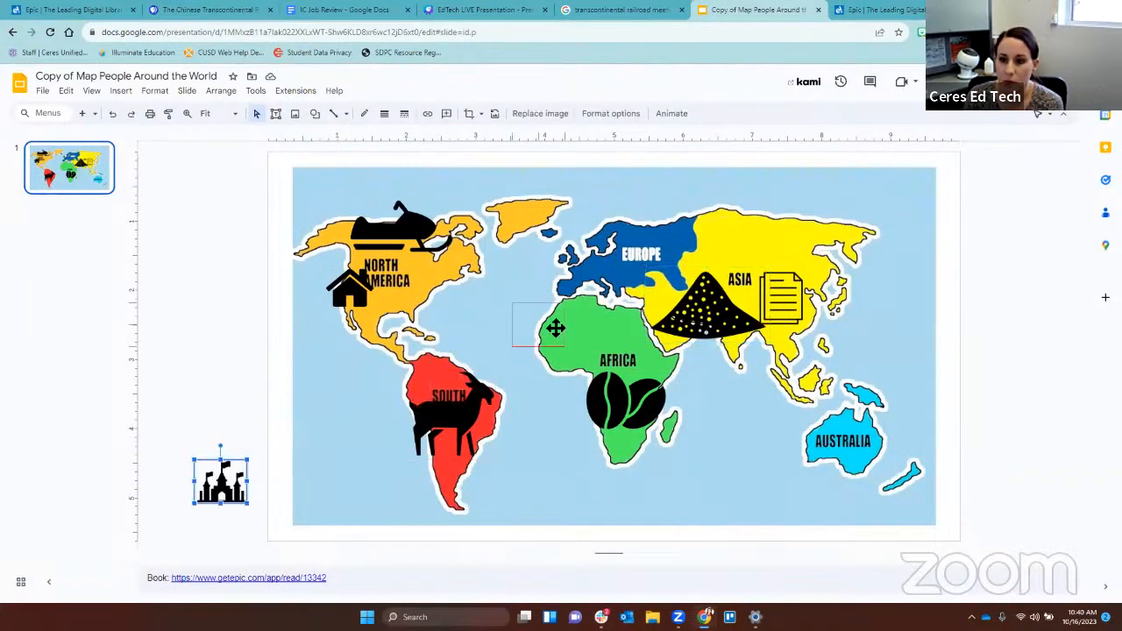
Place the castle icon on Europe, then turn to the book's next page.
drag(555, 328, 625, 272)
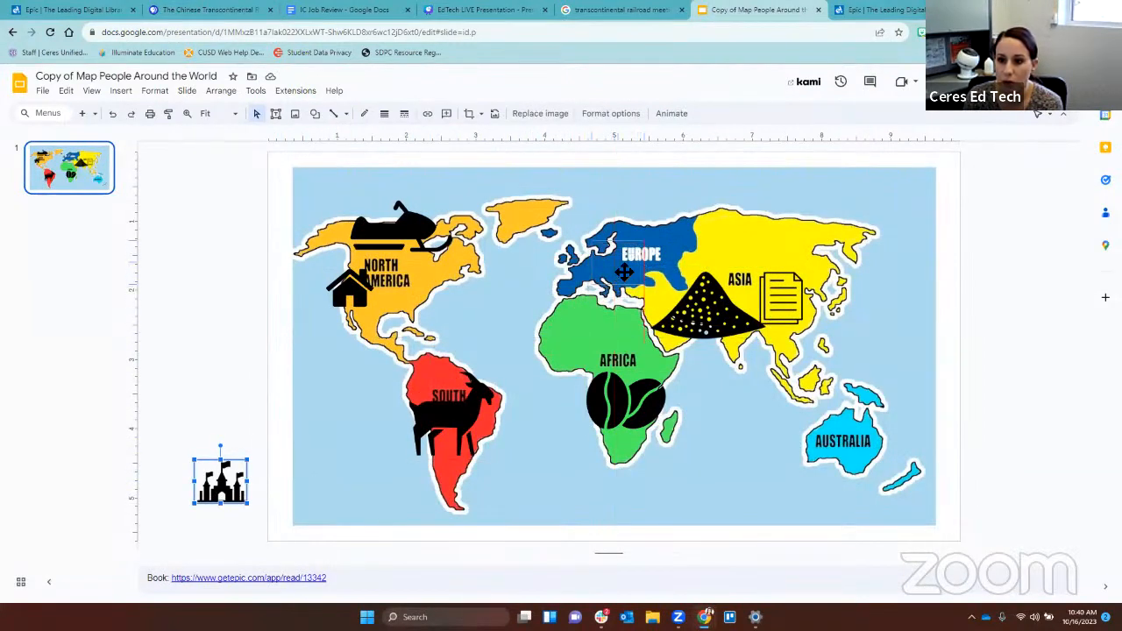
drag(220, 478, 623, 263)
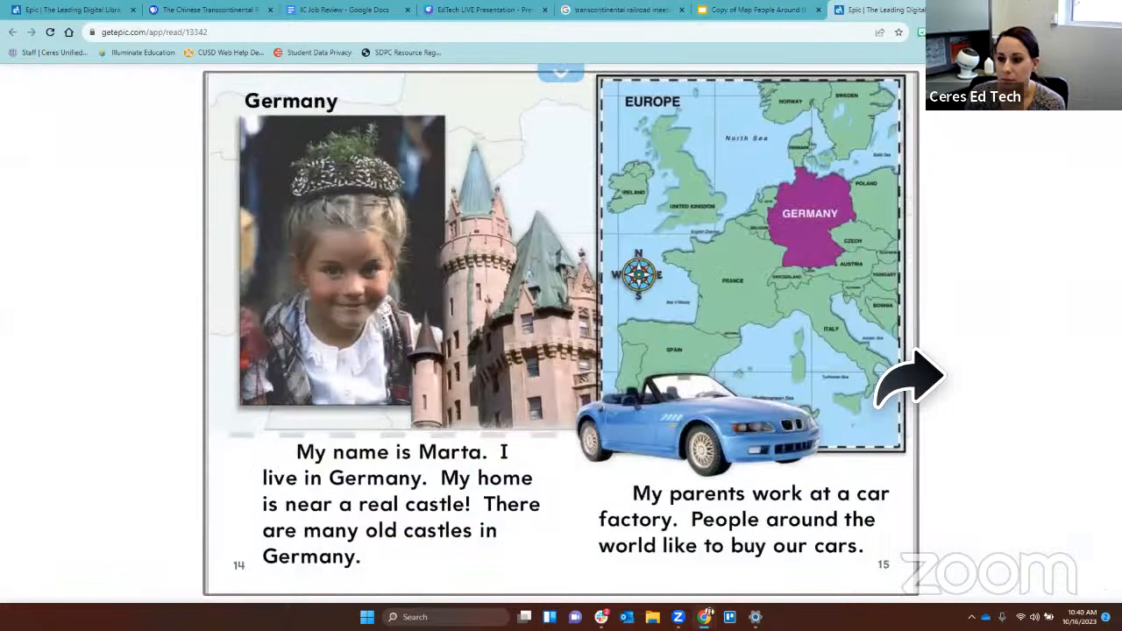
click(912, 378)
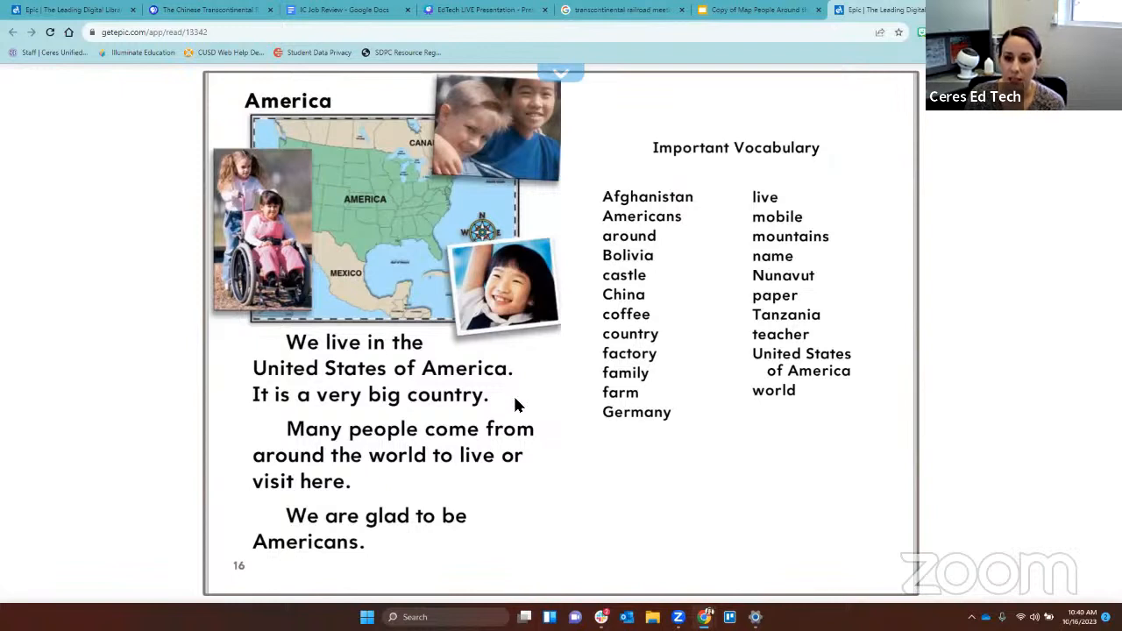
mouse_move(517, 450)
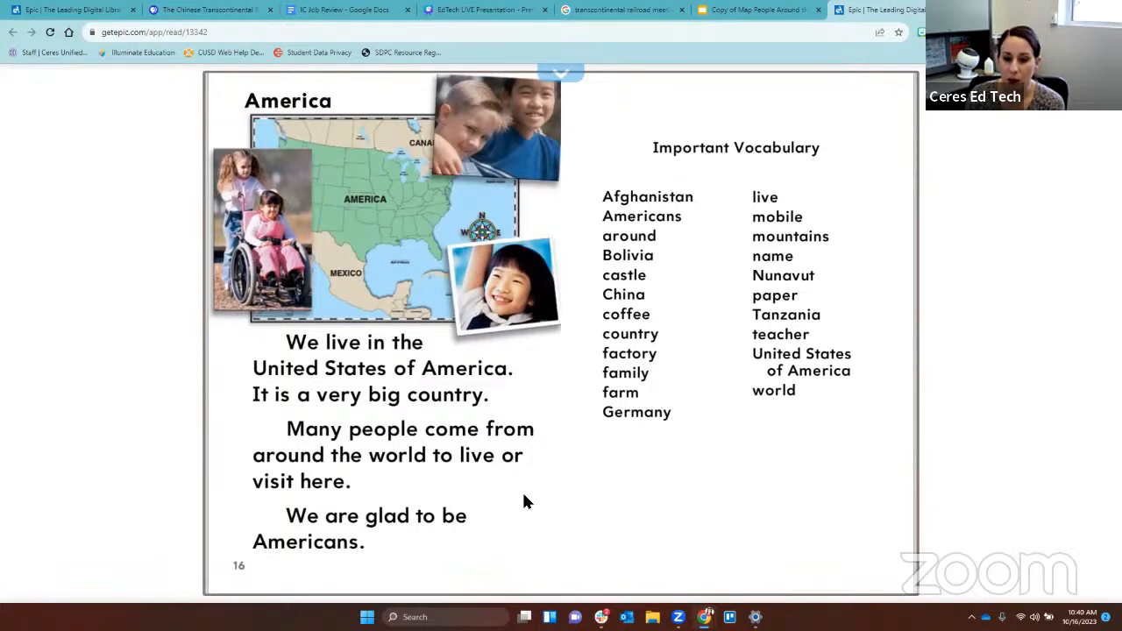
mouse_move(525, 497)
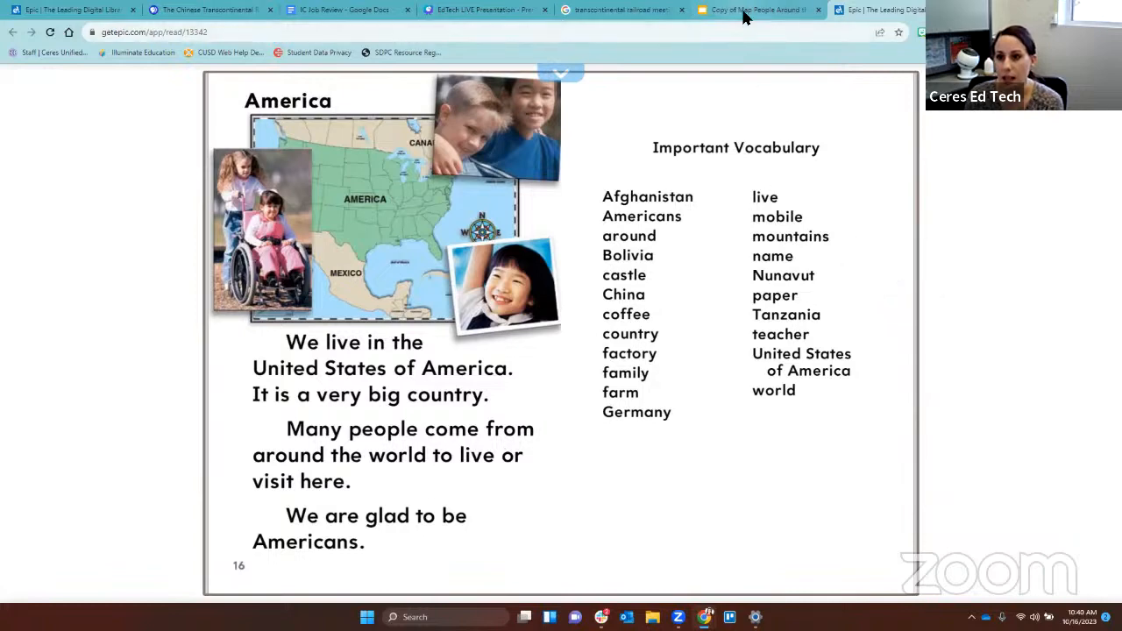
Return to the map slide after reading Epic's America vocabulary page.
click(758, 10)
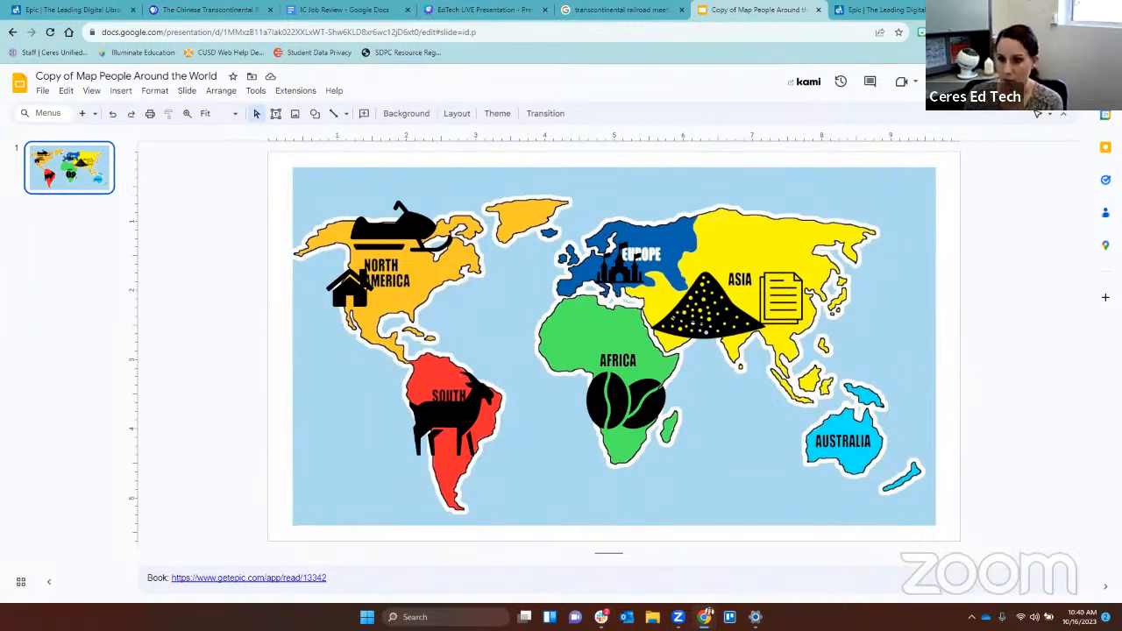
mouse_move(909, 413)
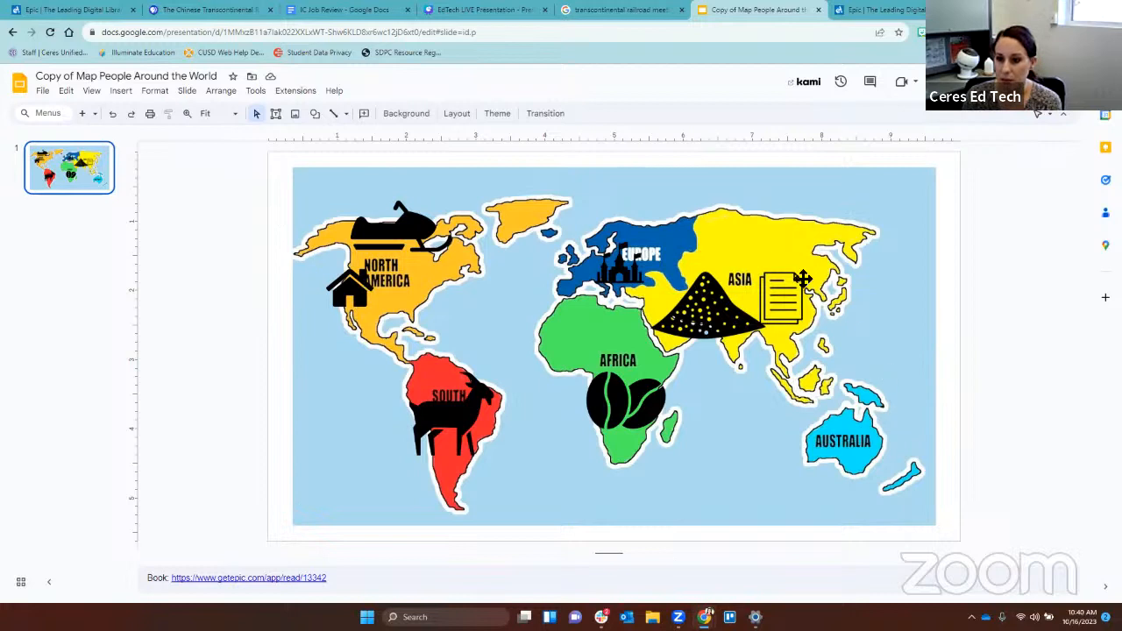
mouse_move(344, 512)
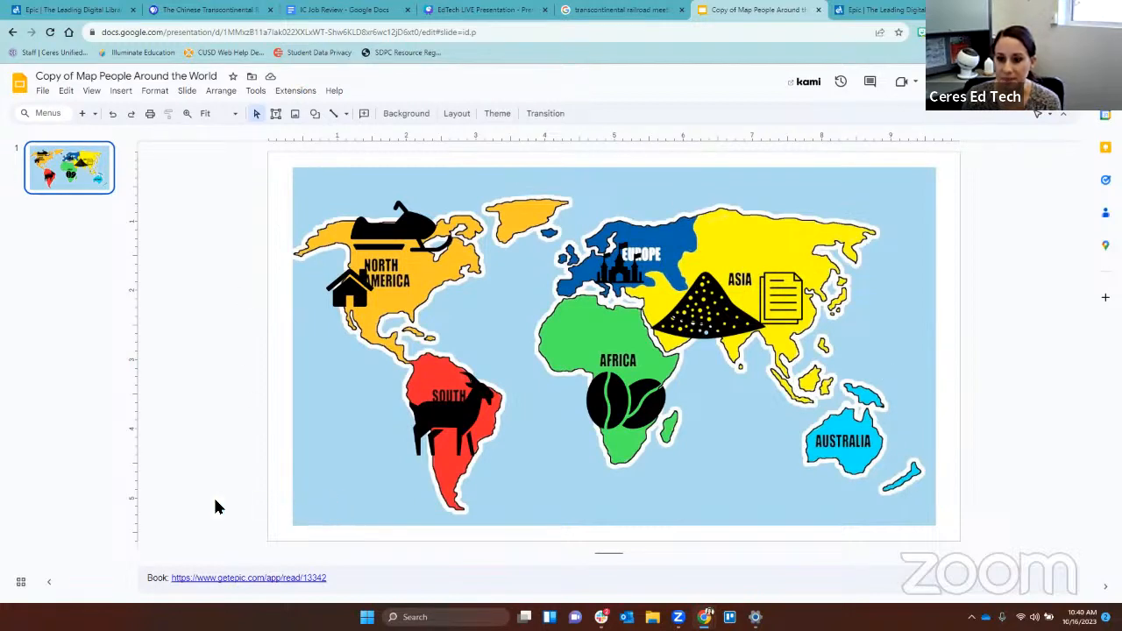
mouse_move(226, 497)
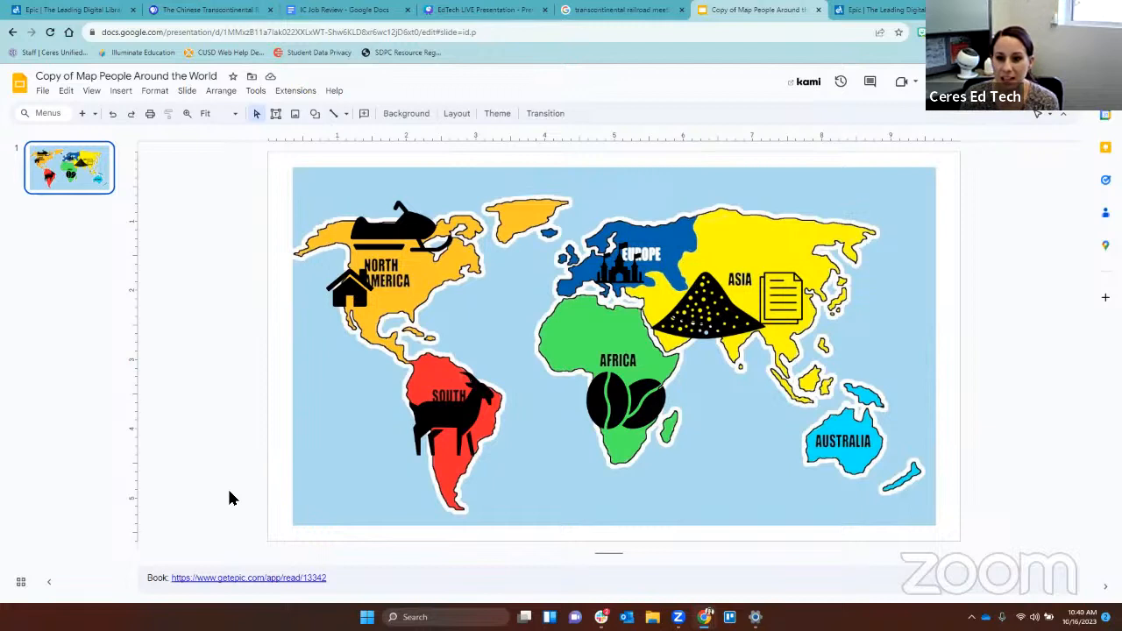
mouse_move(245, 473)
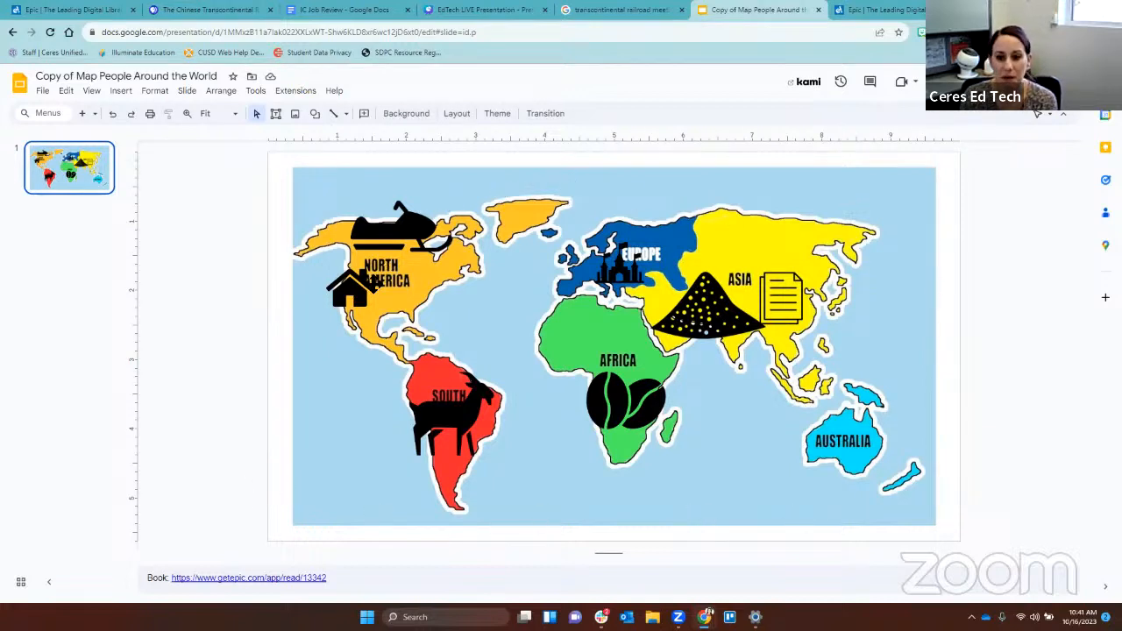
mouse_move(187, 360)
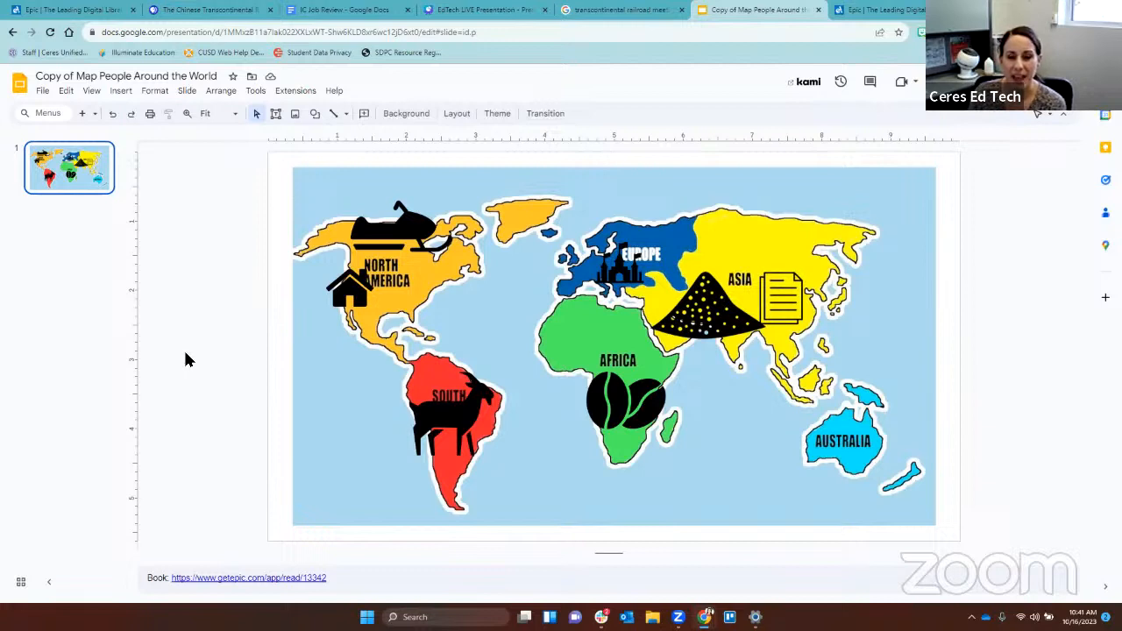